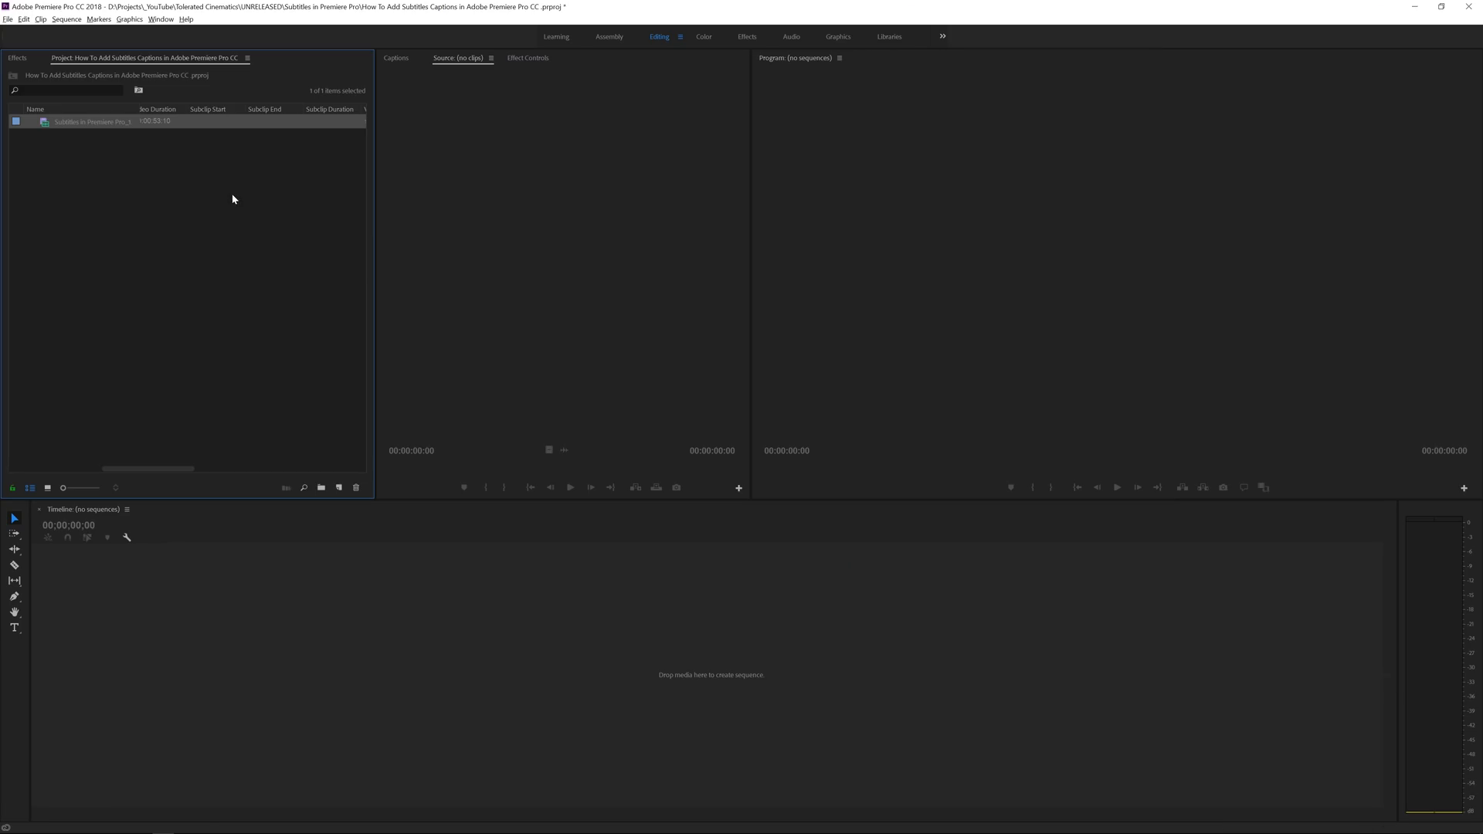
pyautogui.moveTo(40, 125)
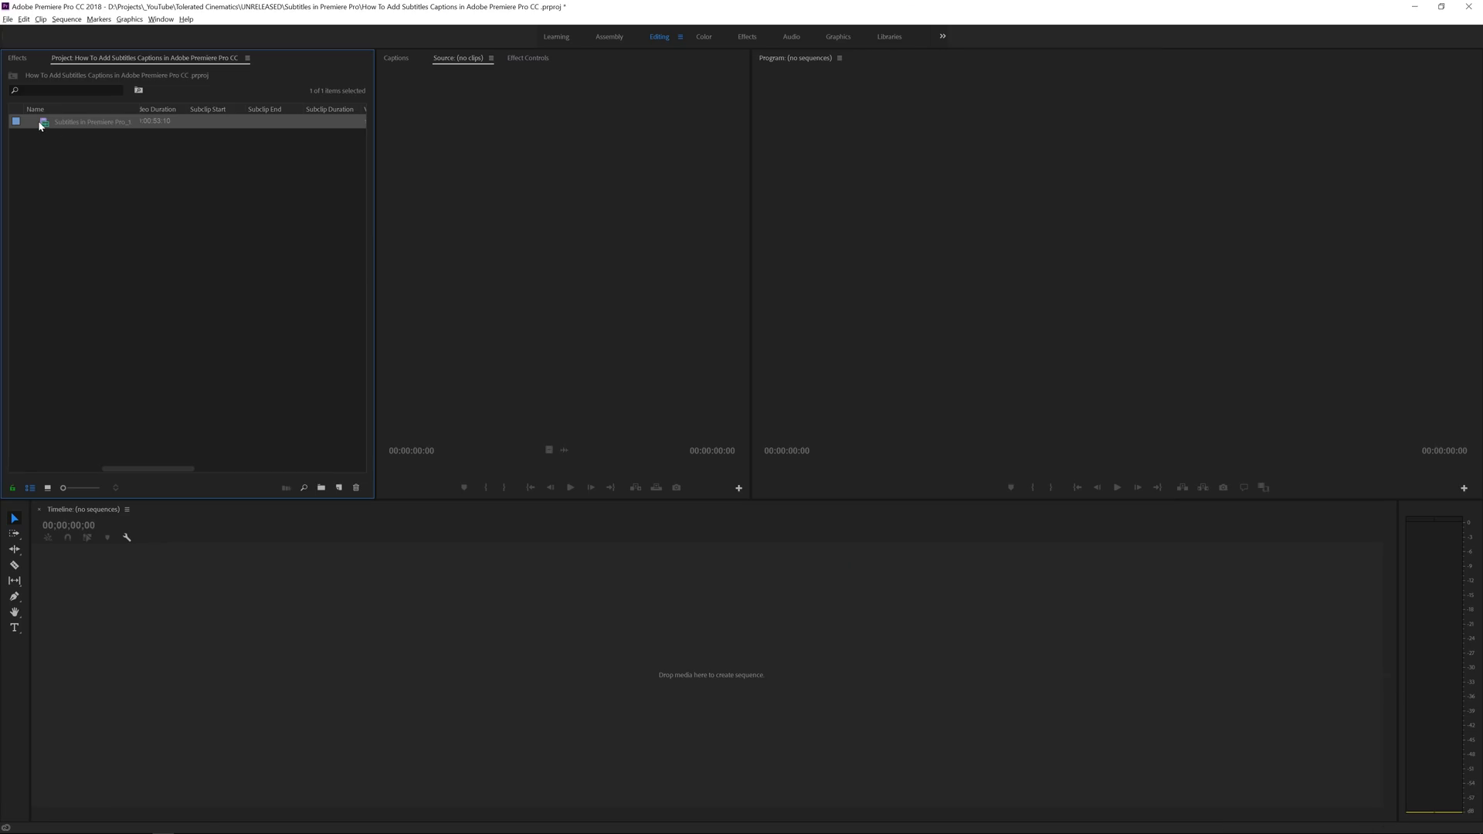
# Step: Preview the talking-head clip from the Project panel
pyautogui.doubleClick(90, 121)
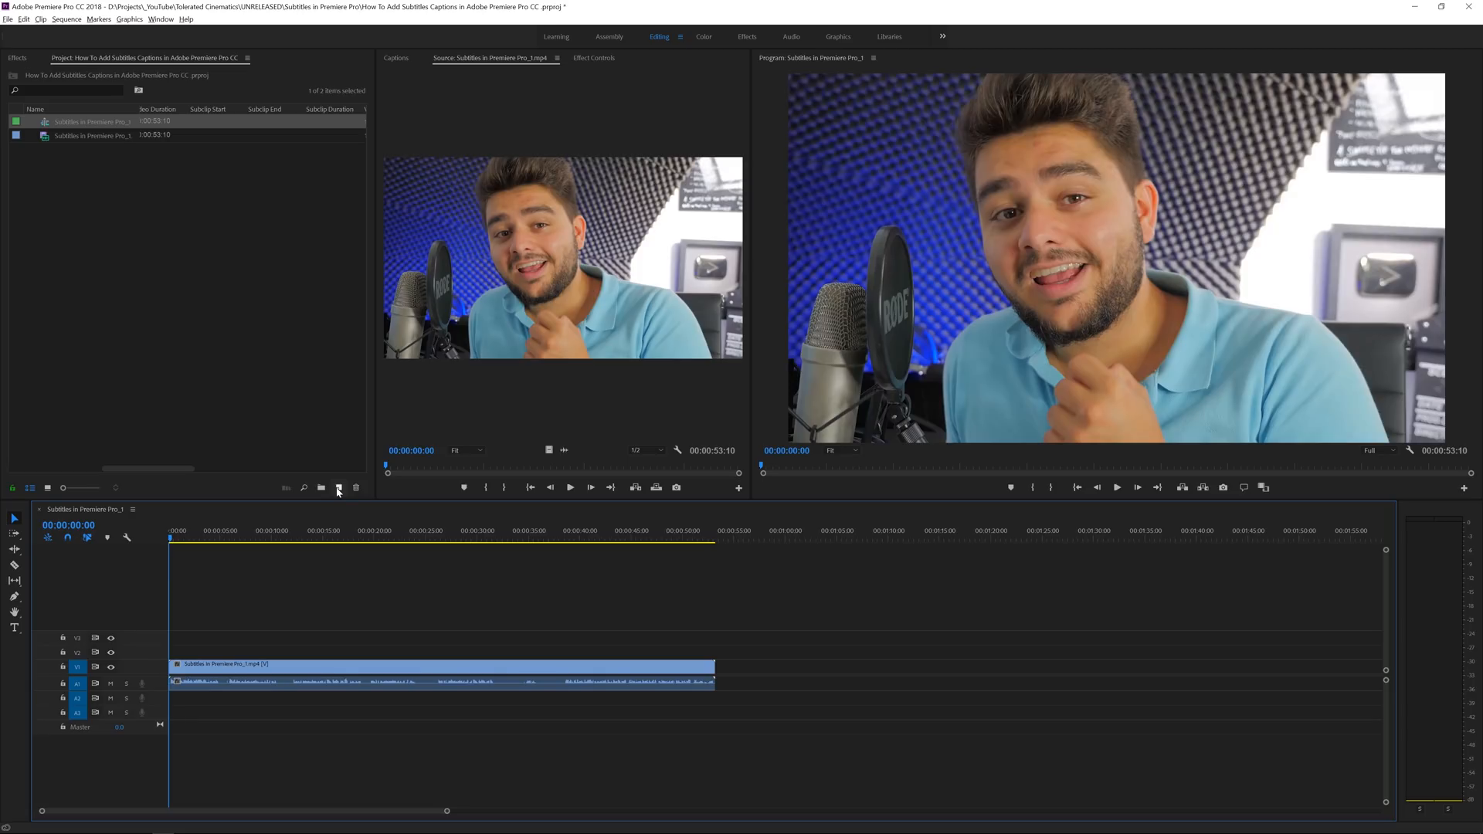
pyautogui.moveTo(436, 818)
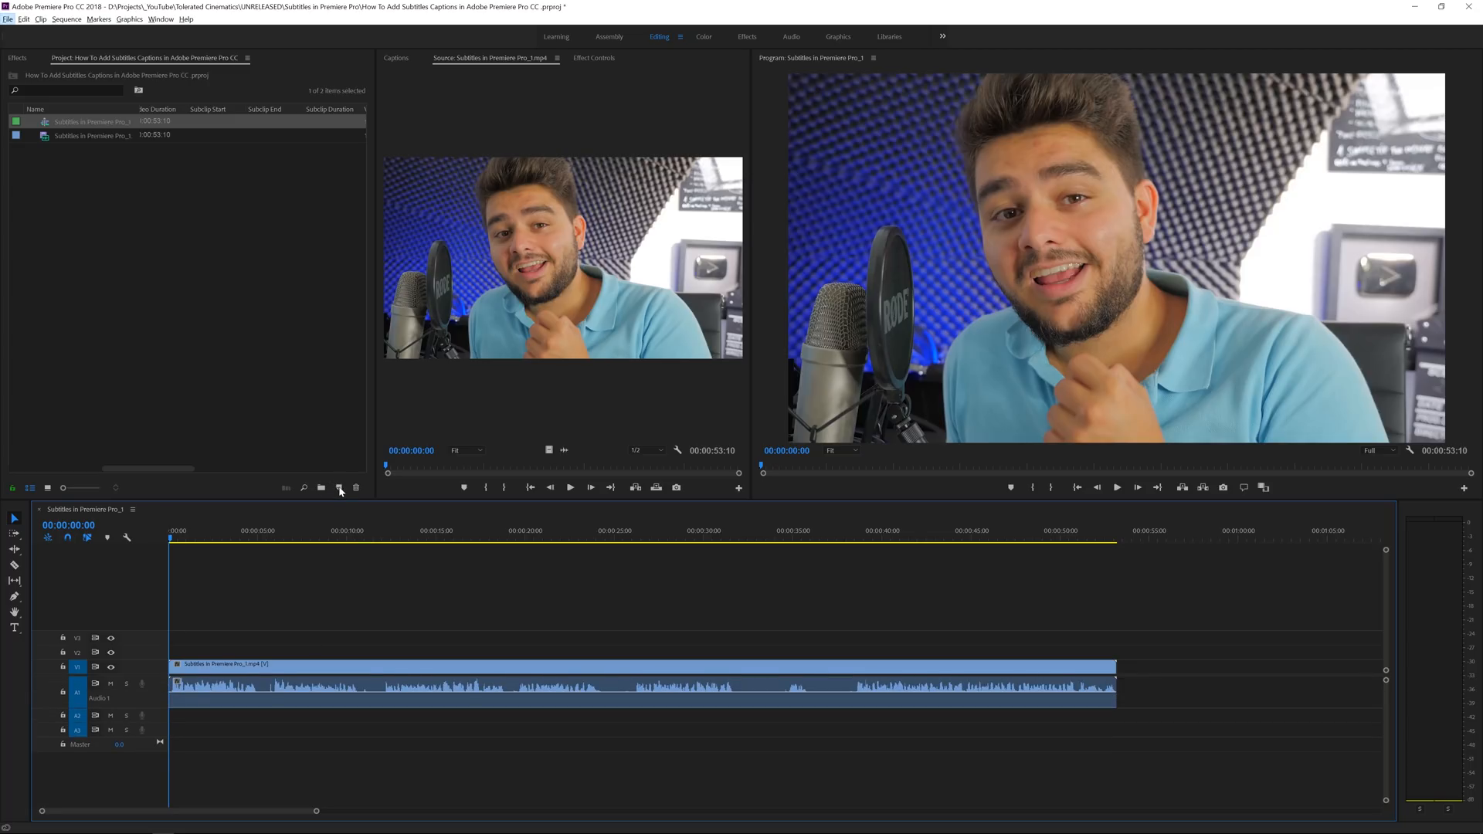
# Step: Start a new captions item and list the available caption standards (Teletext currently set)
pyautogui.click(338, 487)
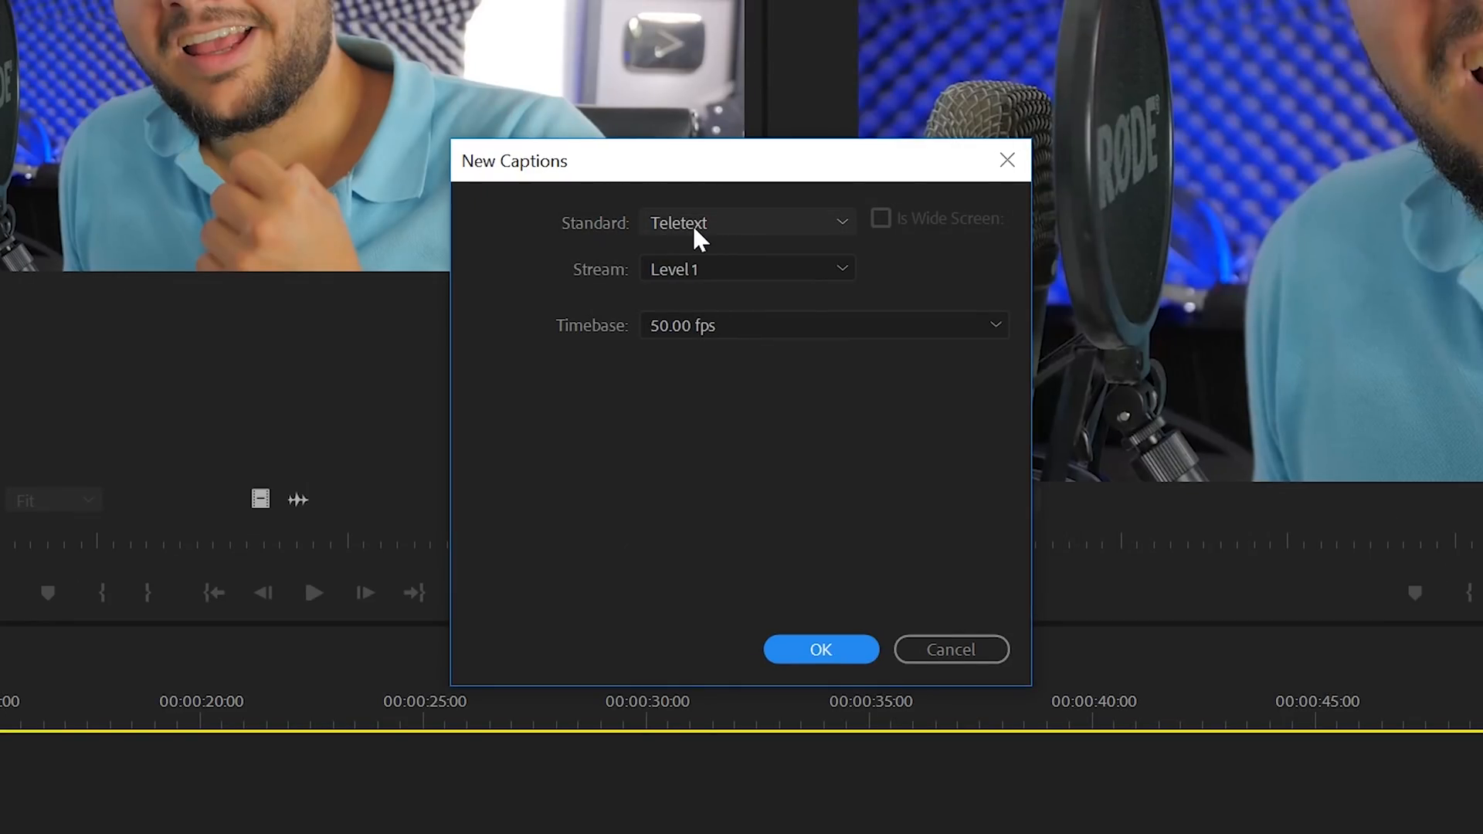
pyautogui.click(746, 222)
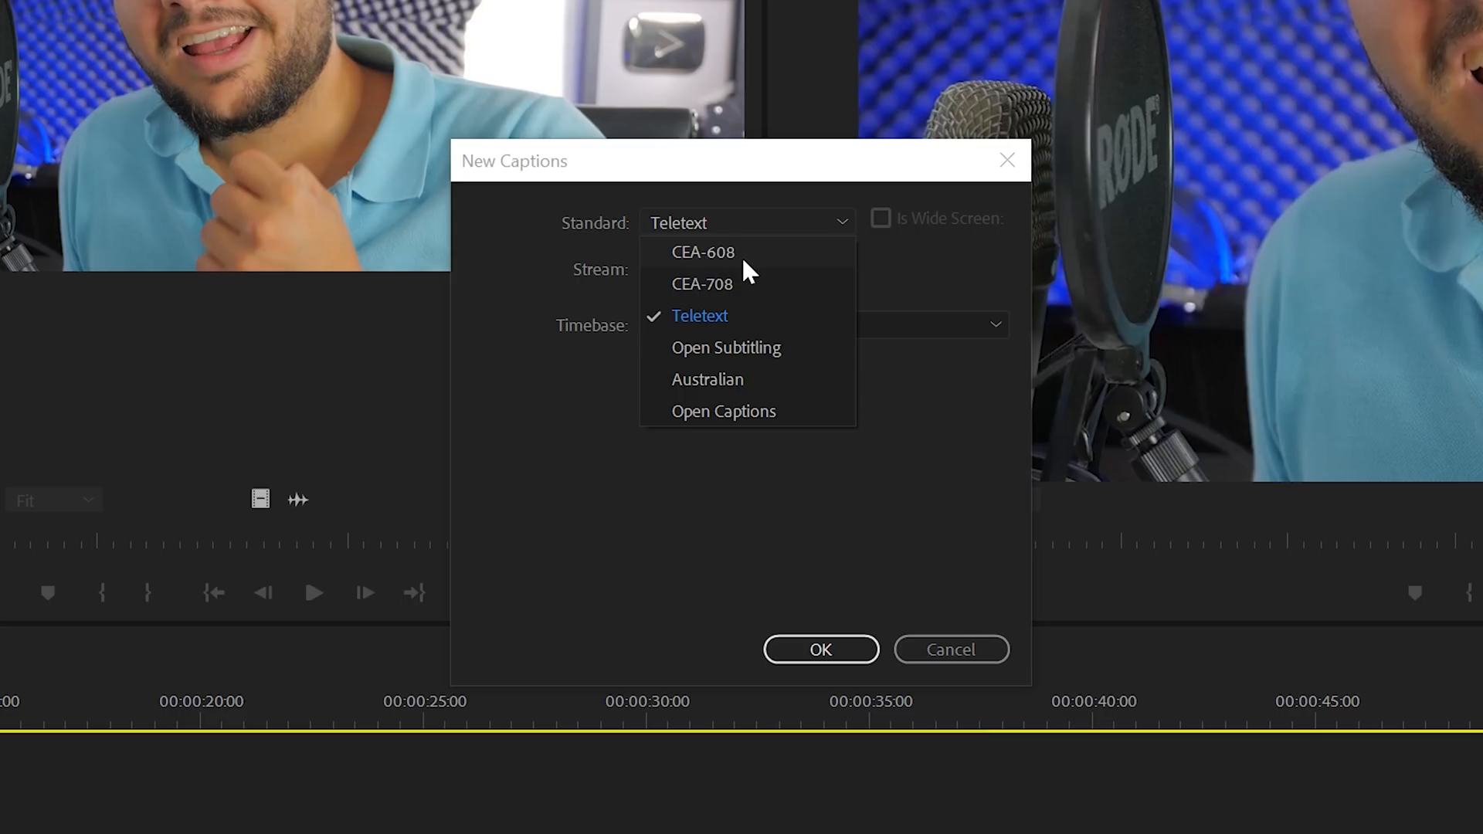
pyautogui.moveTo(743, 292)
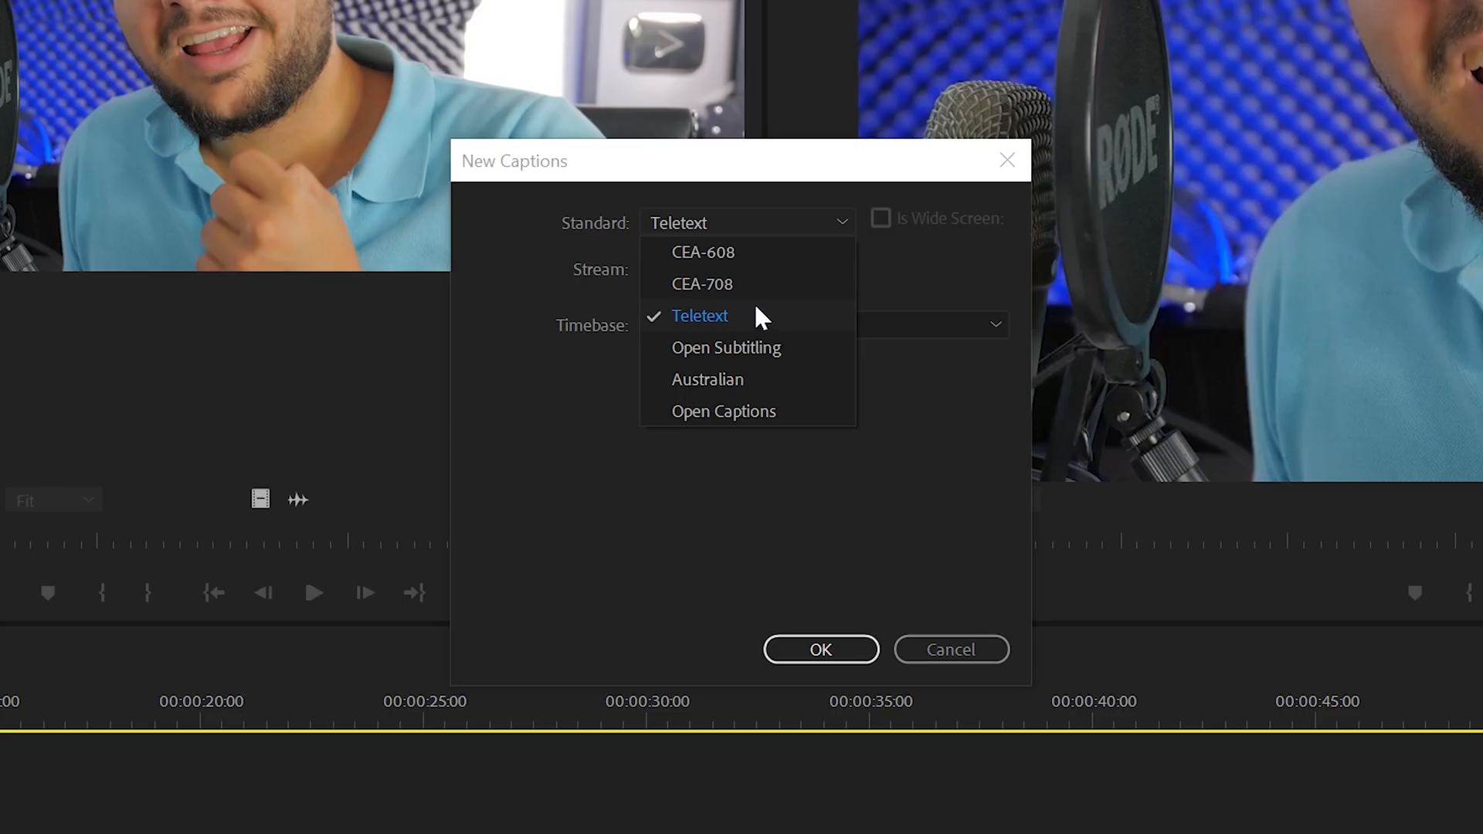
pyautogui.moveTo(710, 368)
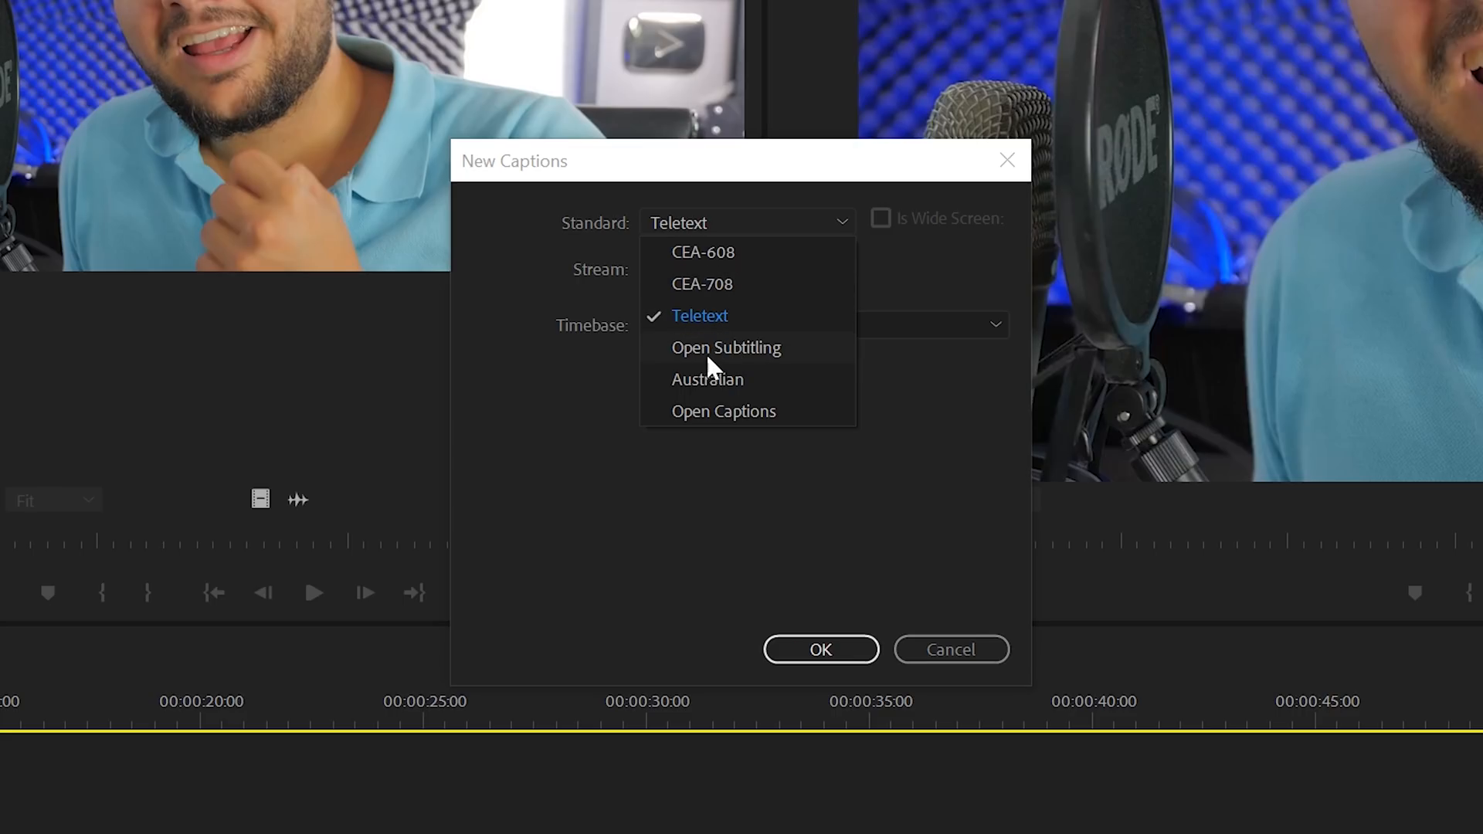
pyautogui.moveTo(723, 411)
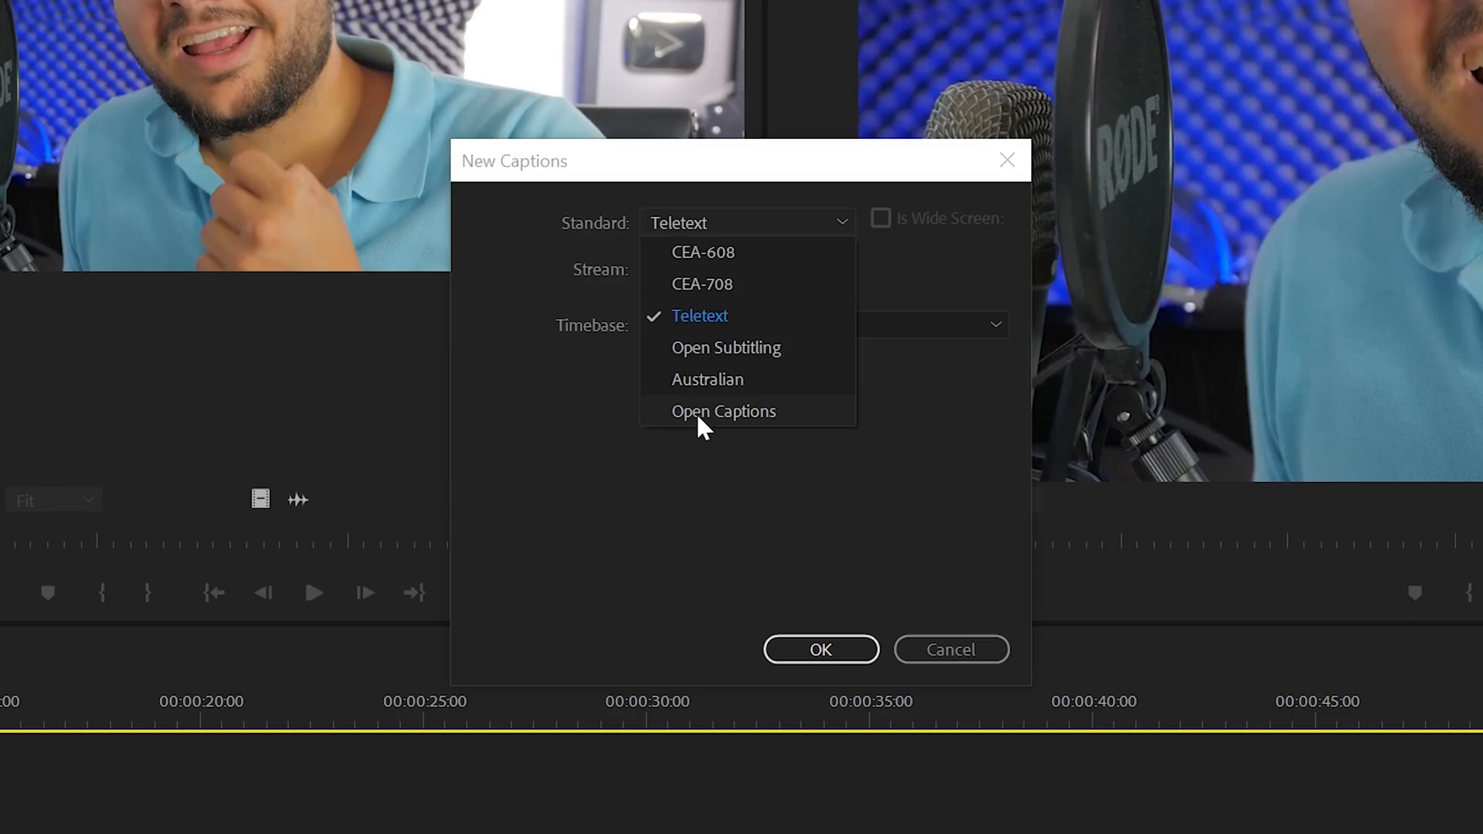
pyautogui.moveTo(691, 338)
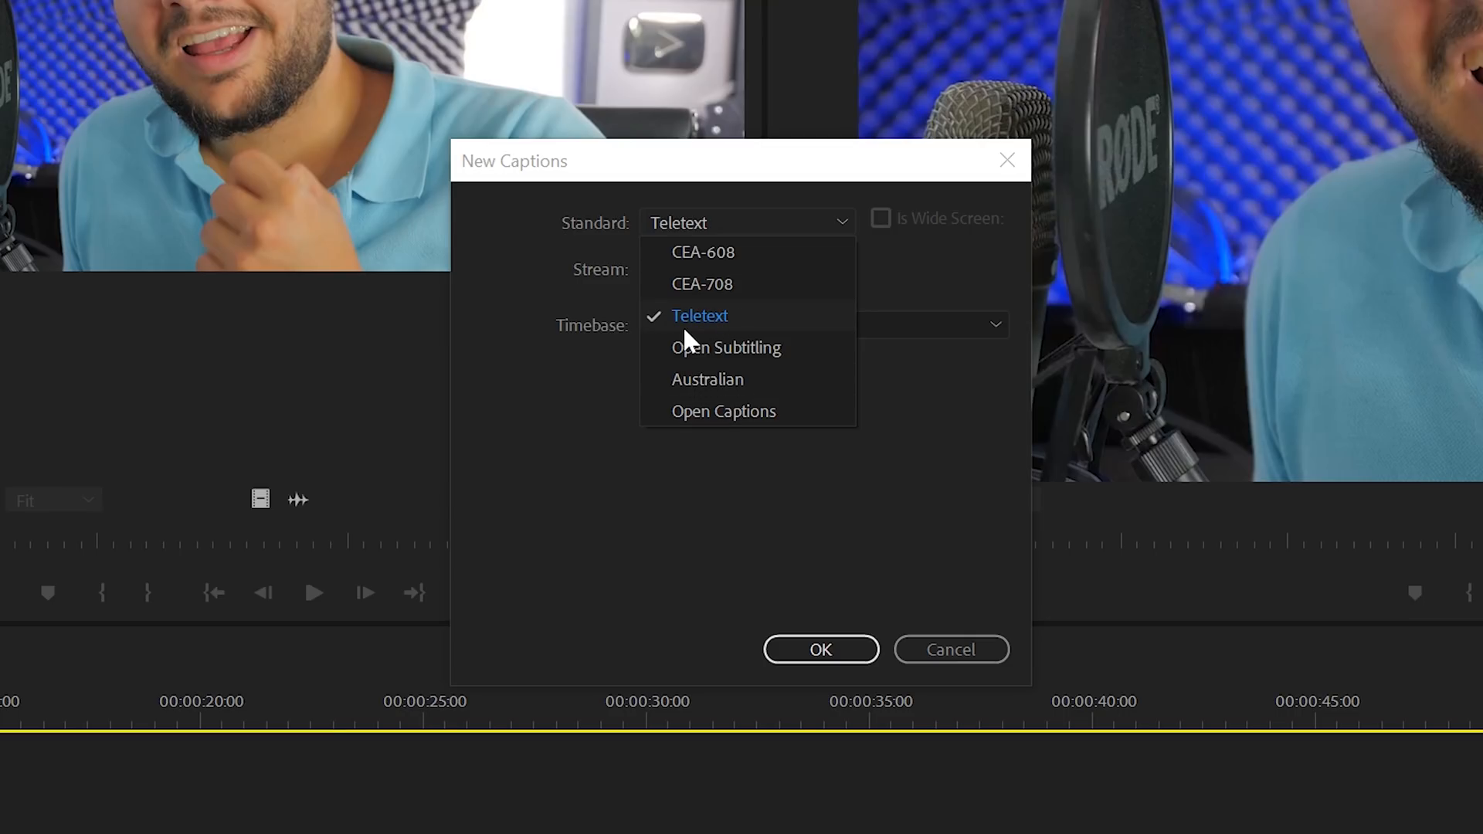
pyautogui.moveTo(765, 312)
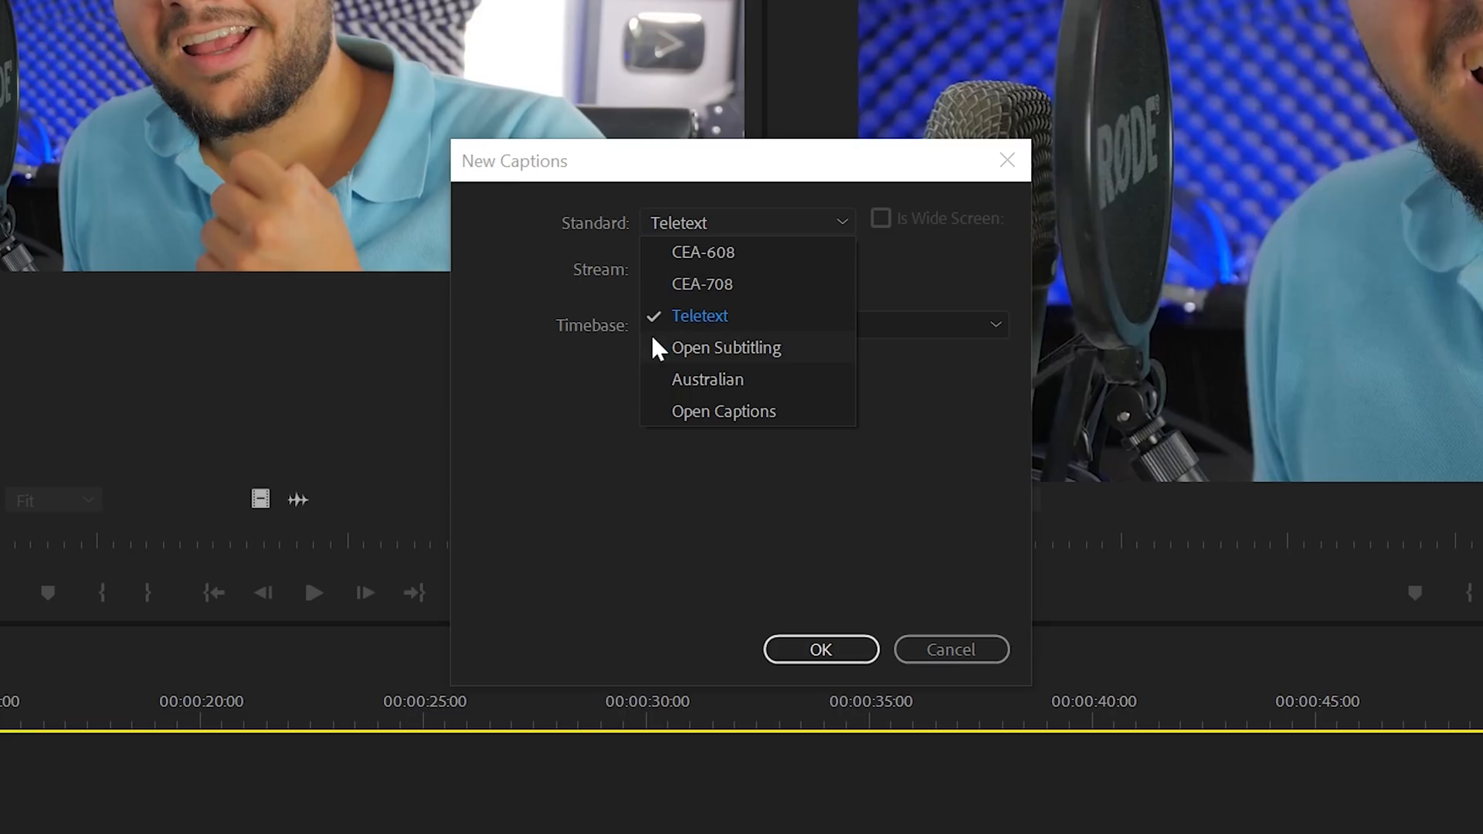
pyautogui.moveTo(723, 326)
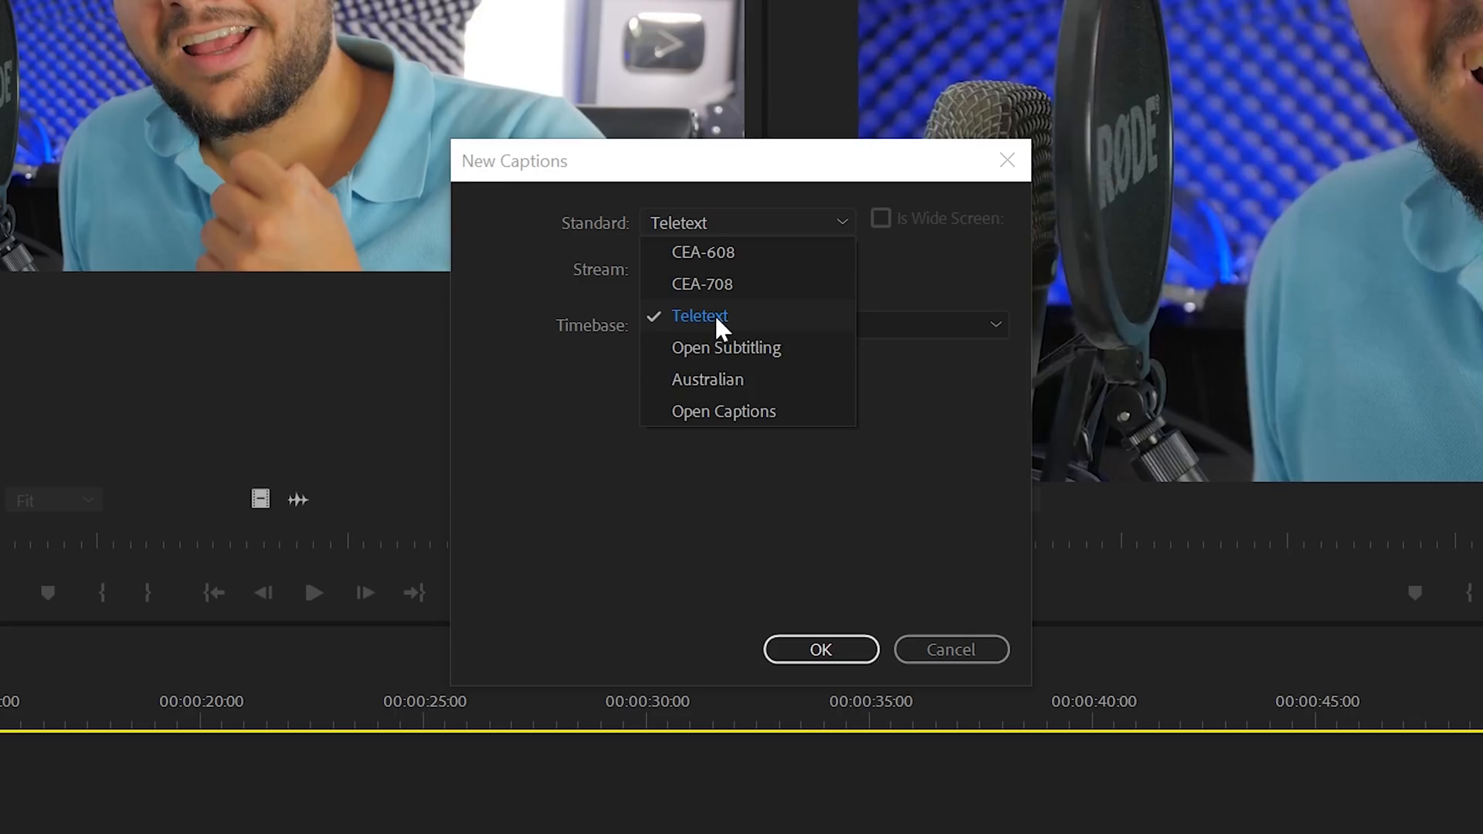
pyautogui.moveTo(645, 360)
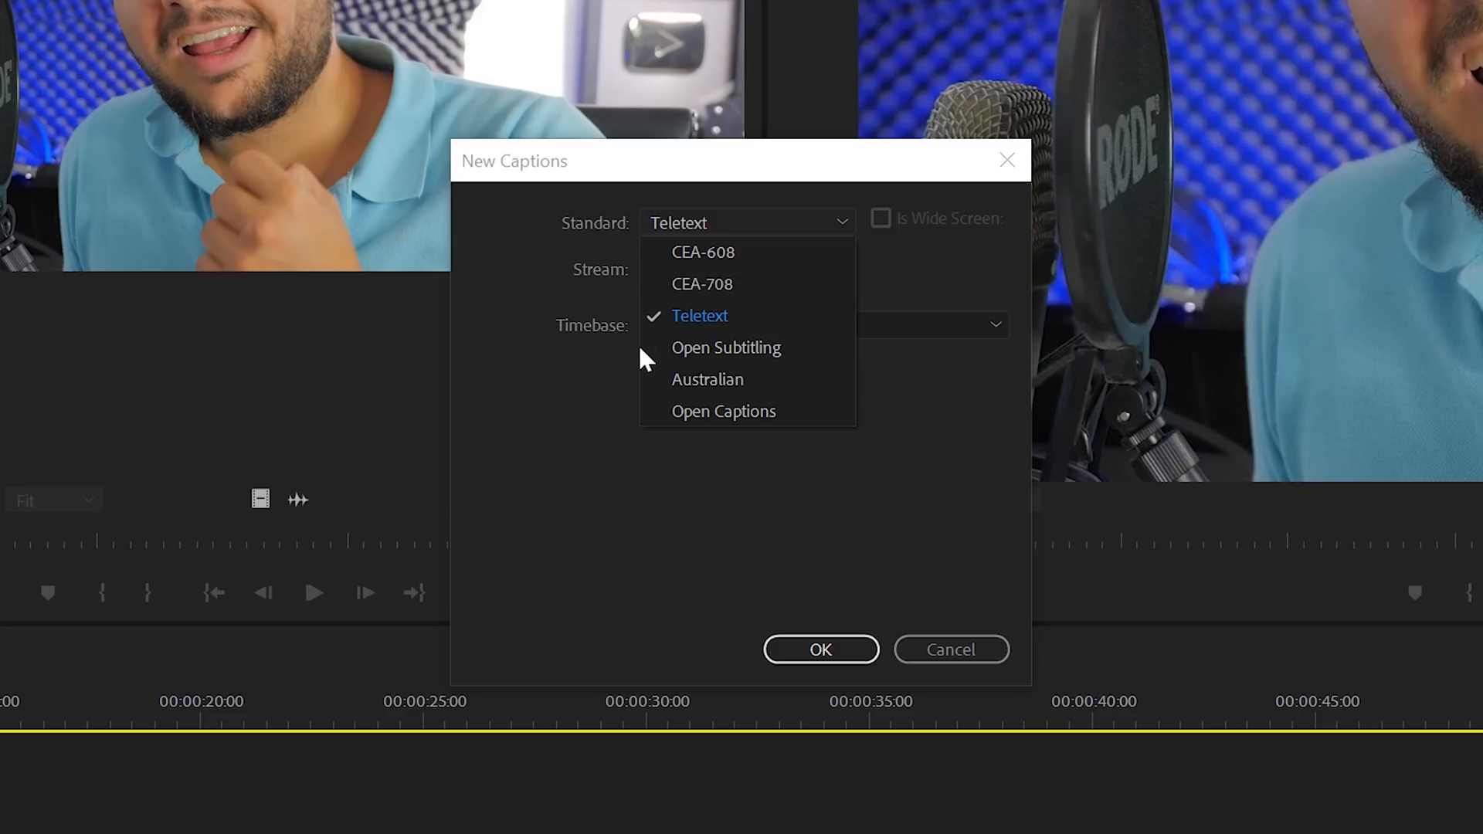
pyautogui.moveTo(653, 399)
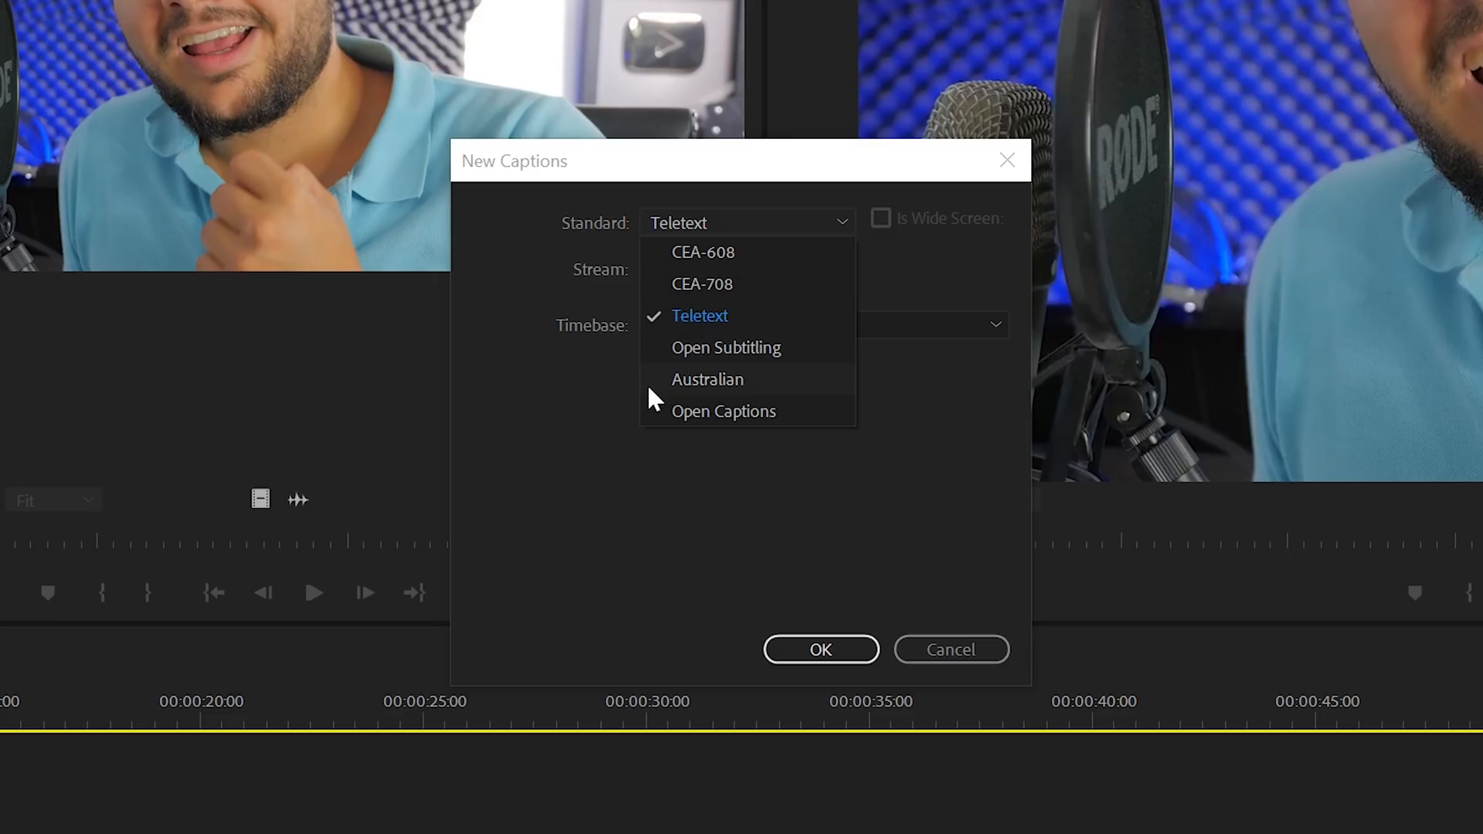
pyautogui.moveTo(737, 428)
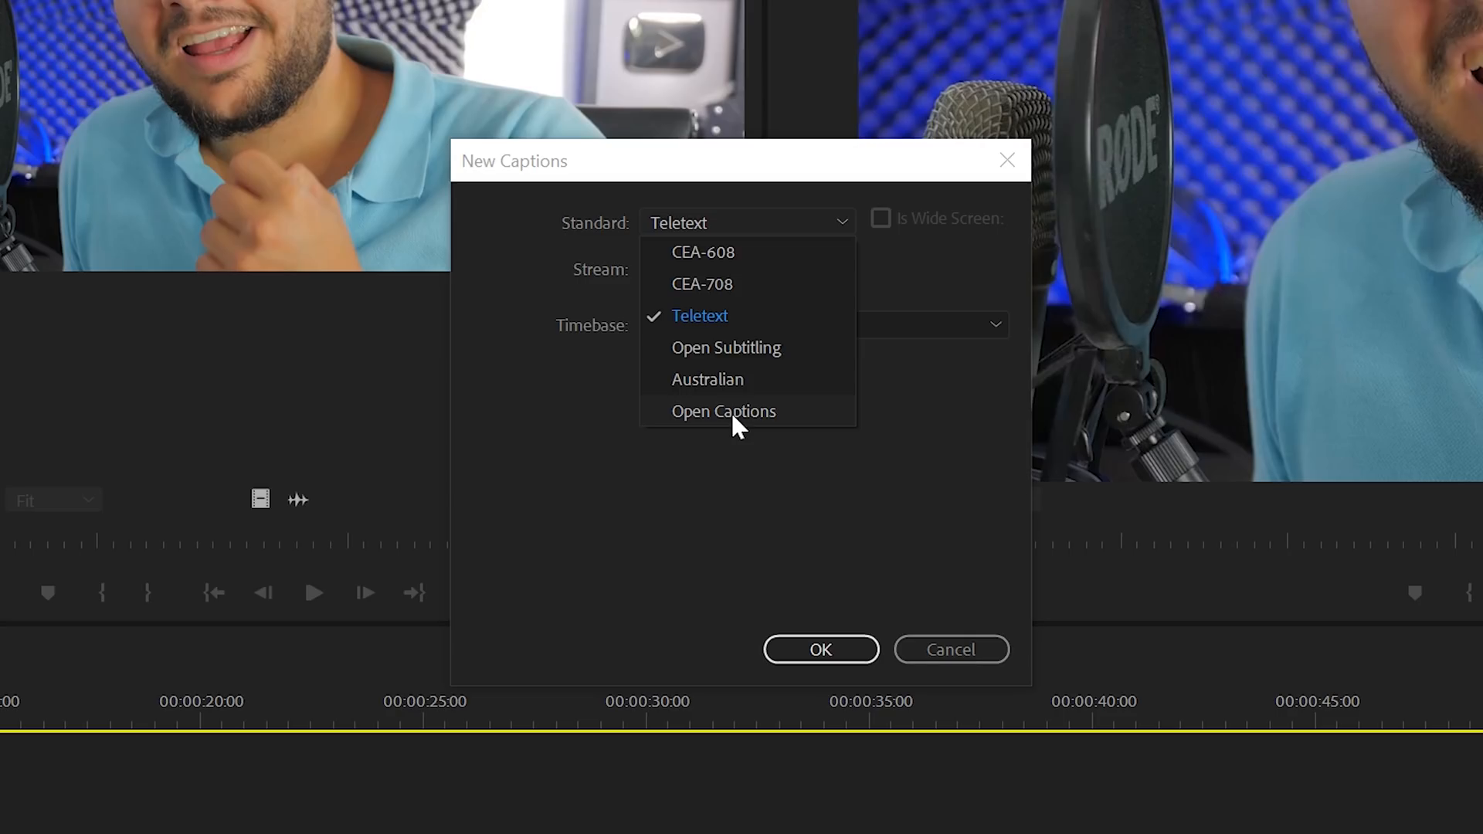
pyautogui.moveTo(744, 431)
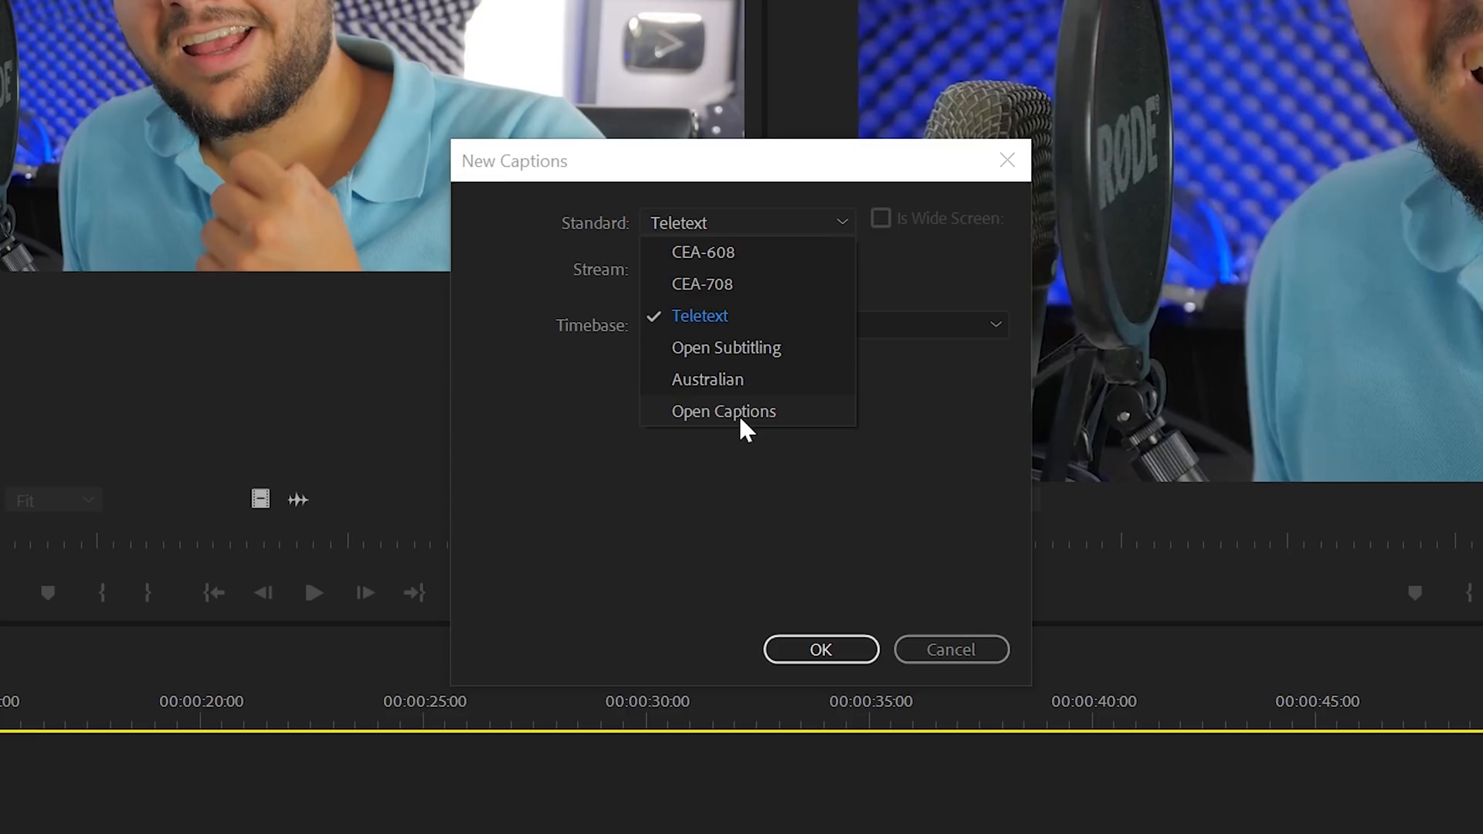
# Step: Create an Open Captions item at 1920×1080 square pixels and confirm it
pyautogui.click(723, 411)
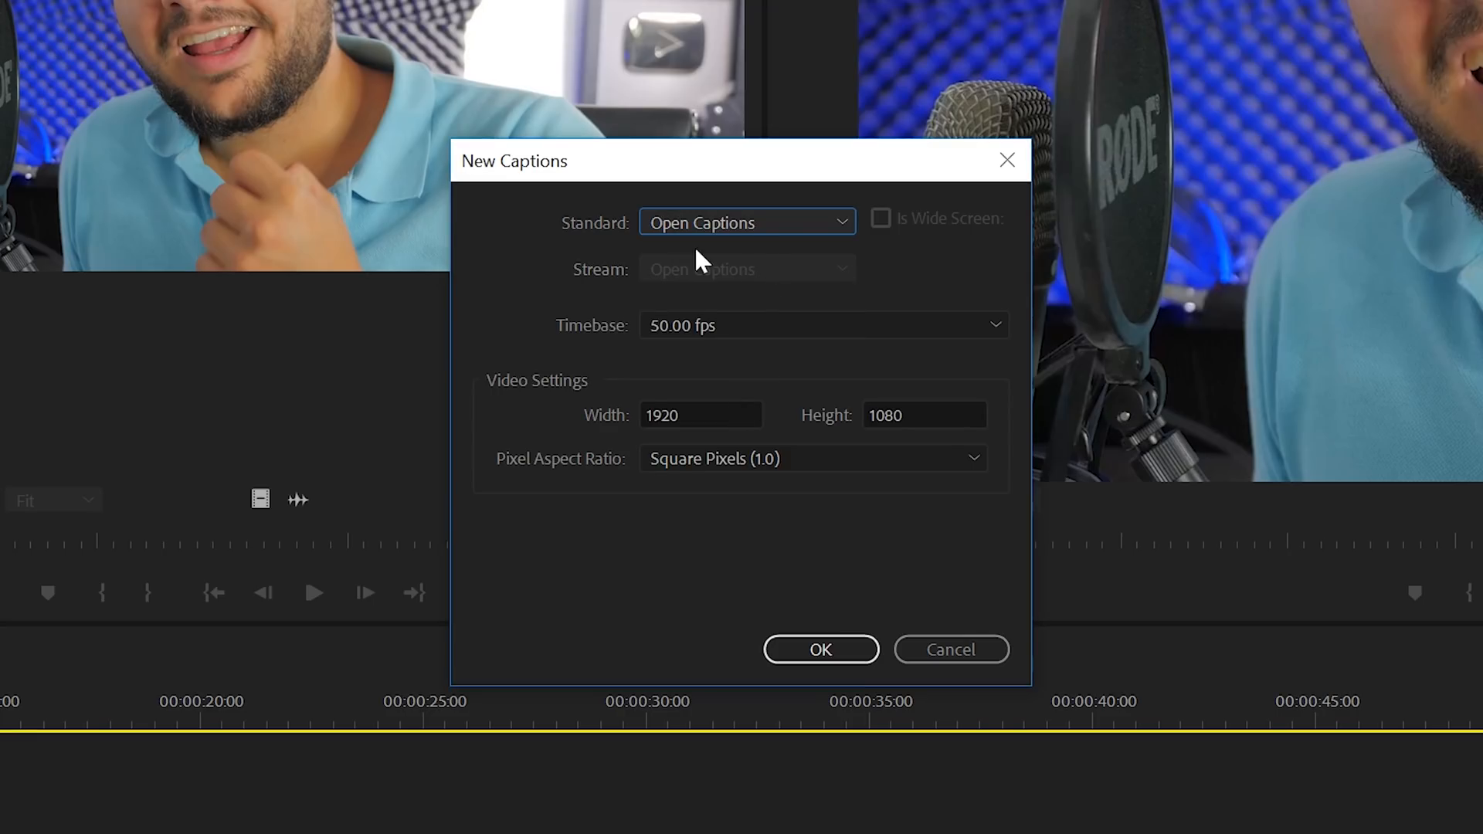
pyautogui.moveTo(740, 461)
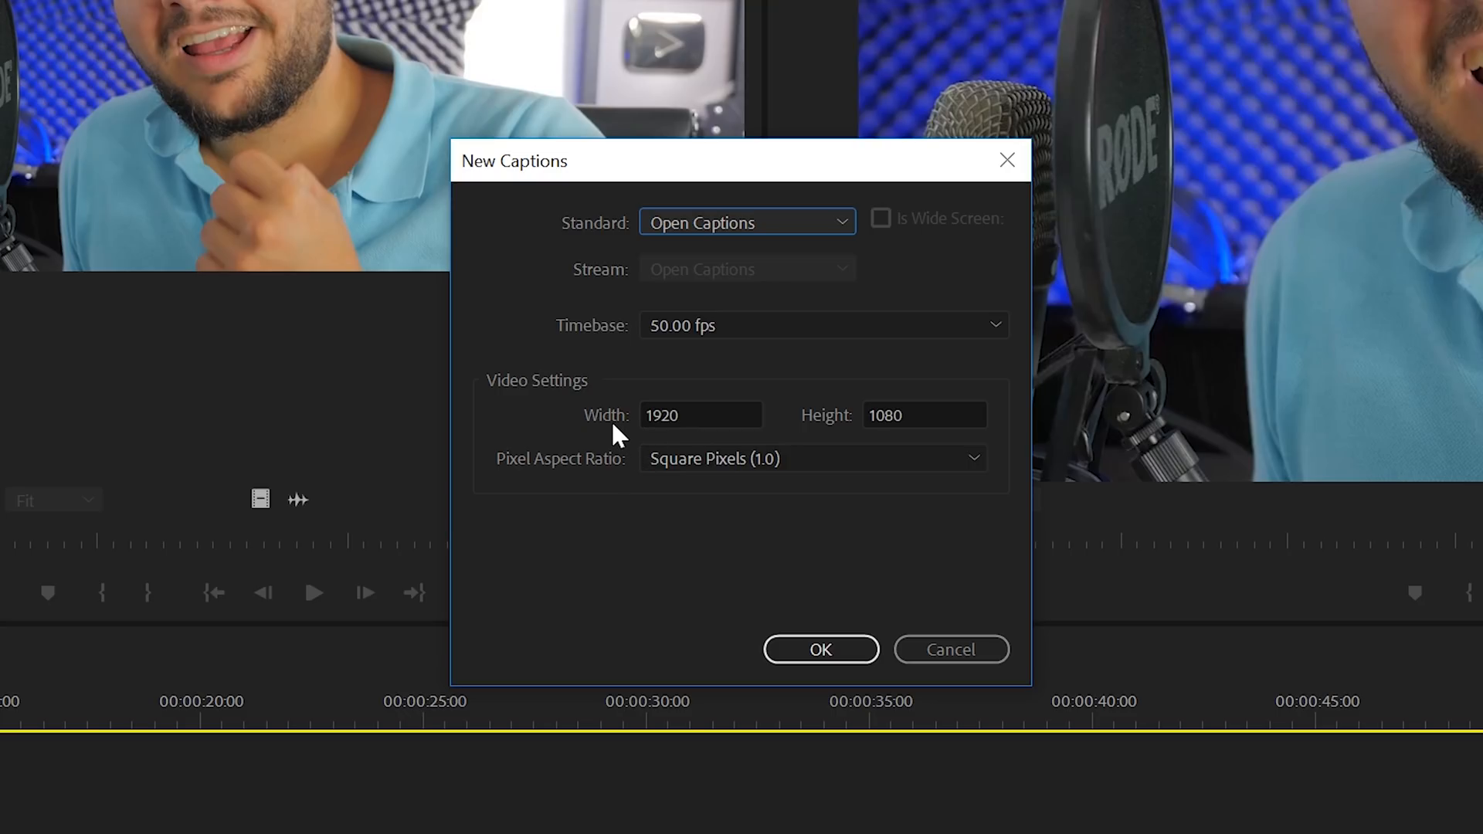
pyautogui.moveTo(628, 399)
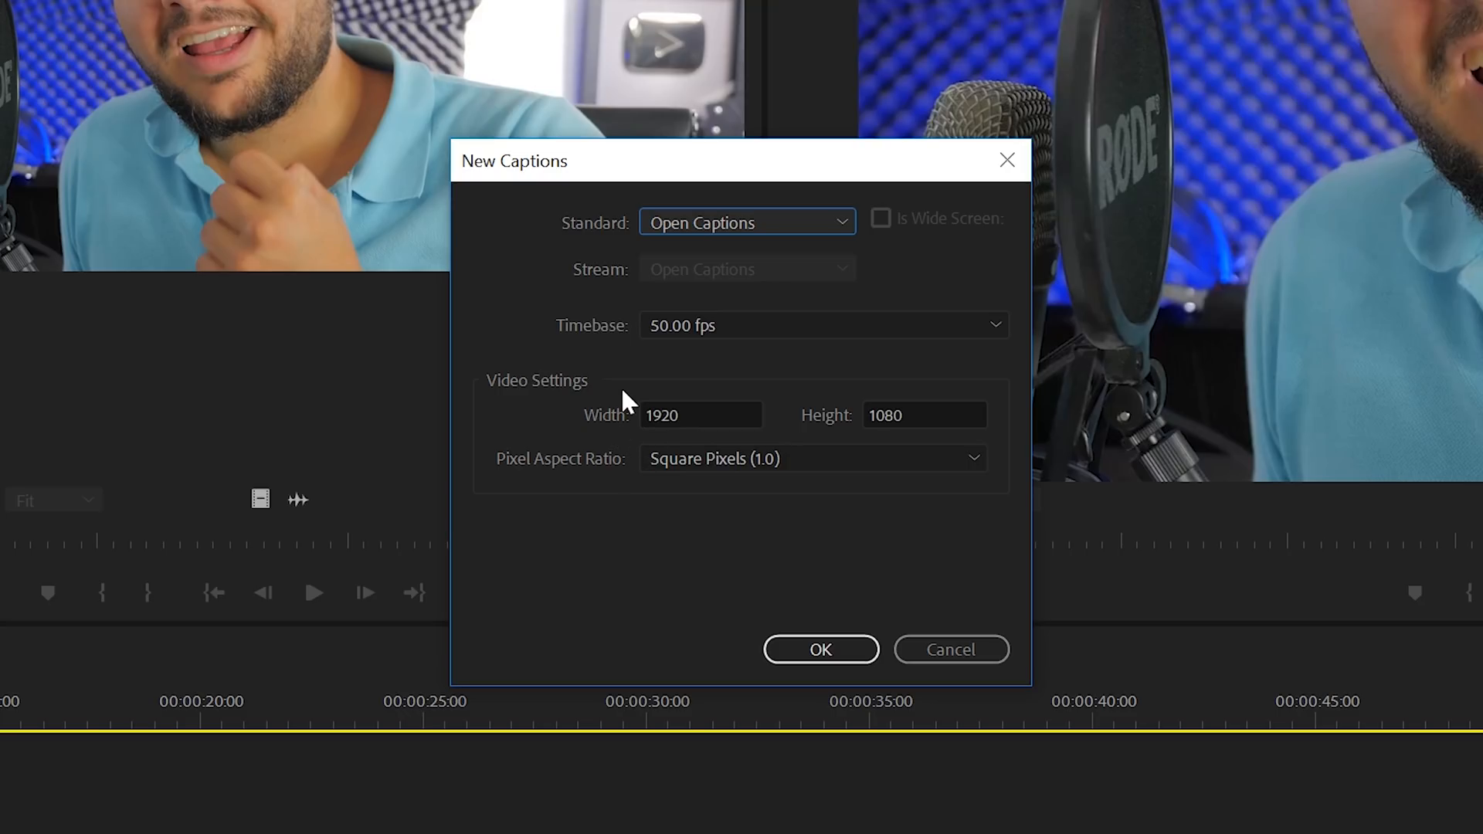
pyautogui.moveTo(666, 402)
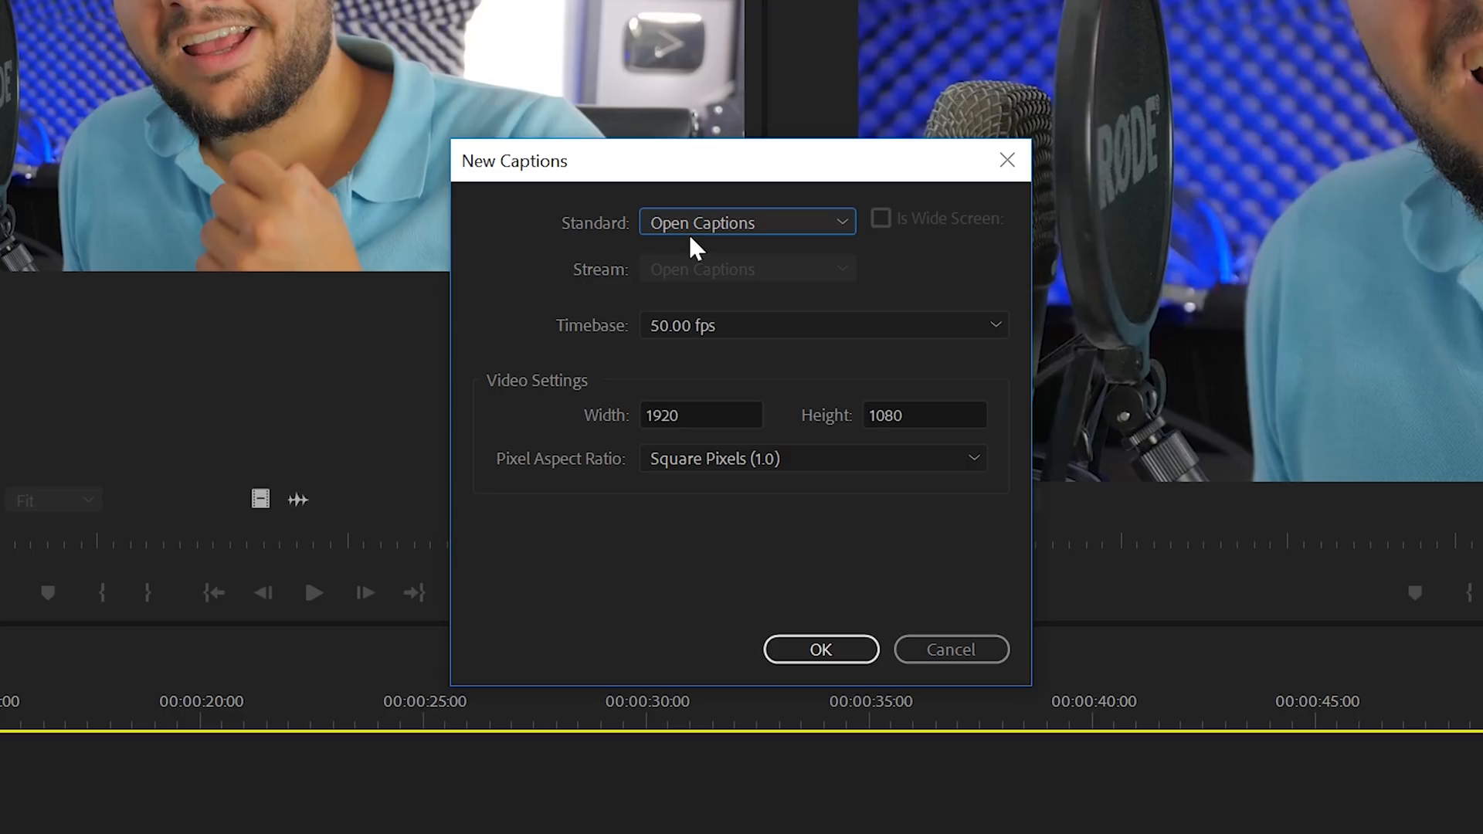
pyautogui.moveTo(771, 499)
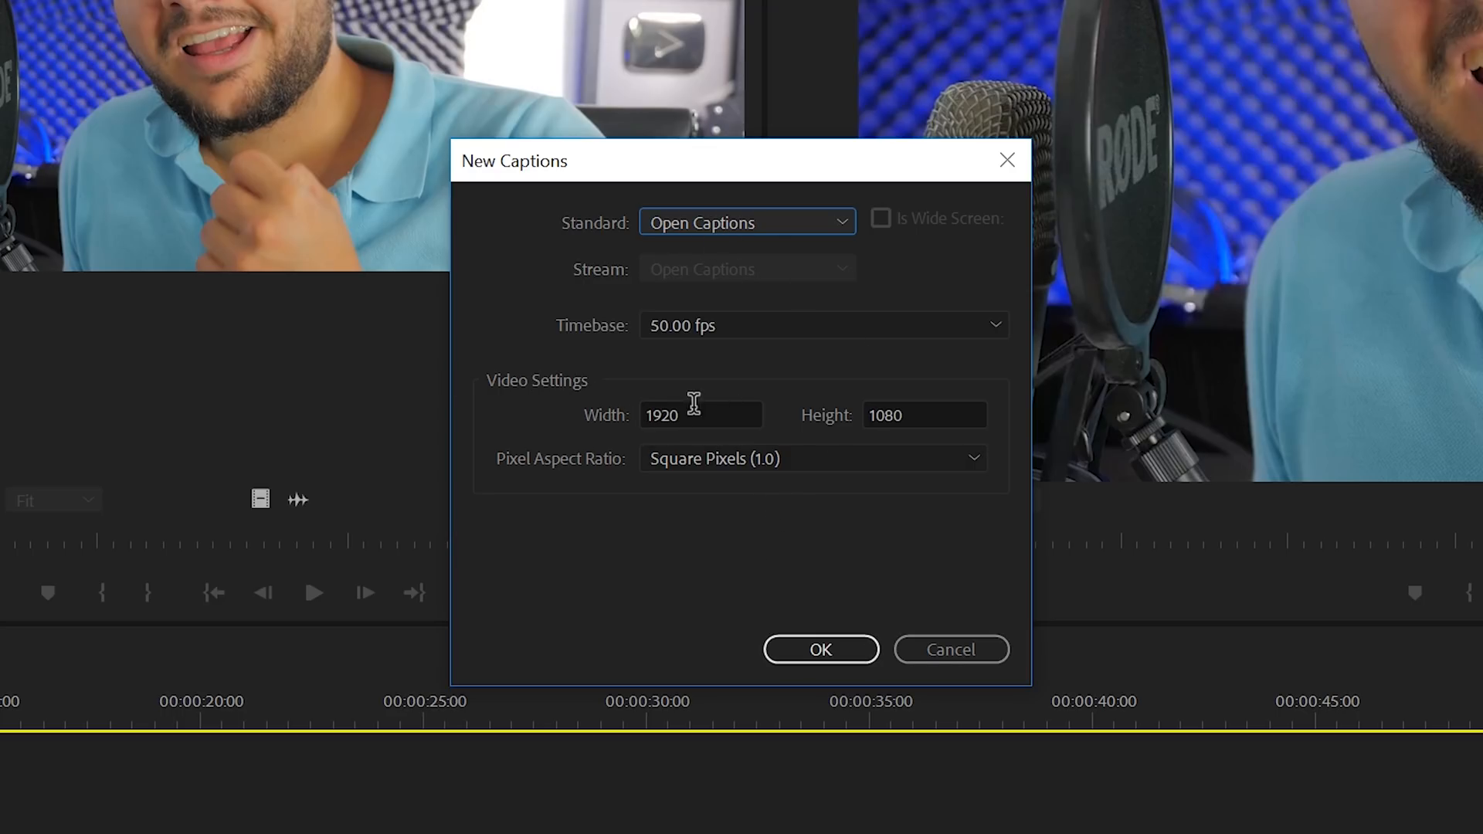
pyautogui.moveTo(743, 441)
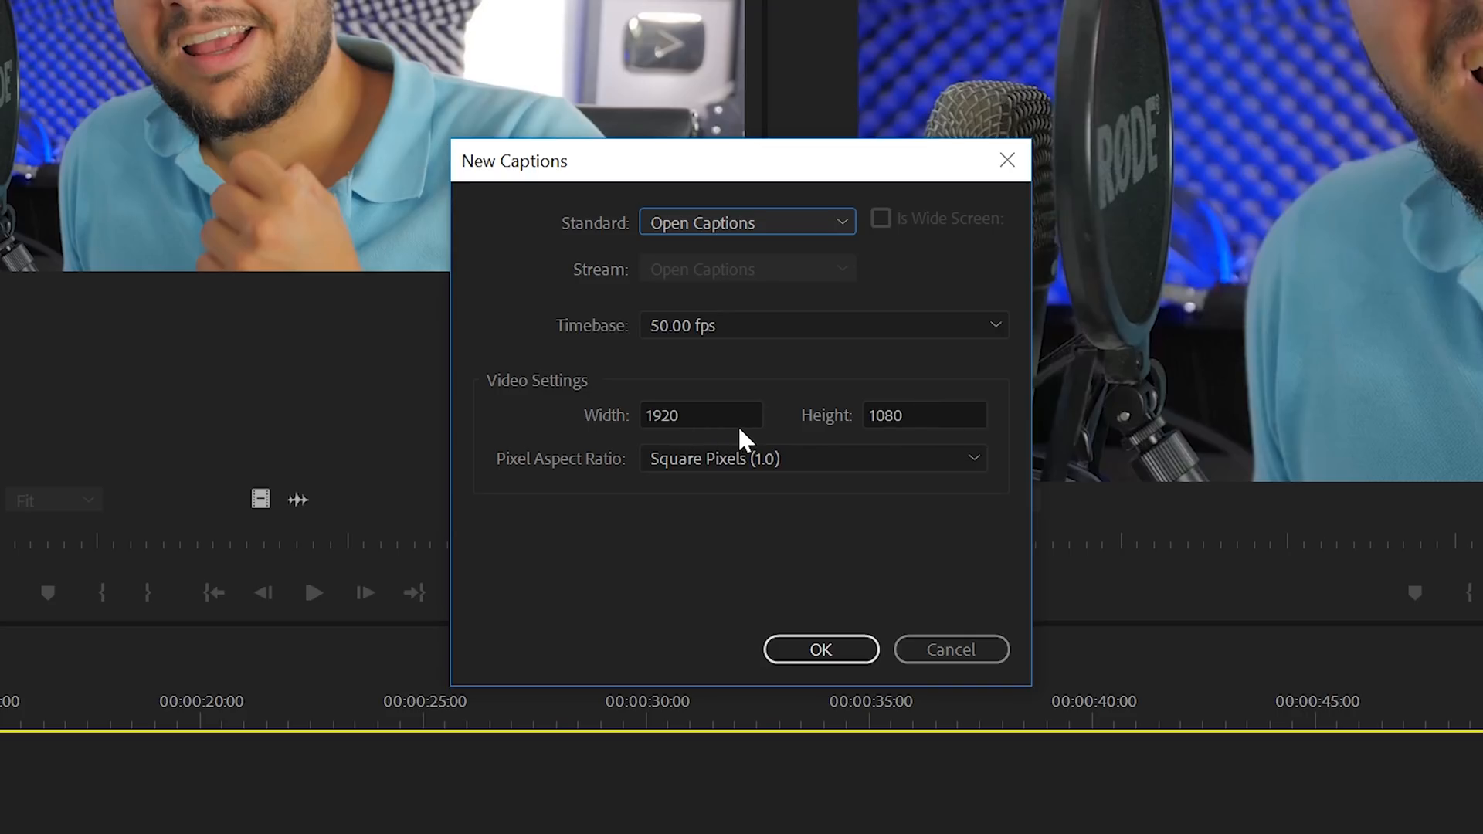
pyautogui.click(818, 650)
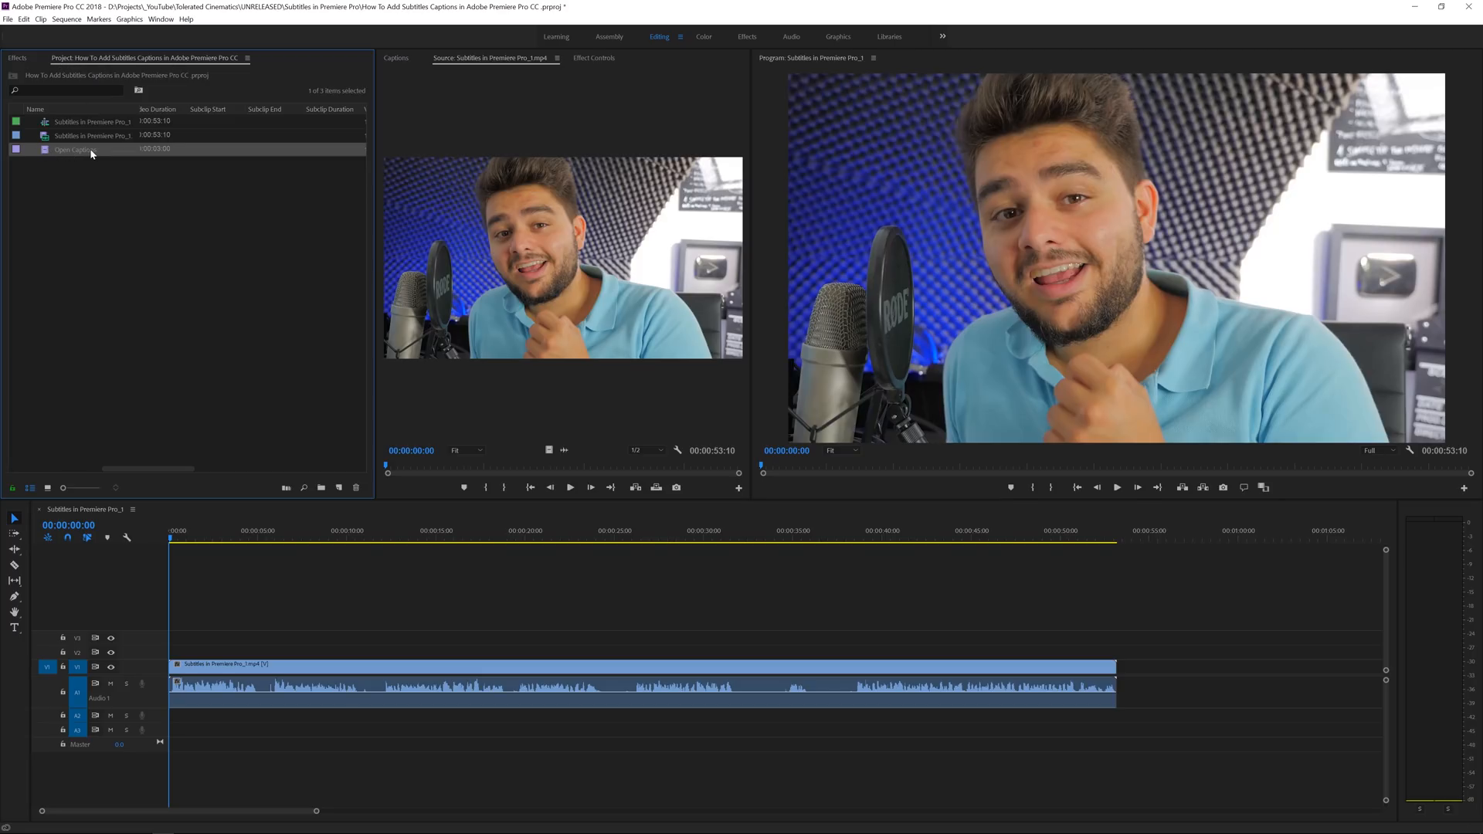
# Step: Place the Open Captions item on track V2 above the video and load it in the Captions panel
pyautogui.moveTo(73, 149); pyautogui.dragTo(195, 651)
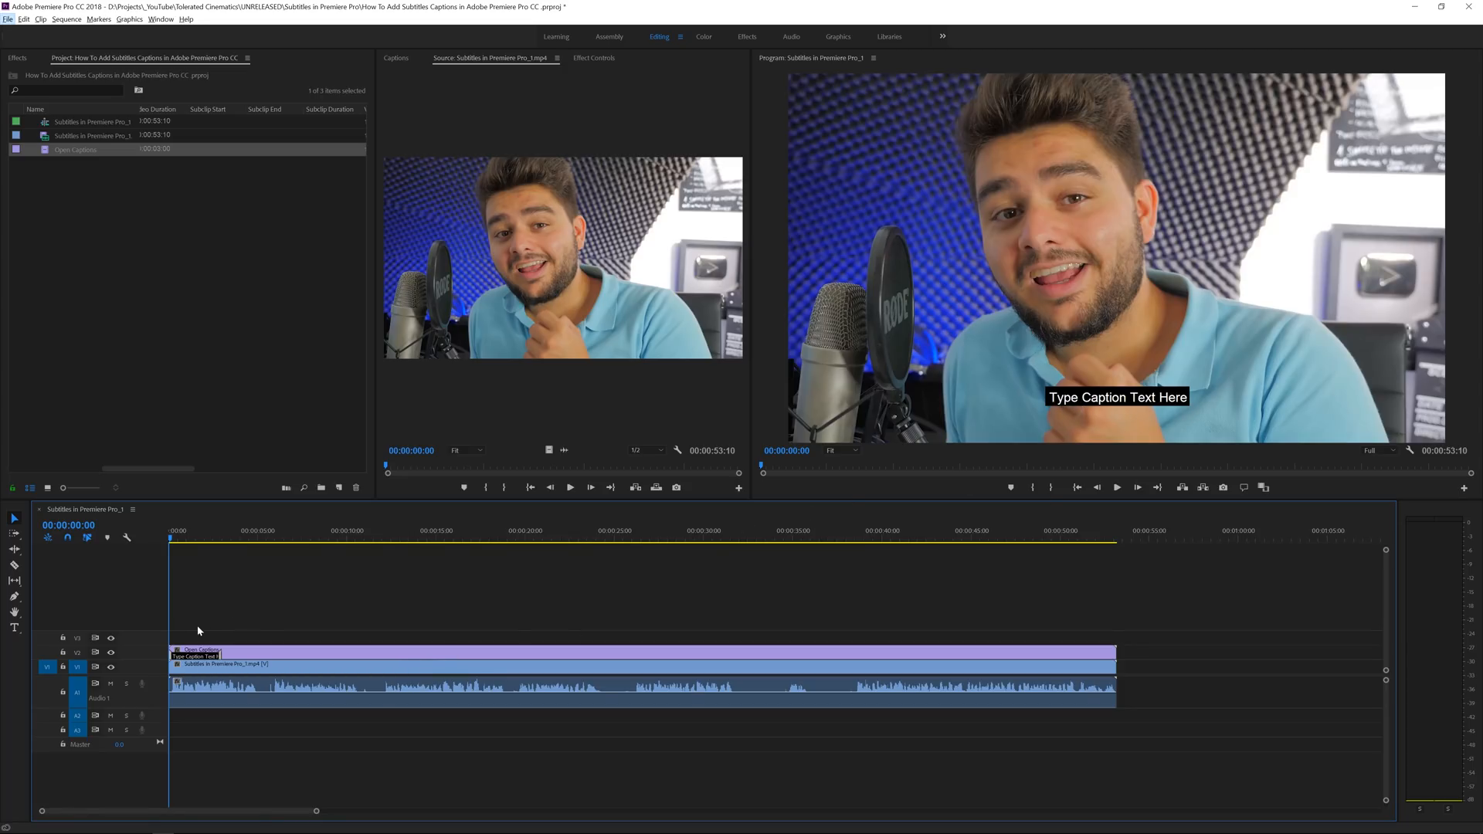
pyautogui.click(252, 657)
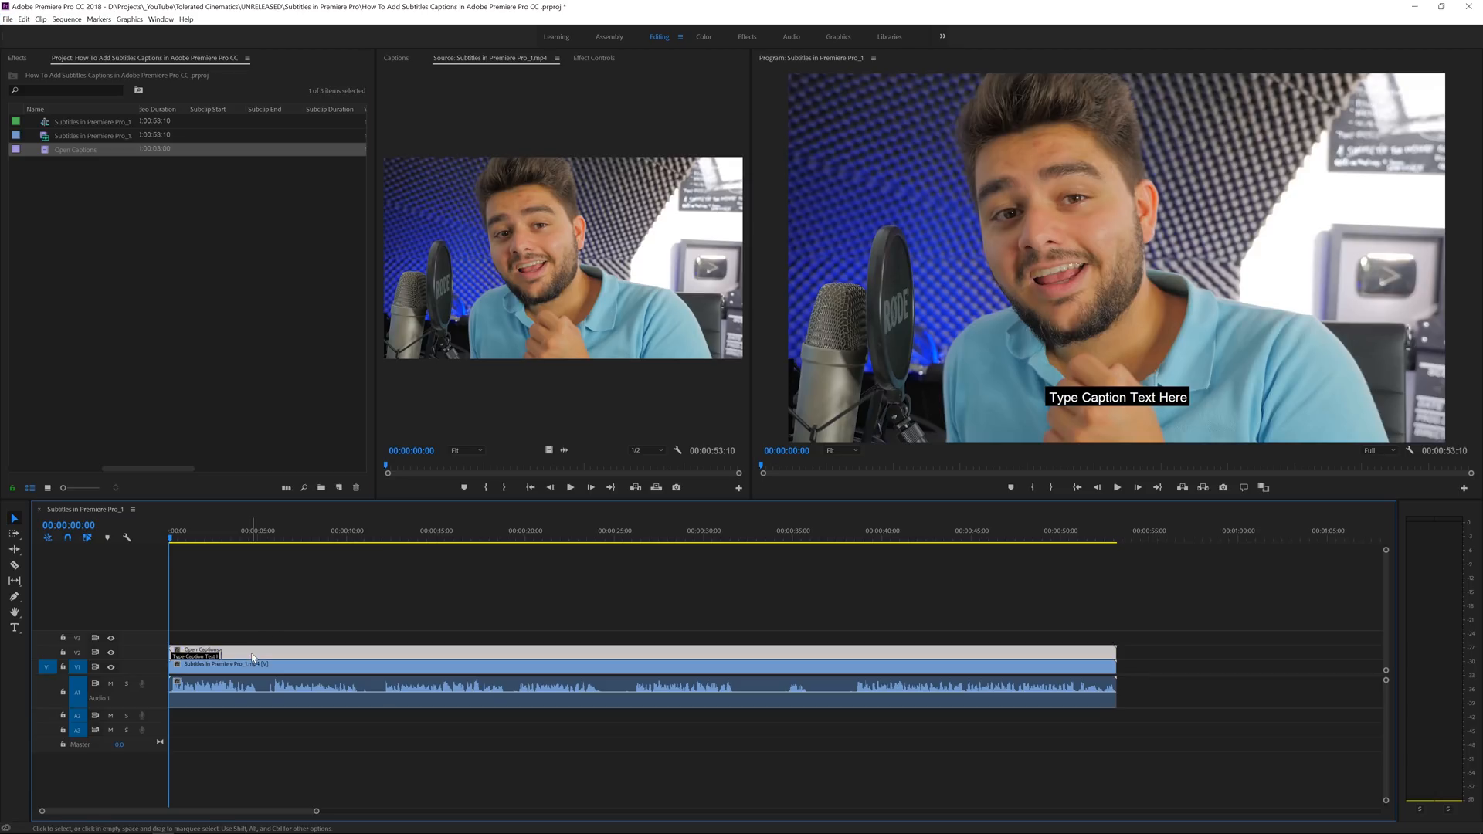
pyautogui.doubleClick(196, 650)
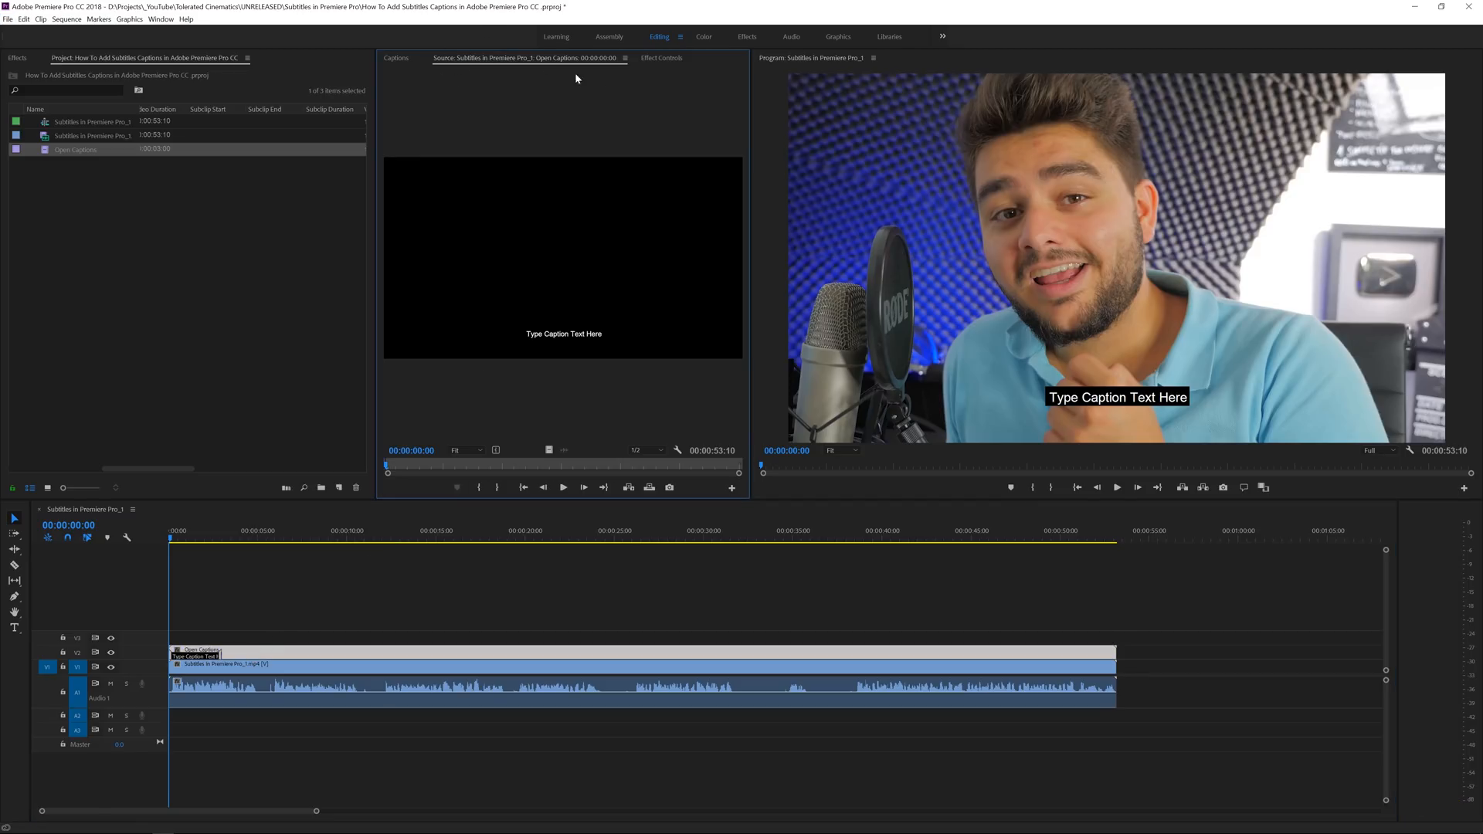
pyautogui.click(396, 57)
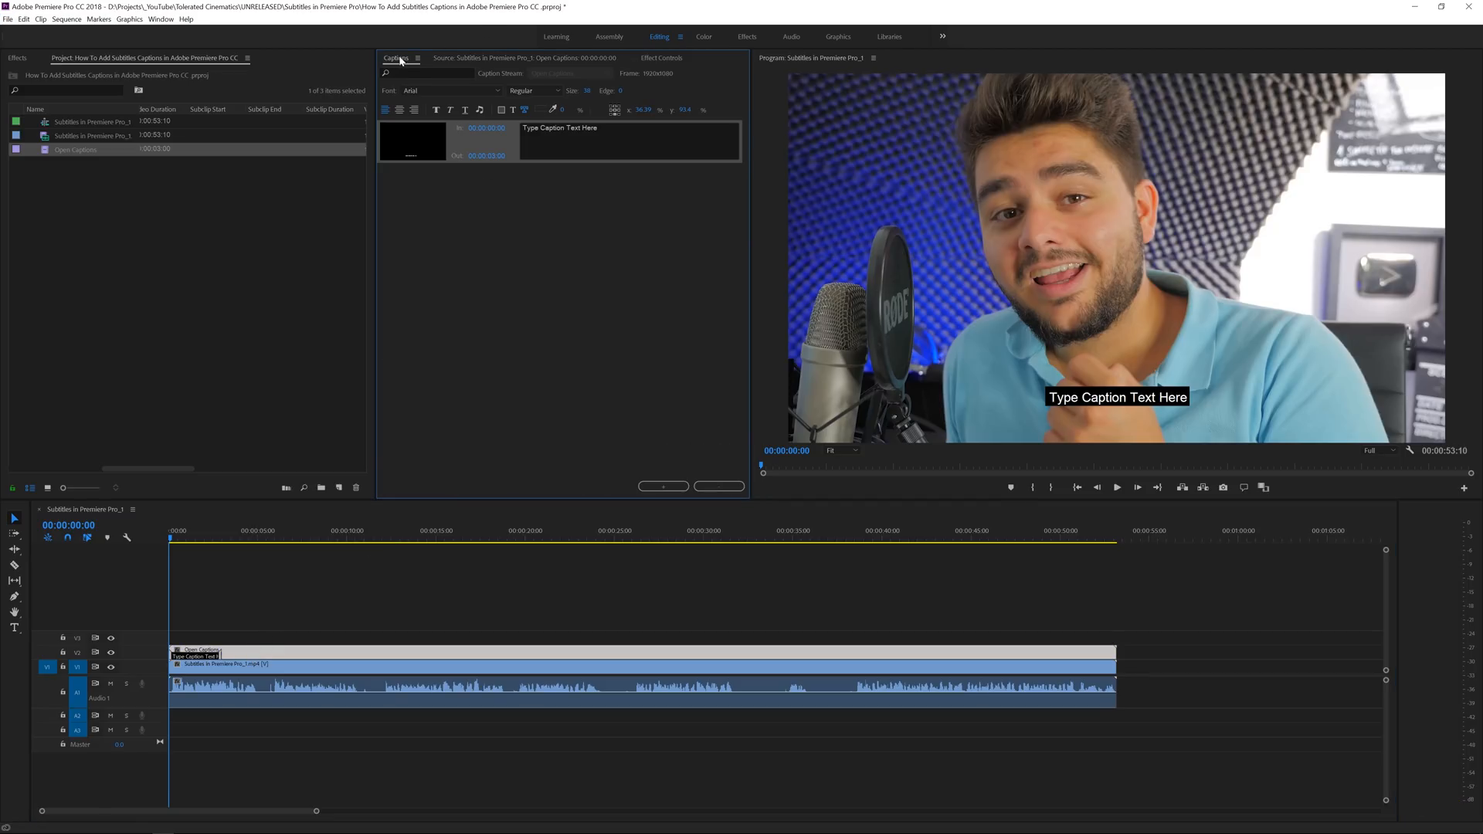
# Step: Check the Window menu and the Captions panel options, leaving them unchanged
pyautogui.click(160, 18)
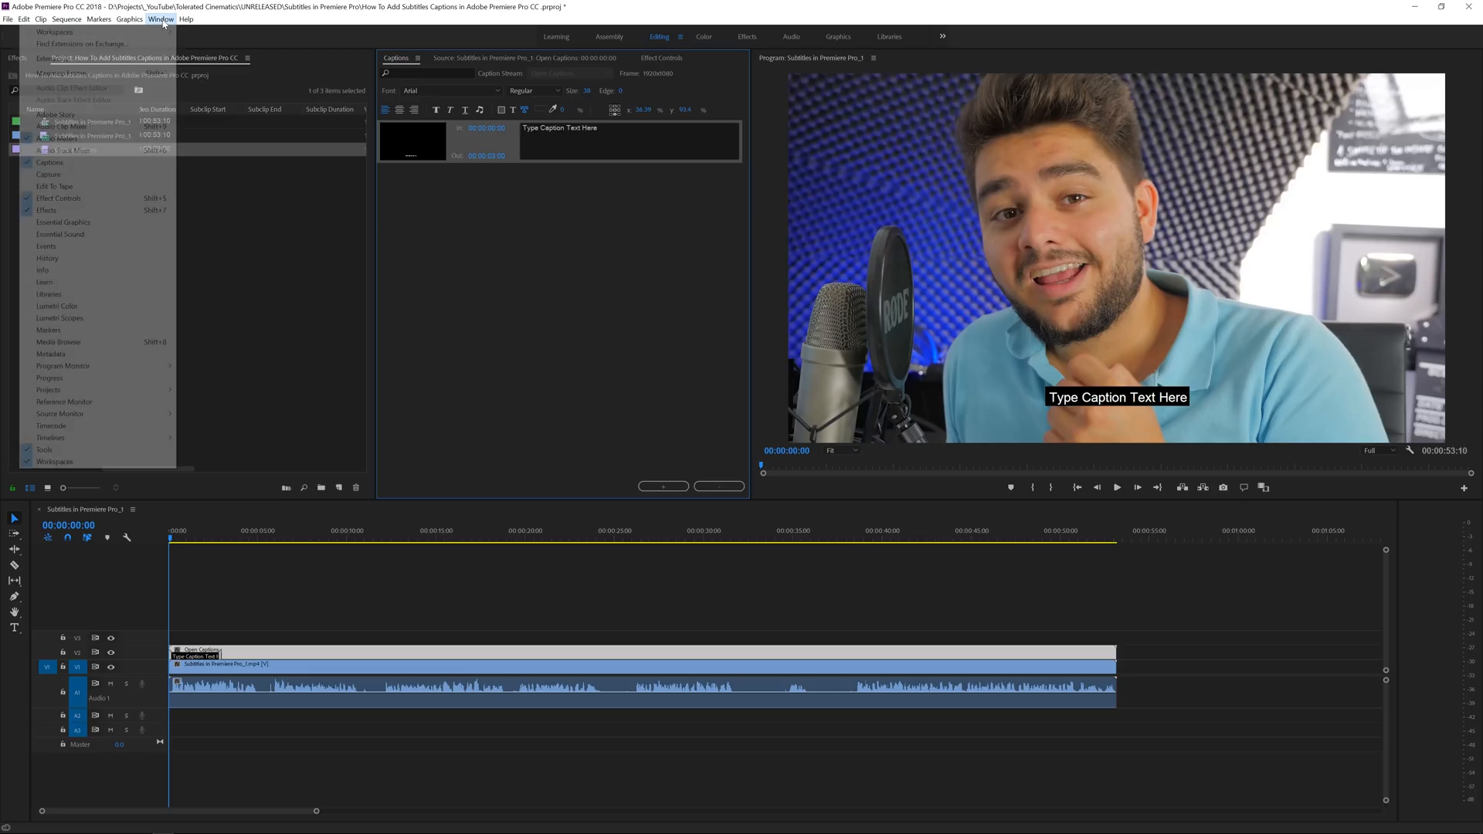
pyautogui.moveTo(50, 162)
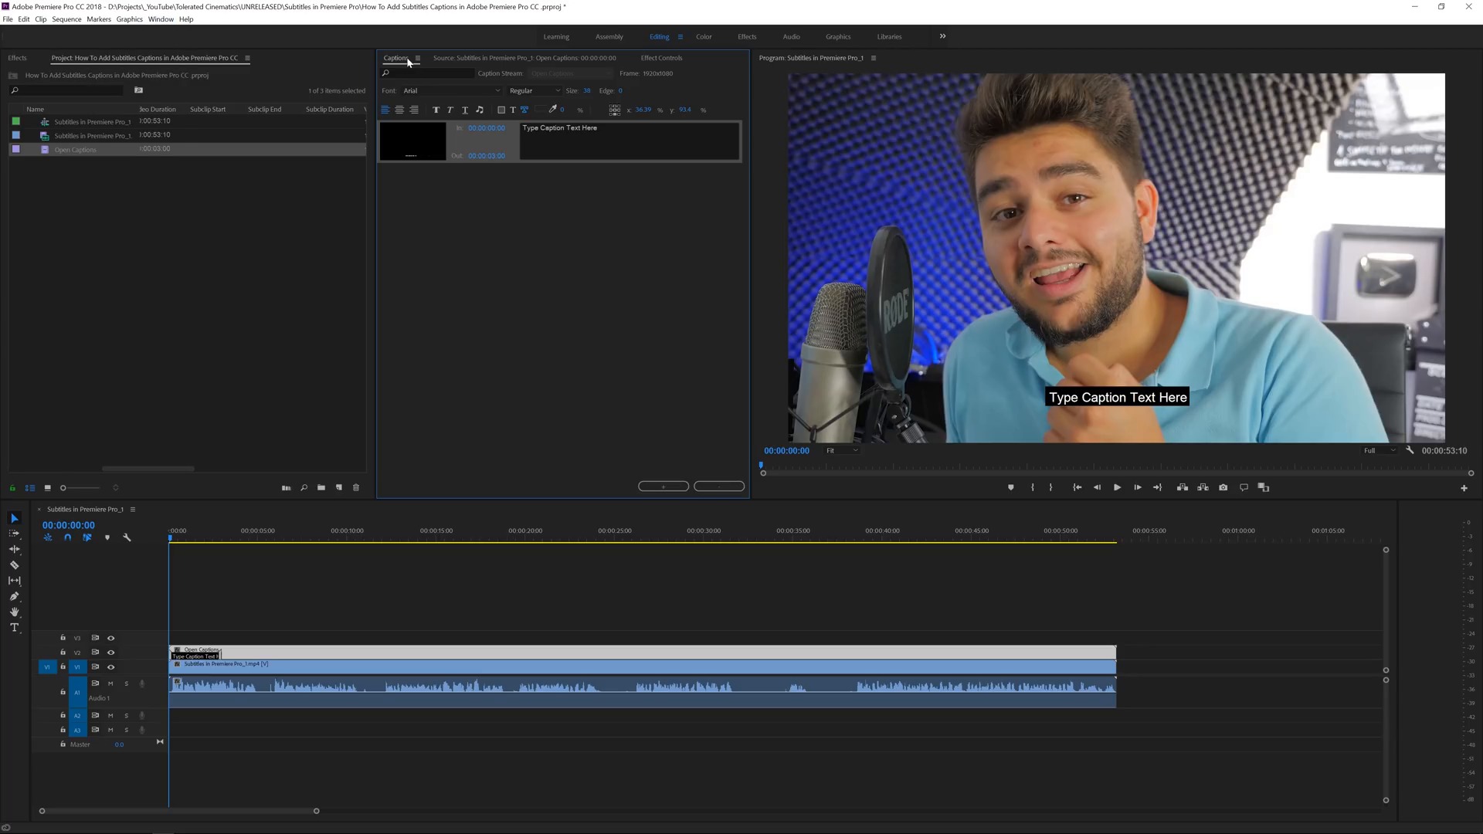
pyautogui.click(417, 57)
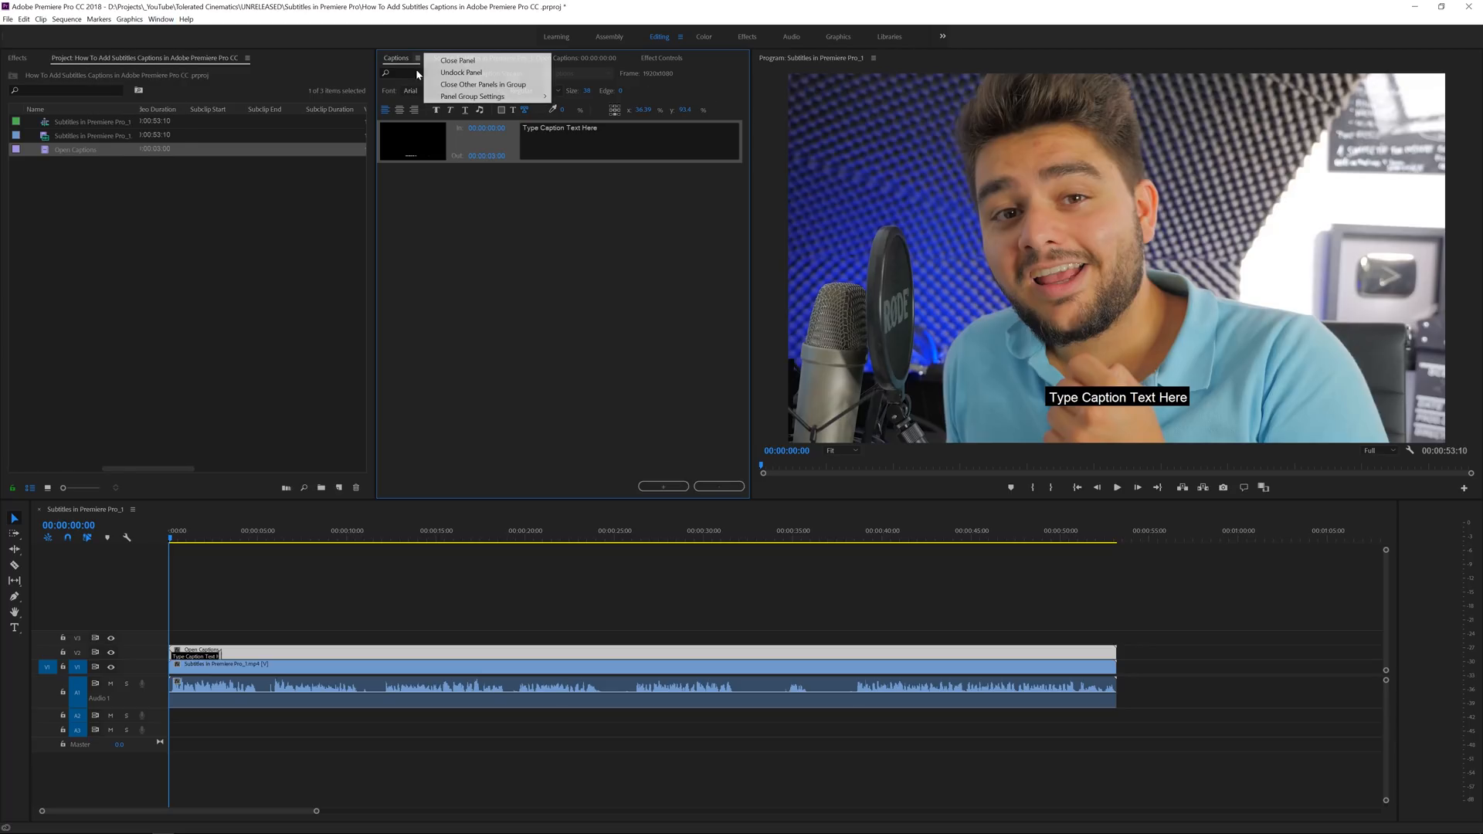
pyautogui.click(189, 285)
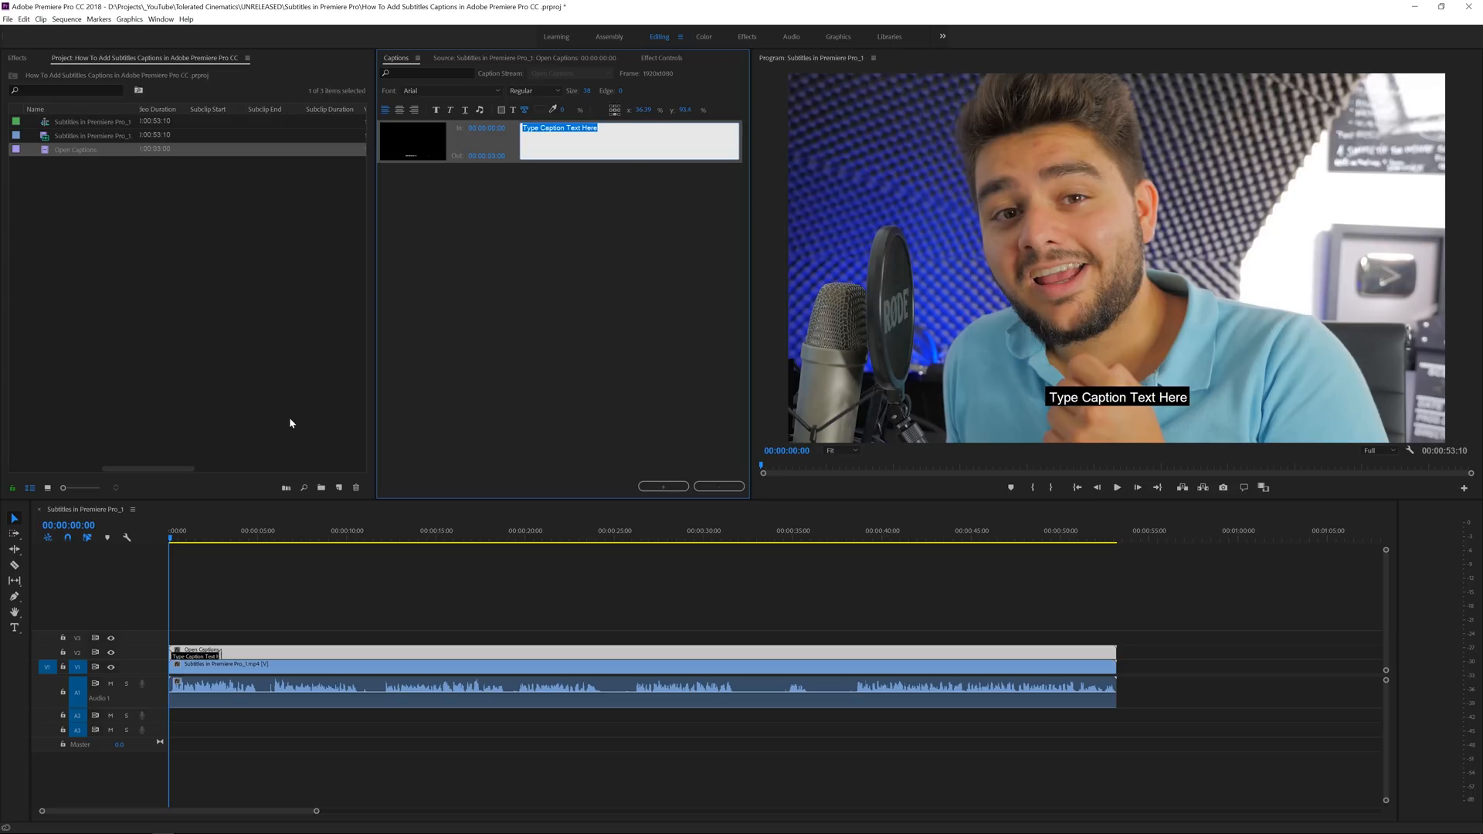
# Step: Write "Hey whatsup ladies and gentlemen." as the first caption, ending at 00:00:02:19
pyautogui.write('H')
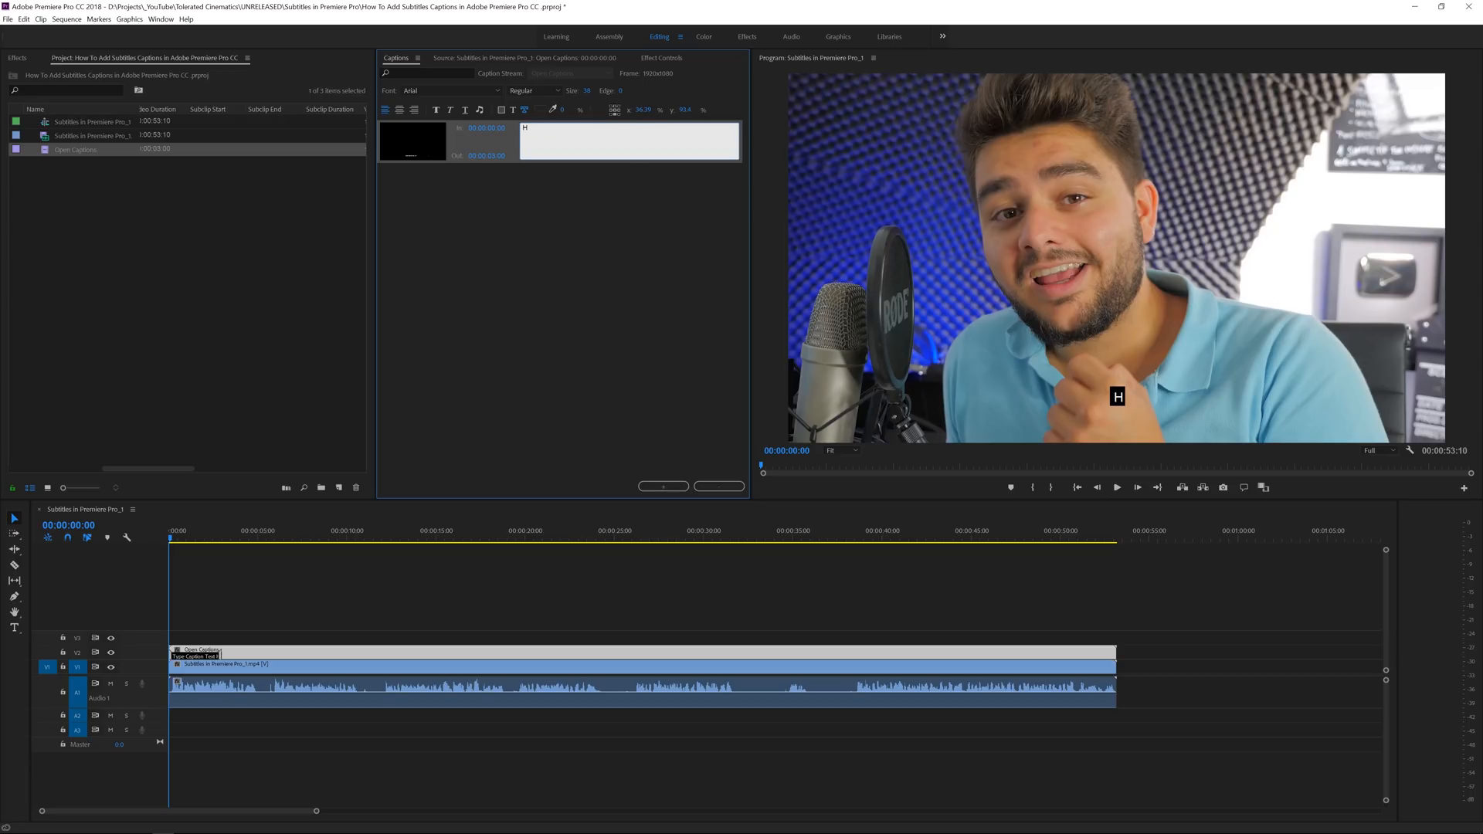
pyautogui.write('Hey whatsup ladies and gentlemen')
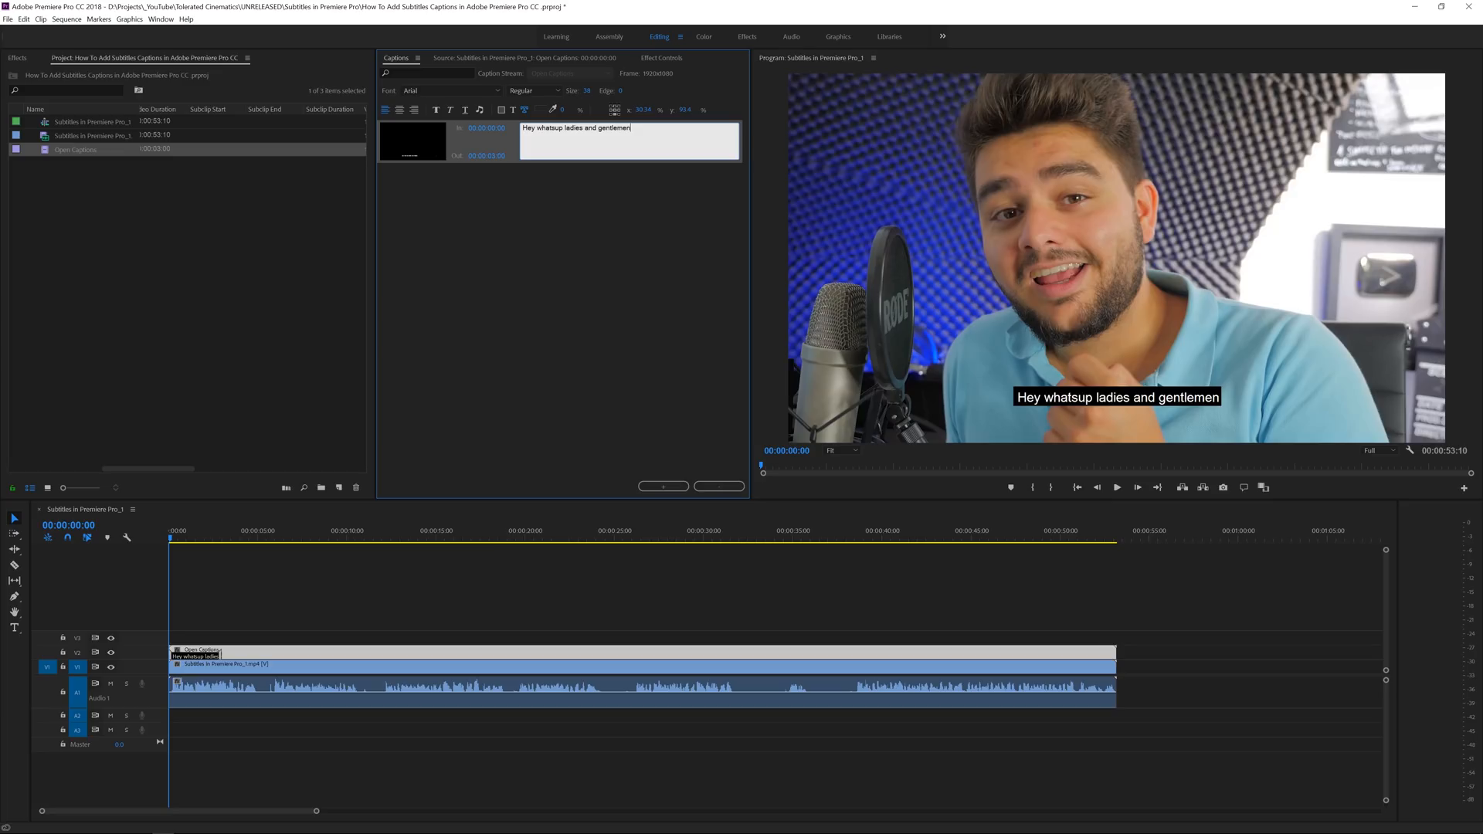
pyautogui.write('.')
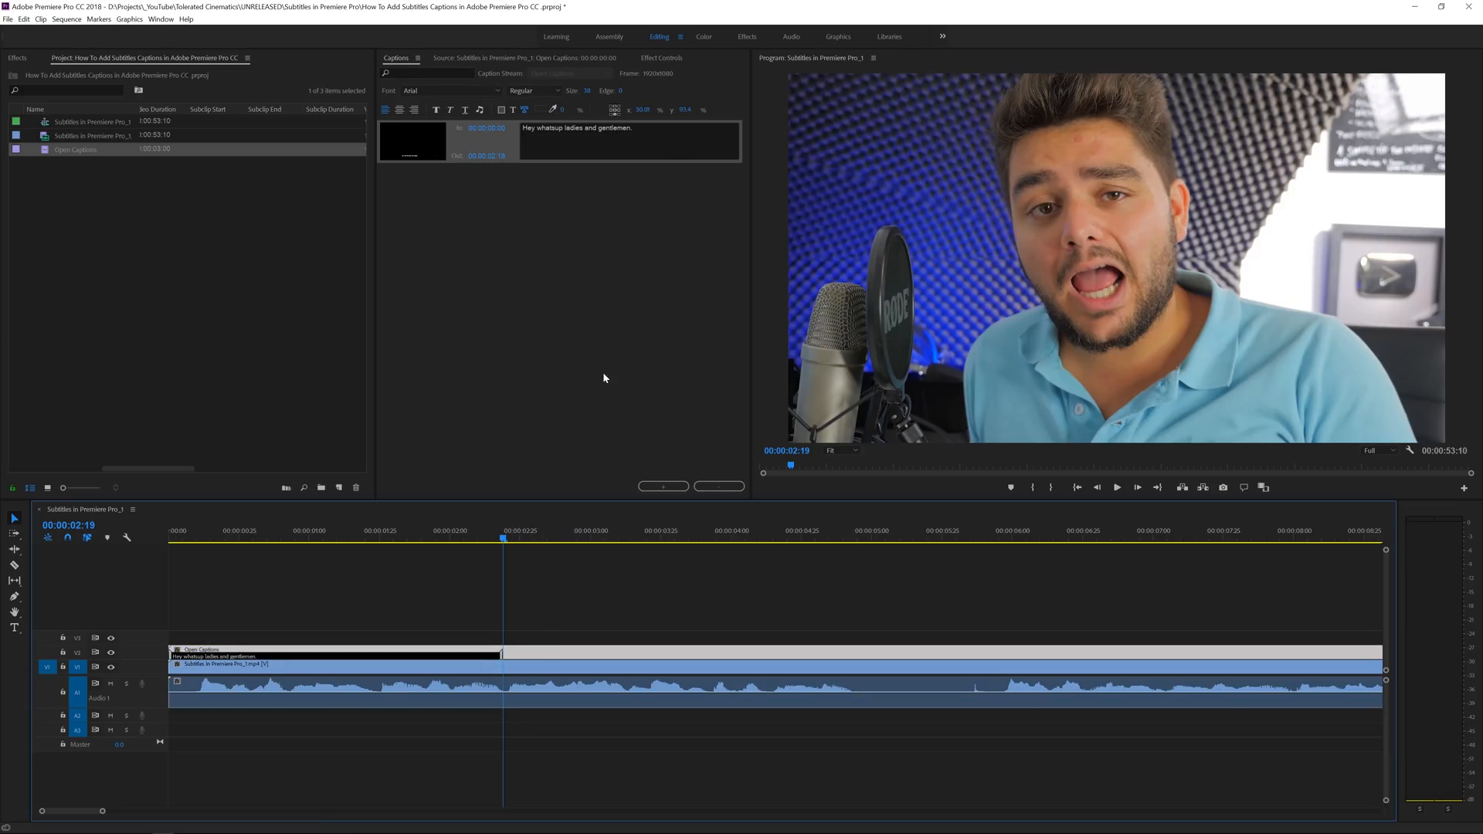
# Step: Add a second caption "I'm Ignace Aleya and today it's Tip Trick Tuesday!" and return the playhead to the first caption
pyautogui.click(662, 486)
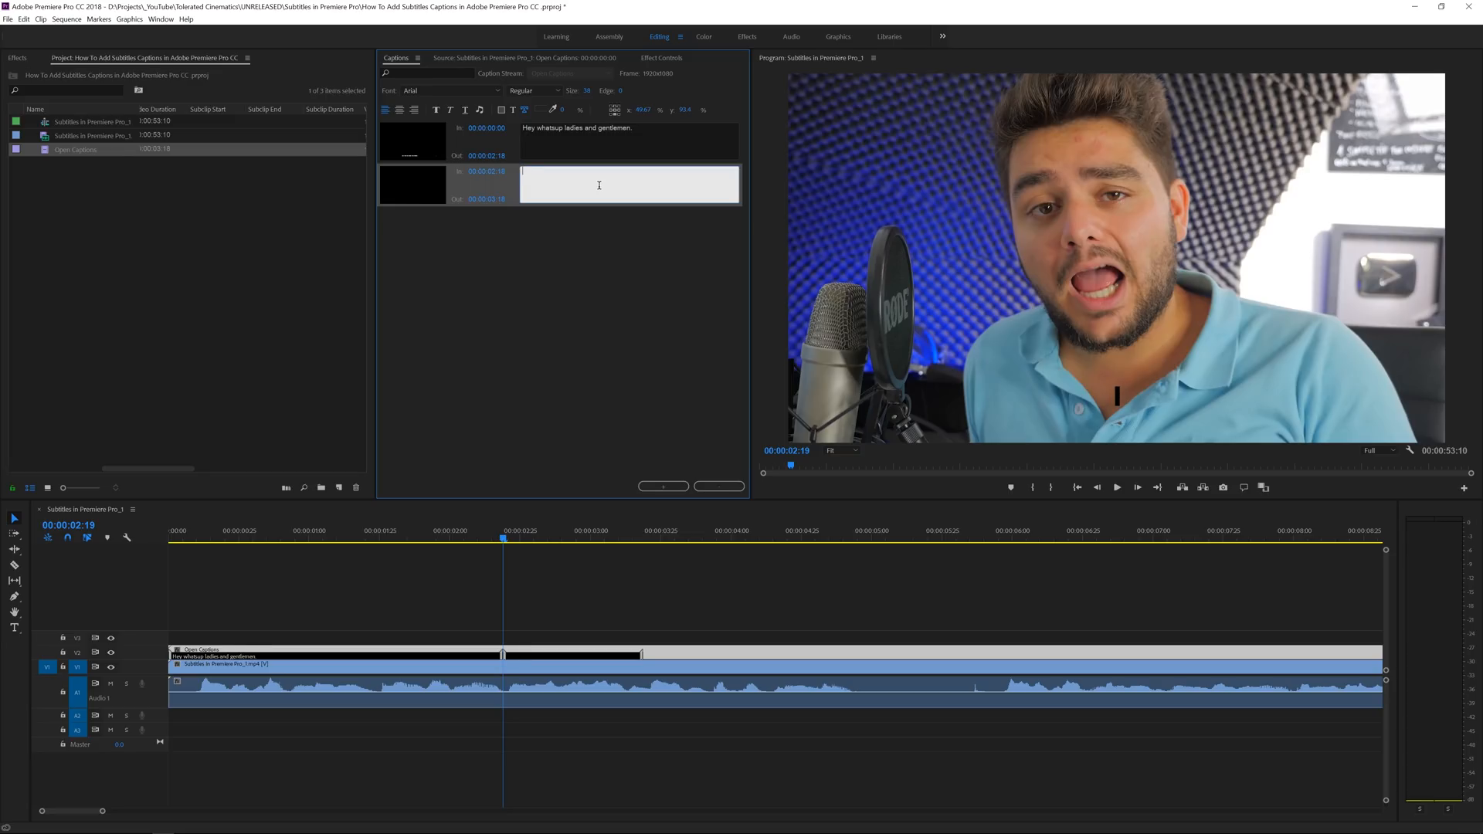
pyautogui.write("I'm Ignace AI")
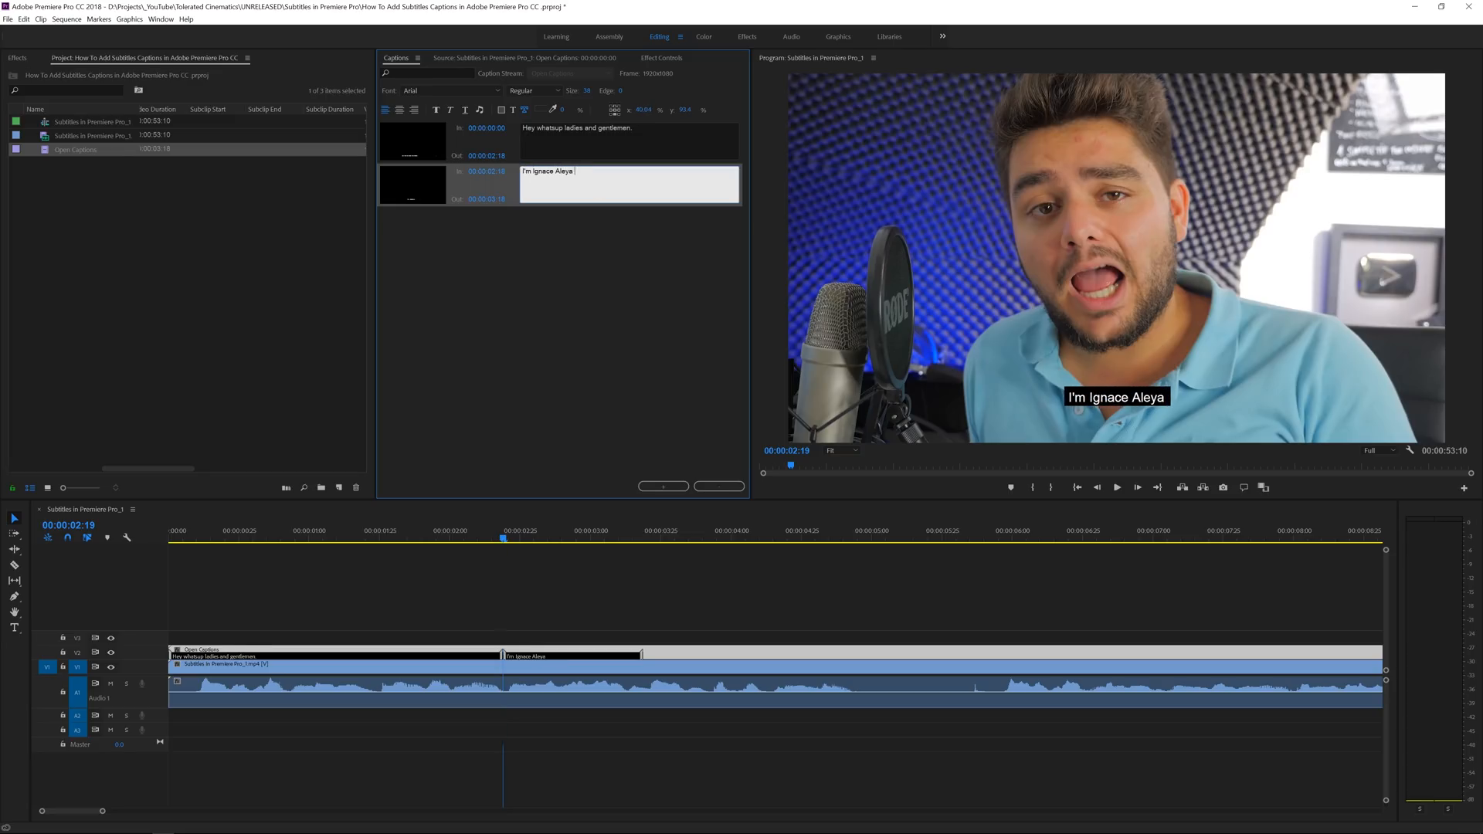
pyautogui.write("and today it's T")
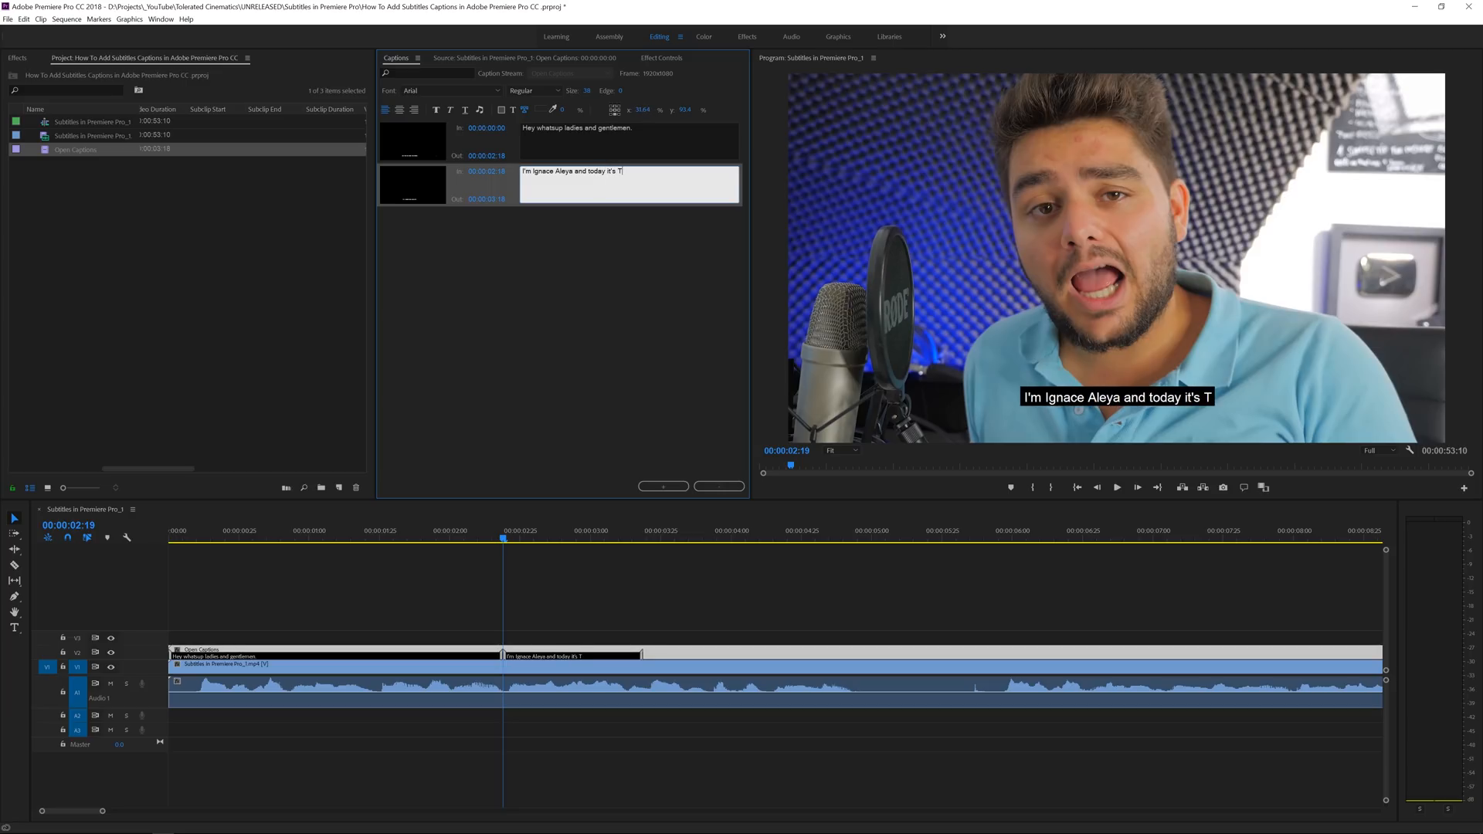
pyautogui.write('ip Trick Tuesday!')
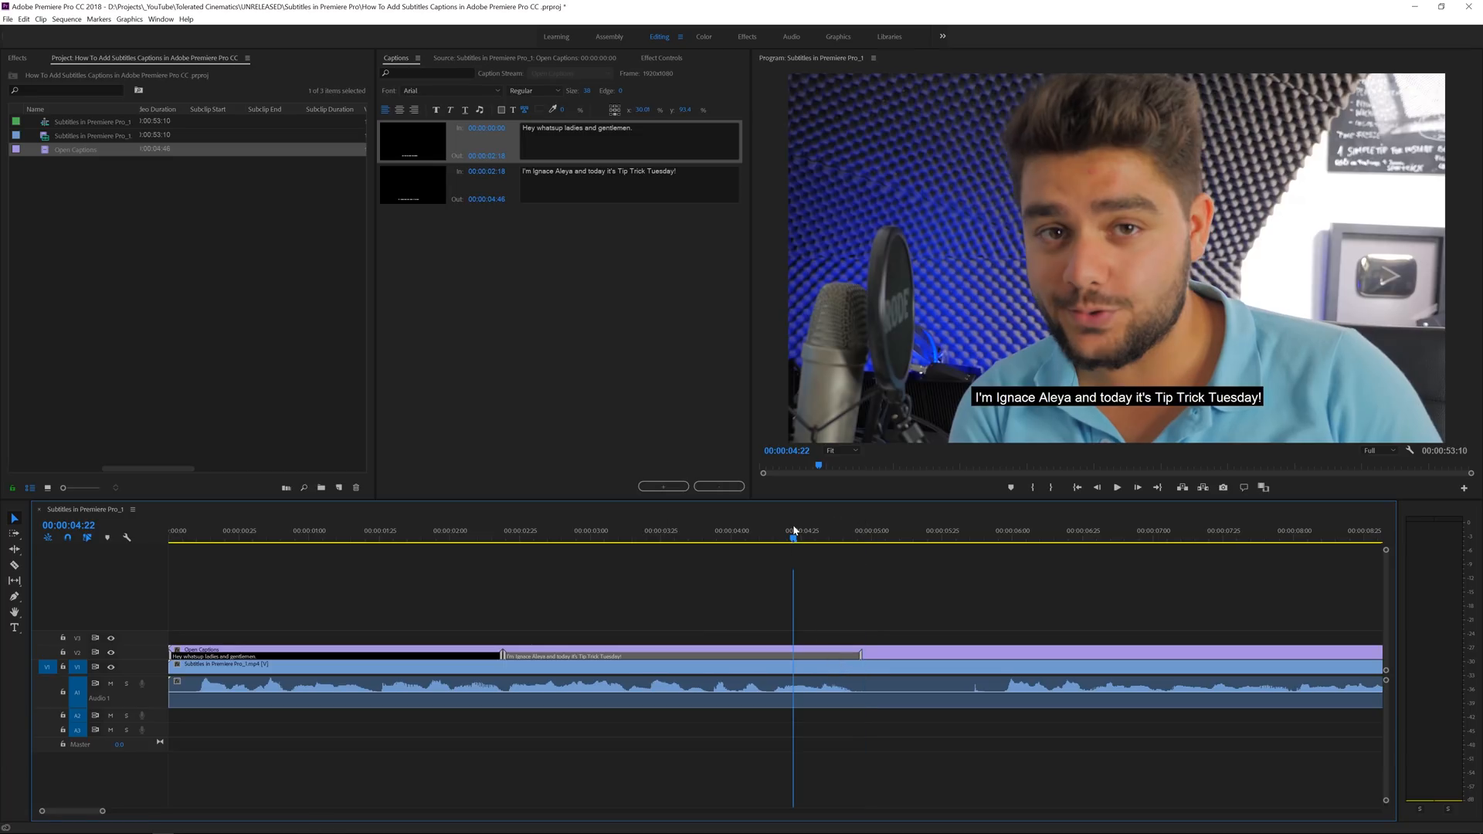
pyautogui.click(428, 530)
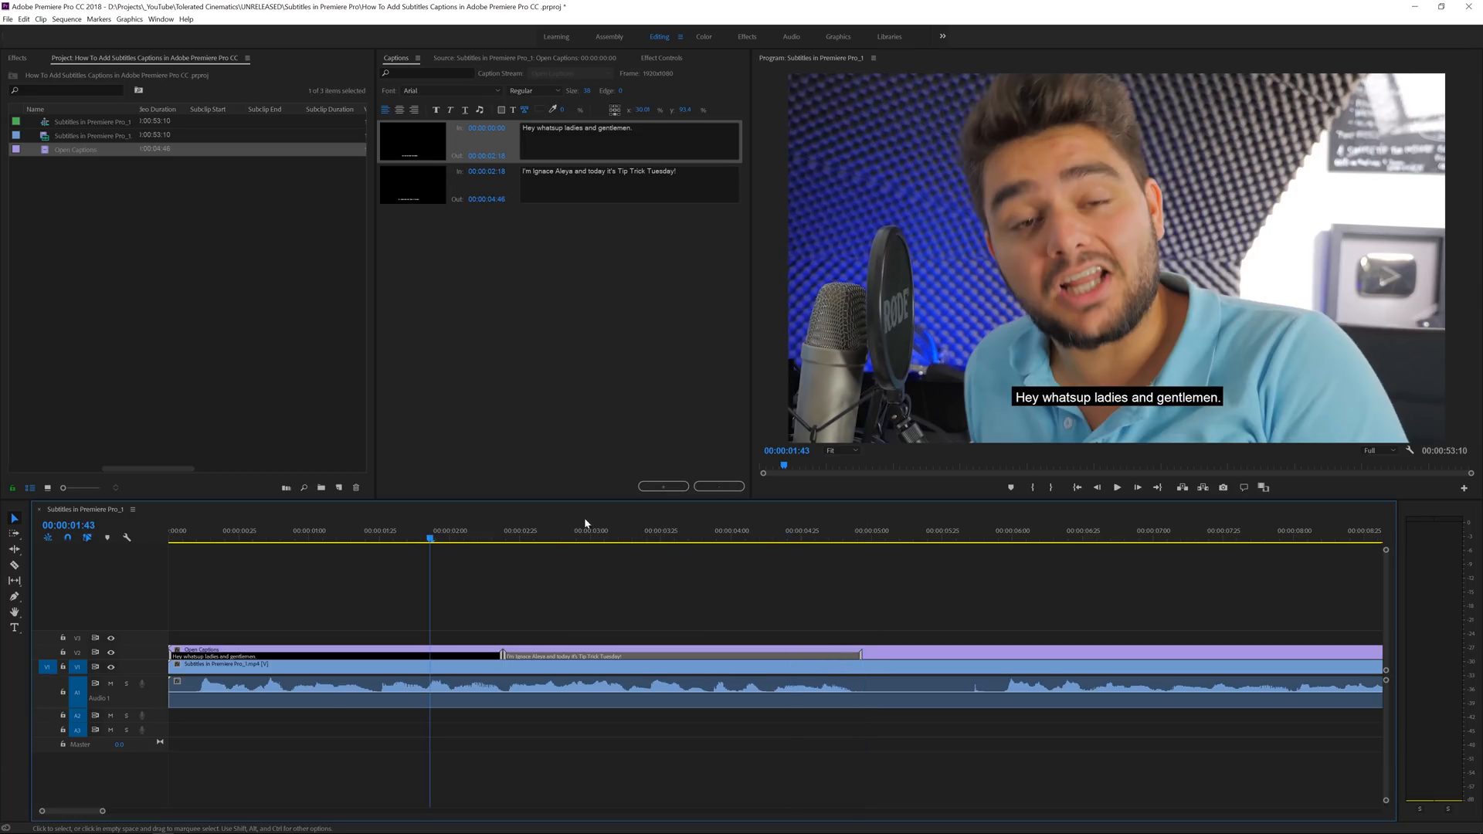
pyautogui.moveTo(663, 487)
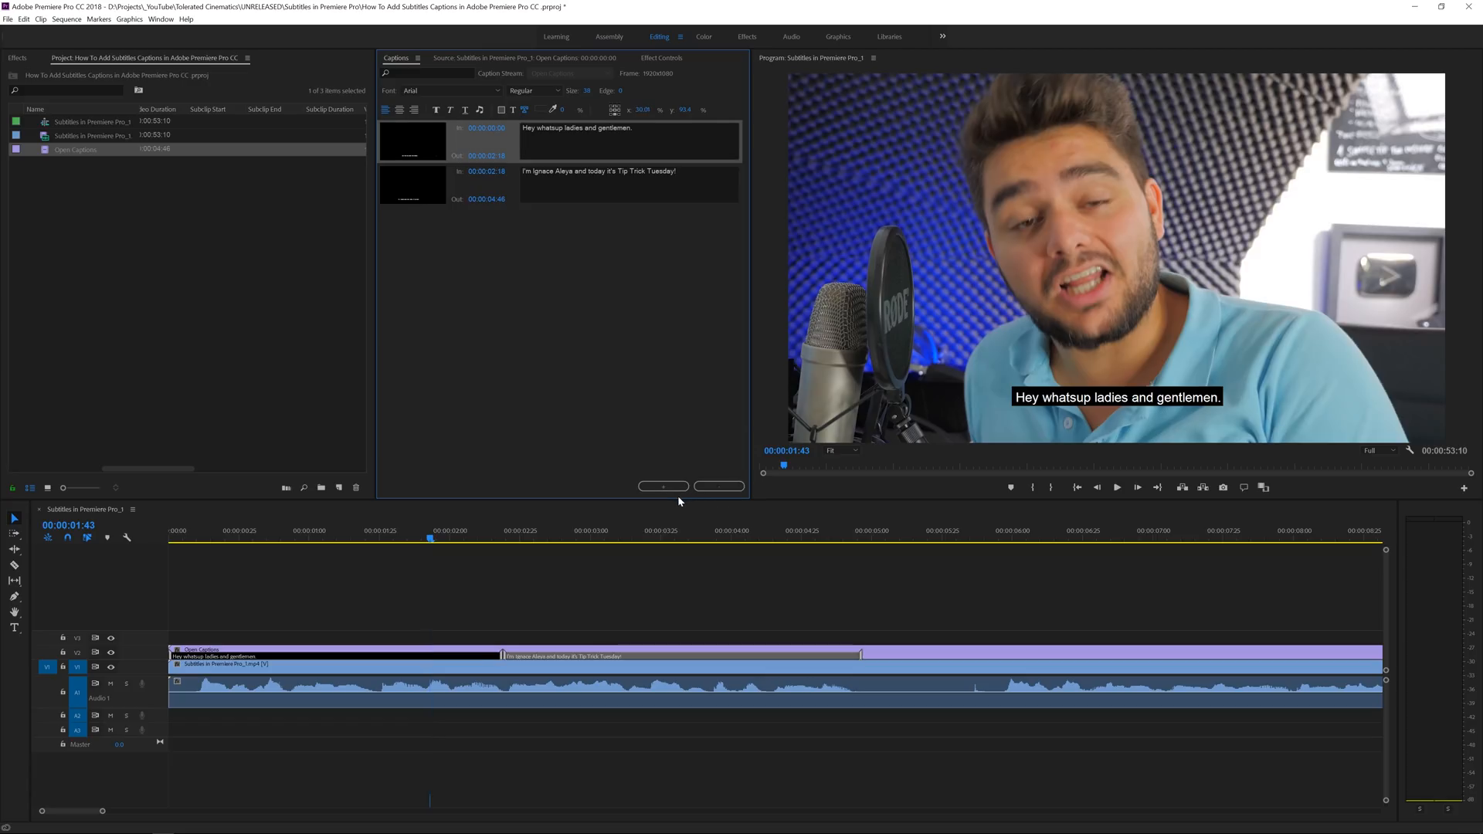
# Step: Set the first caption "Hey whatsup ladies and gentlemen." in Lato with bold italic weight
pyautogui.click(482, 142)
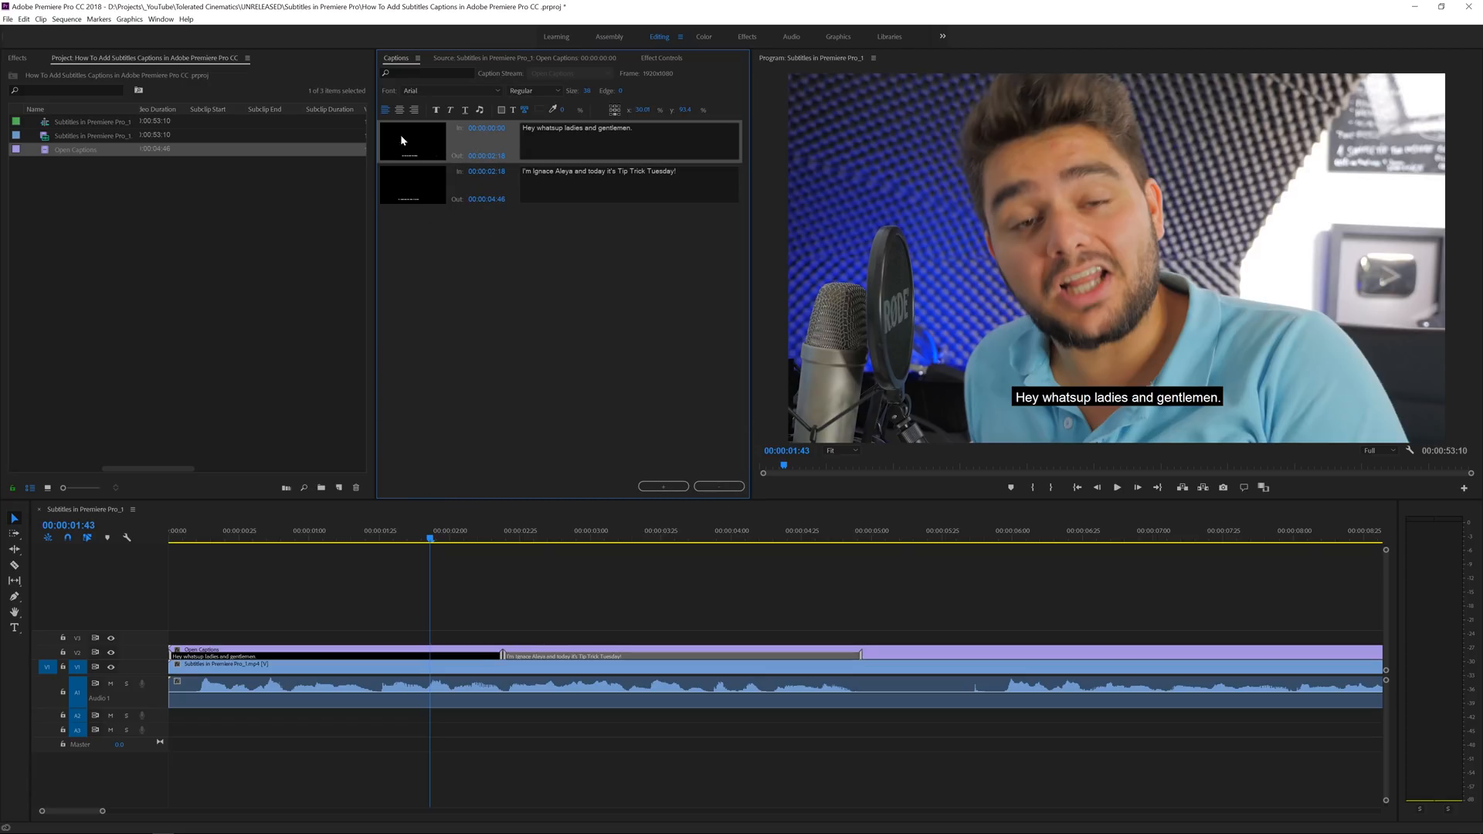
pyautogui.click(496, 90)
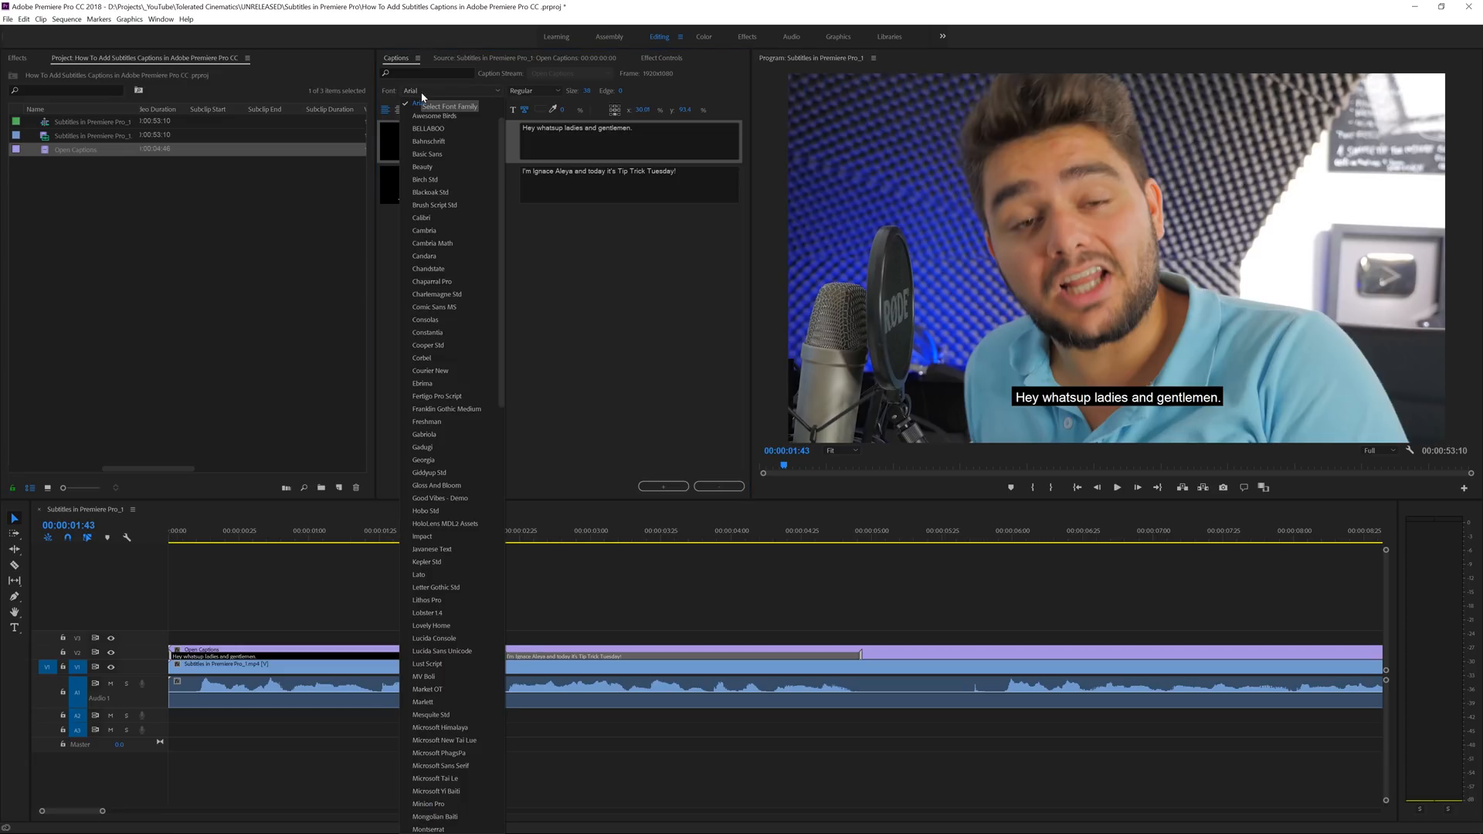
pyautogui.scroll(-3)
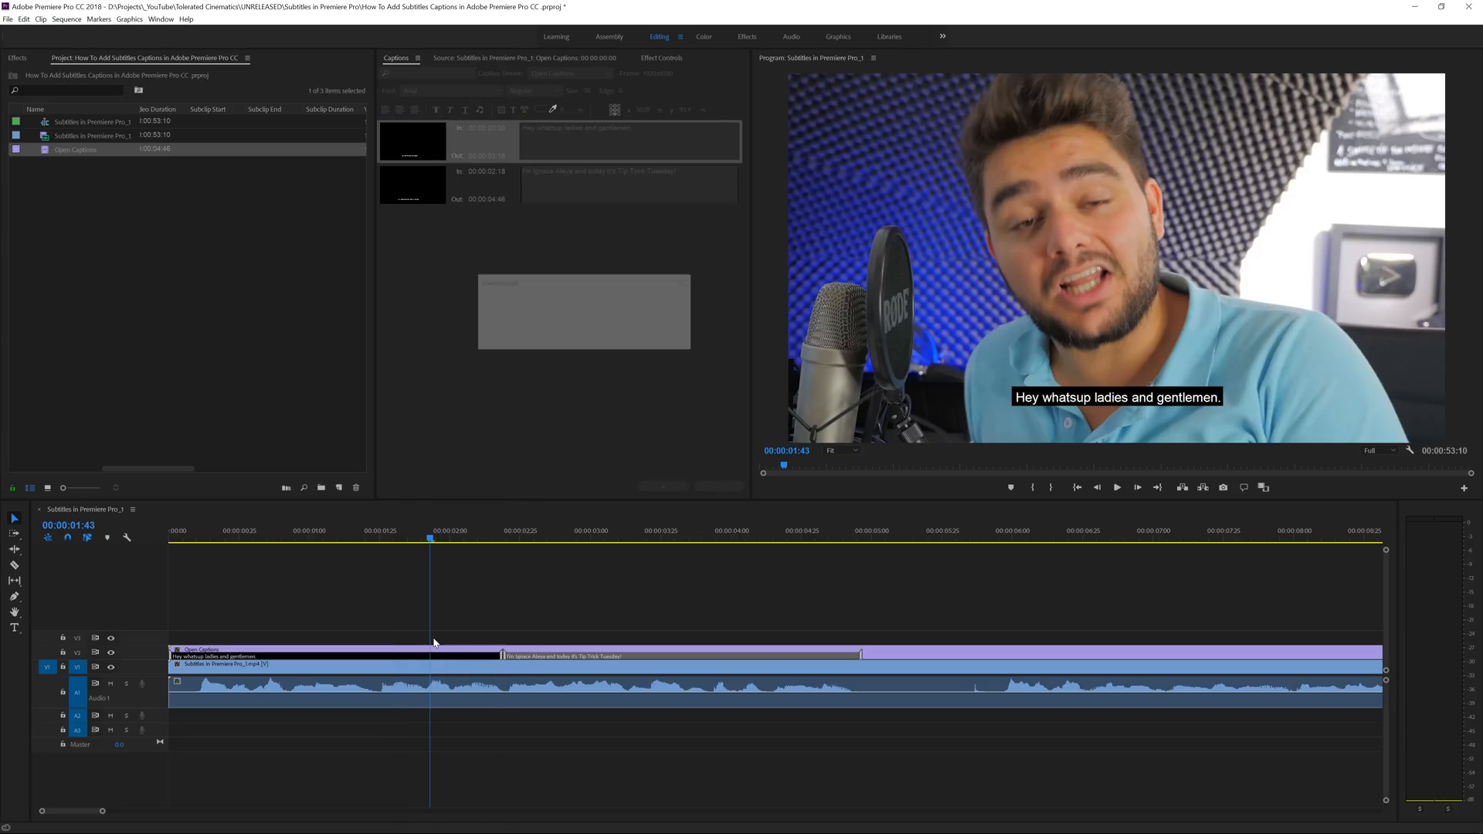
pyautogui.click(450, 91)
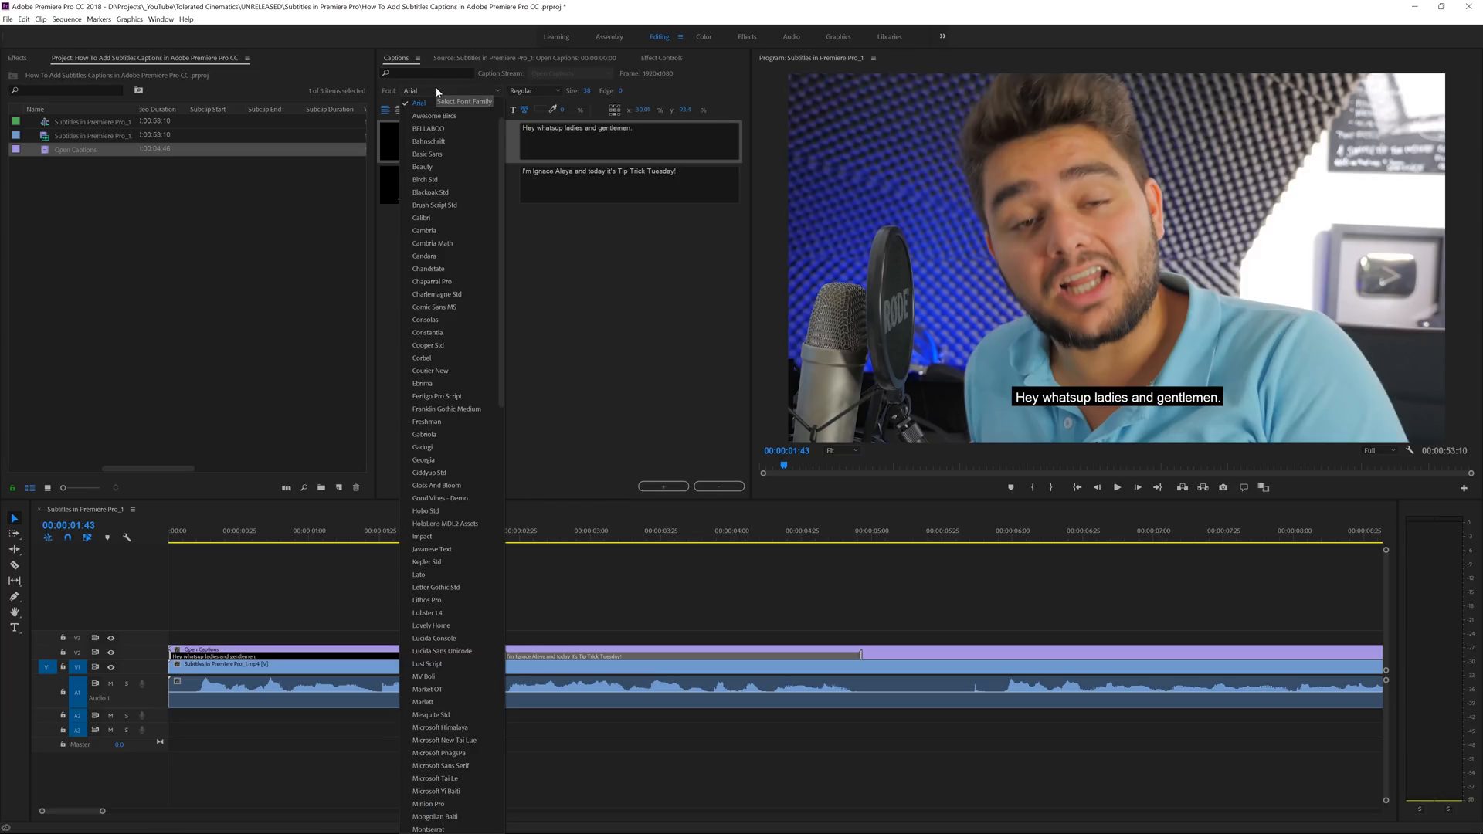
pyautogui.click(419, 575)
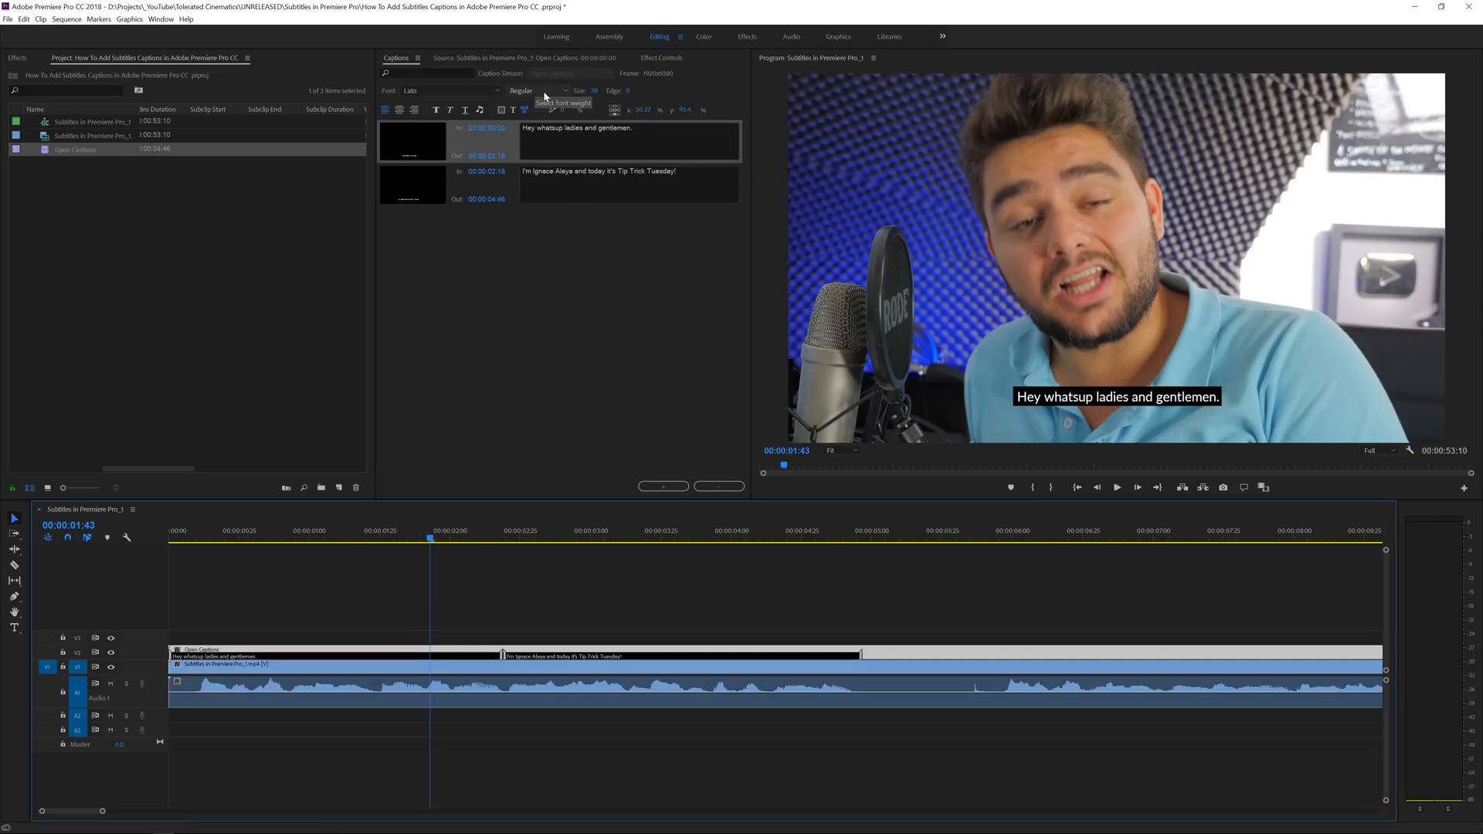
pyautogui.click(539, 91)
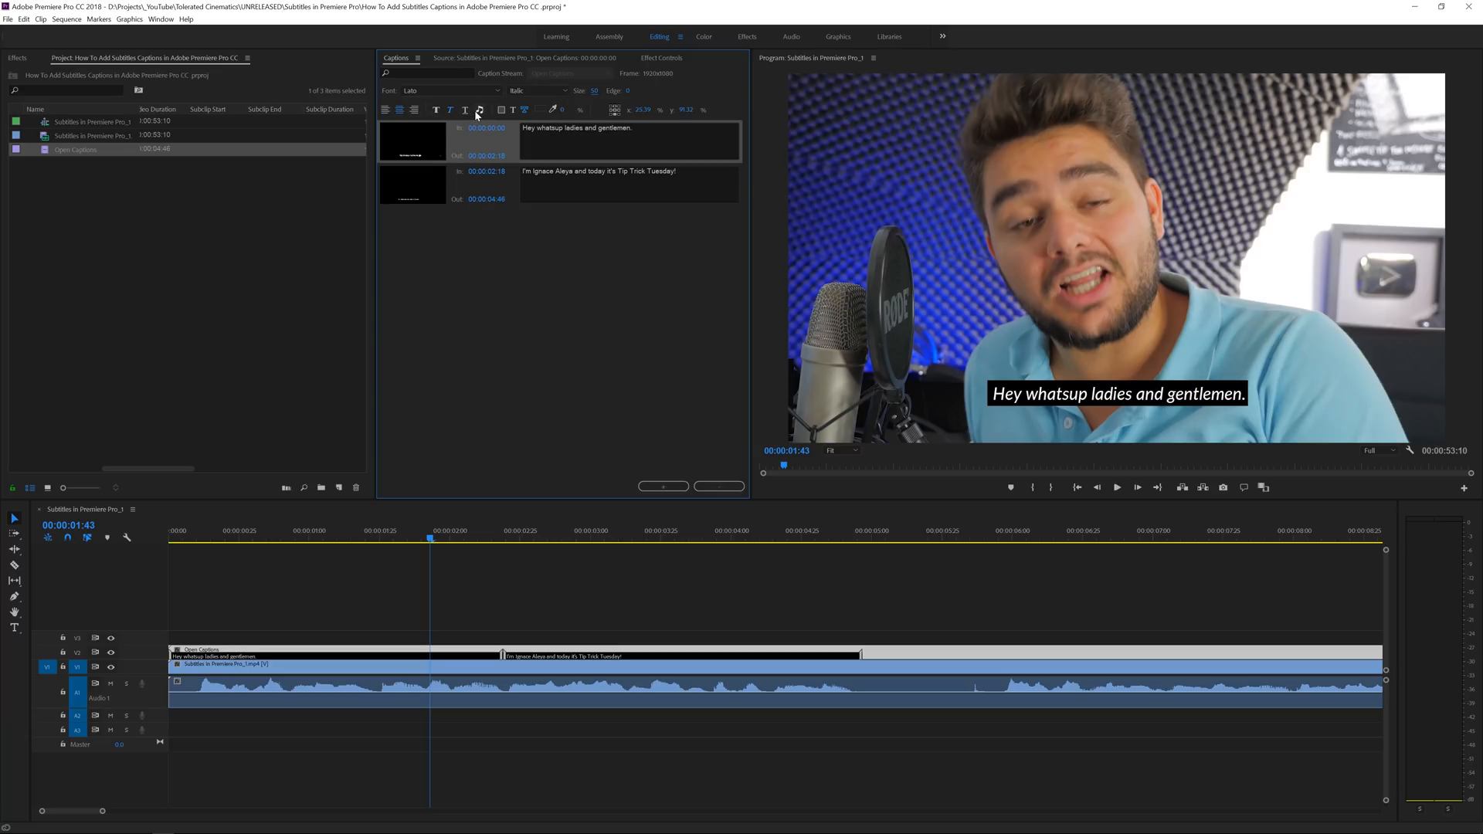
pyautogui.moveTo(478, 112)
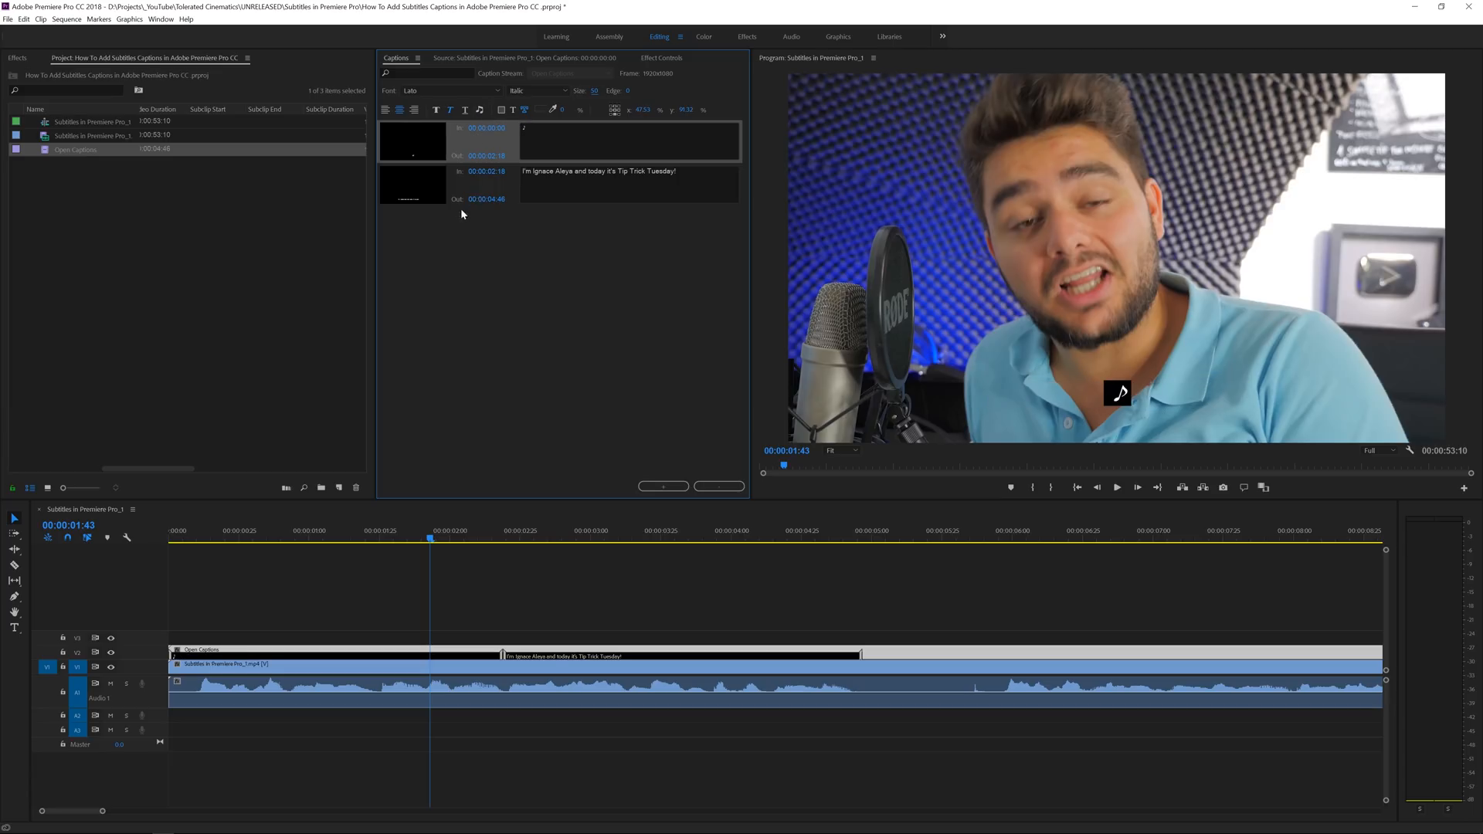
pyautogui.write('Hey whatsup ladies and gentlemen.')
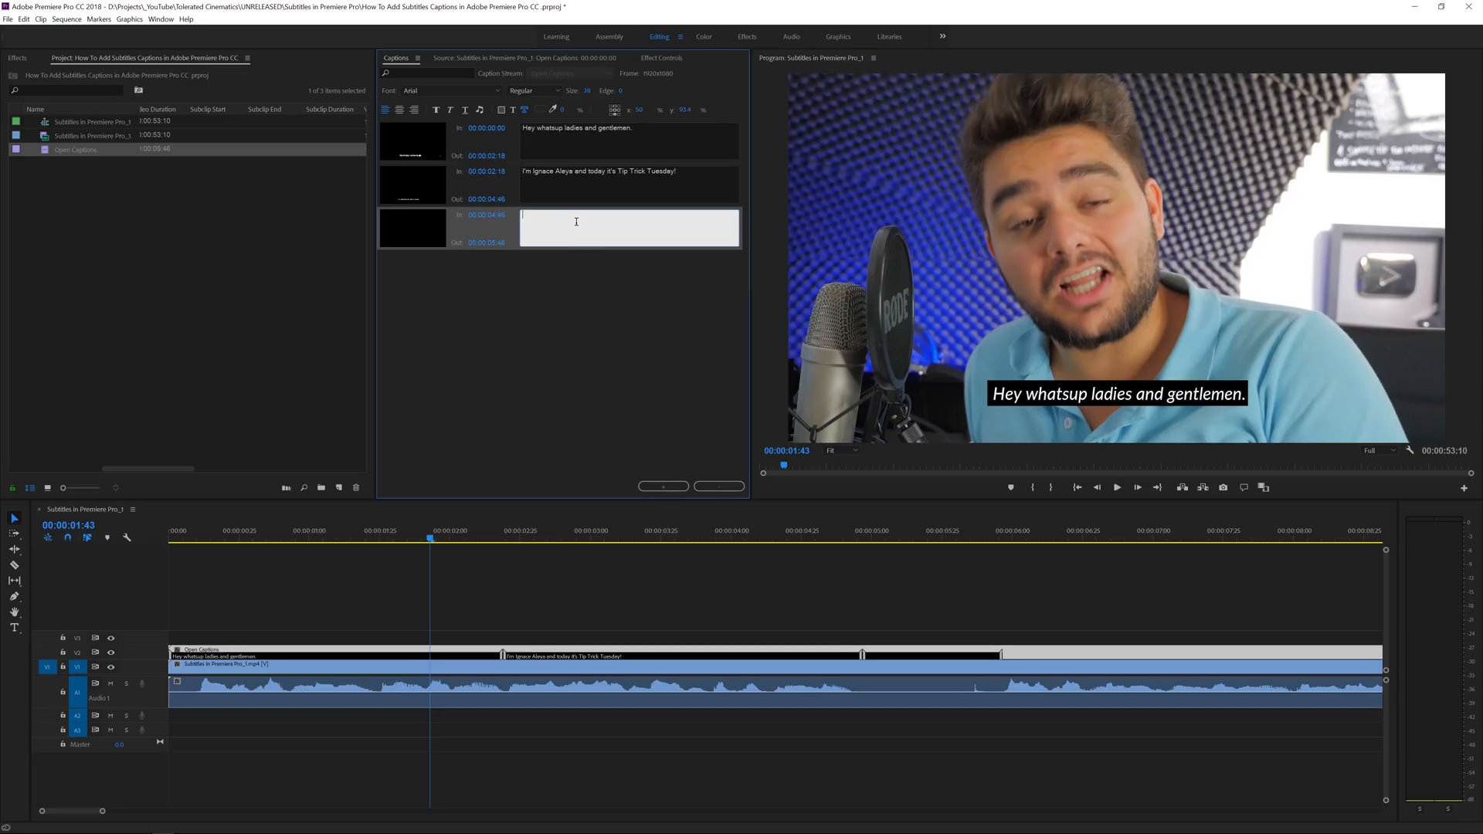
pyautogui.write('This is ama')
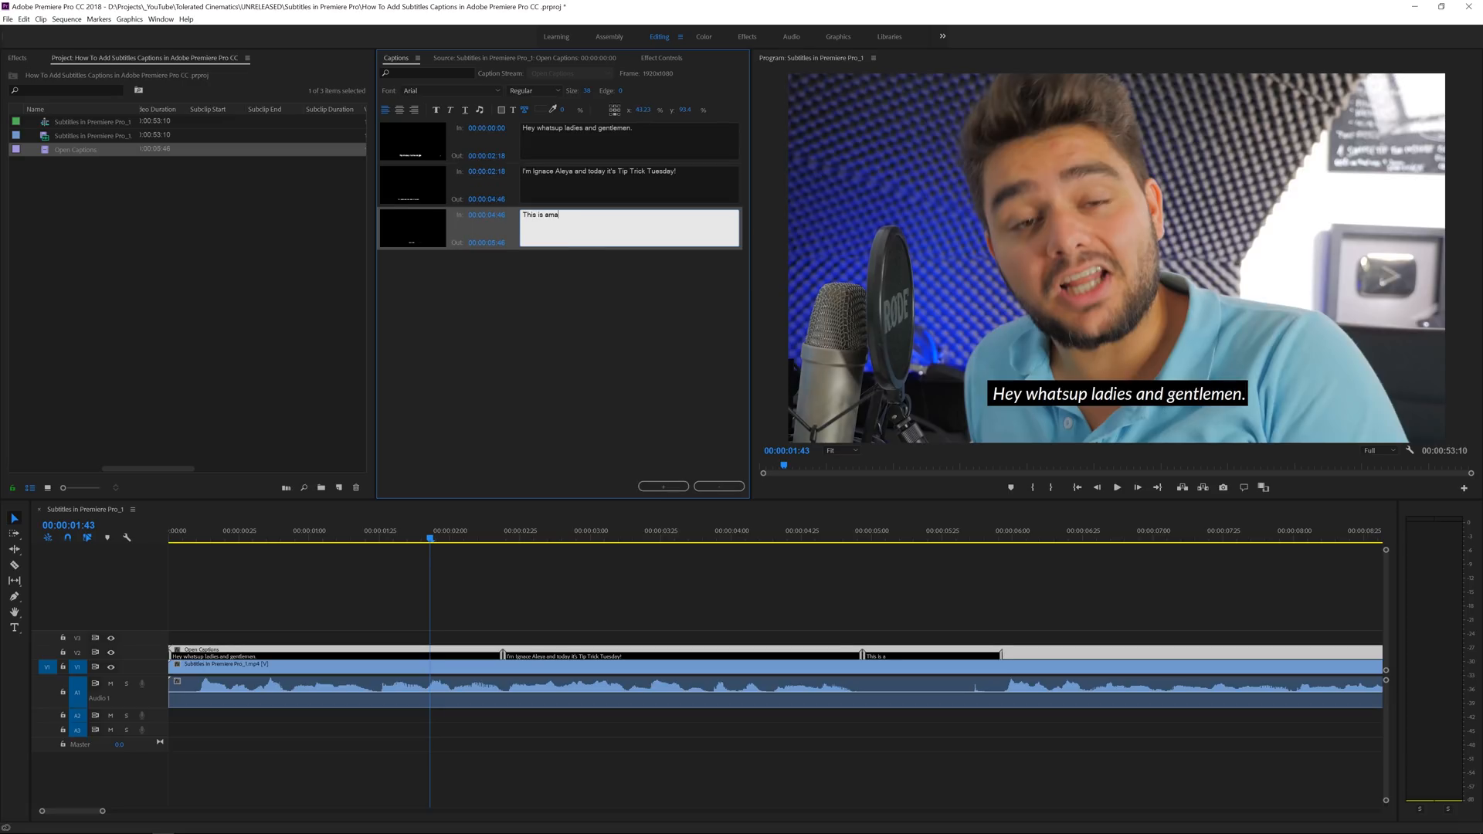
pyautogui.write('merica ♪')
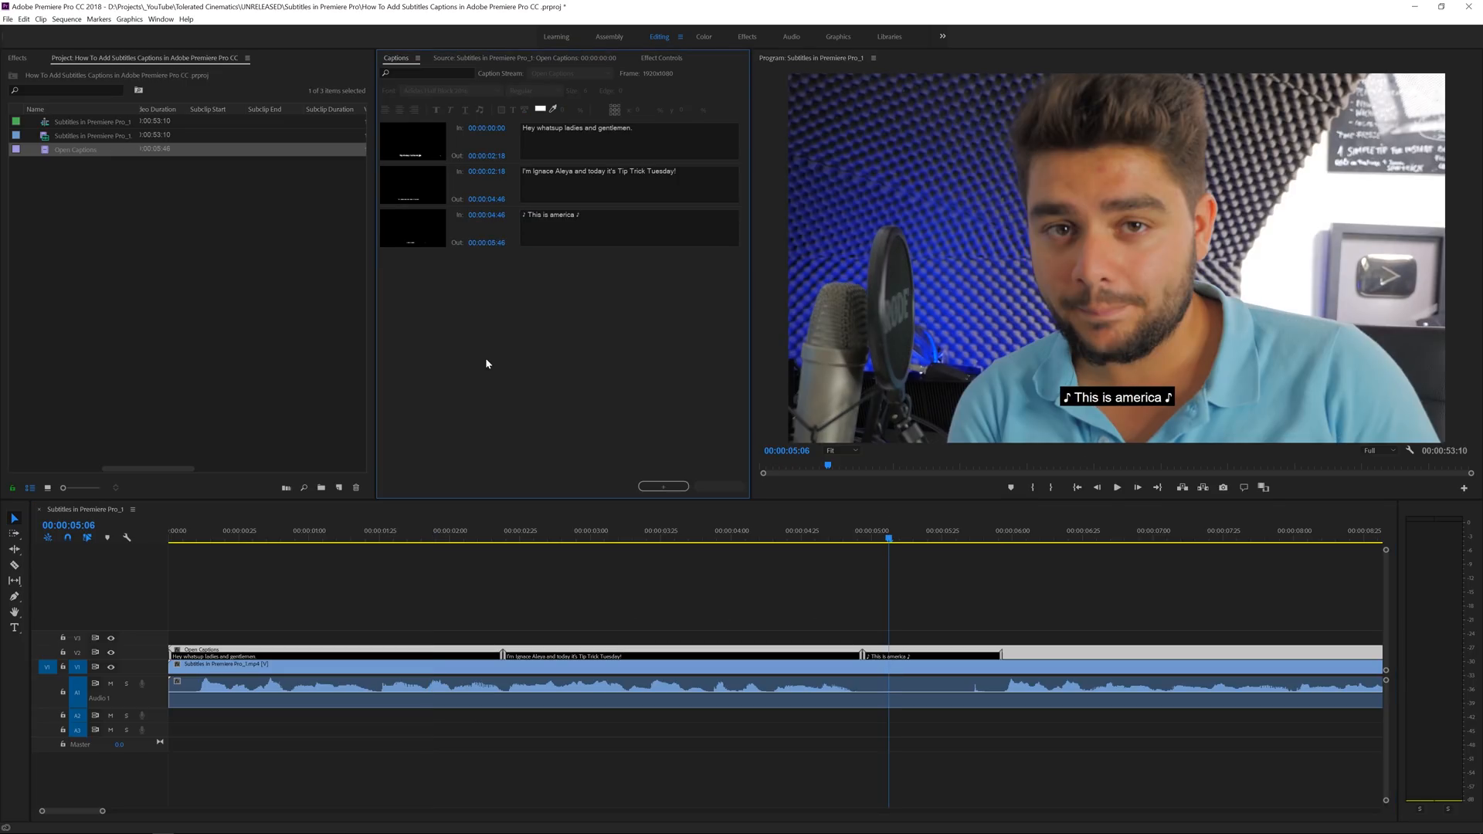
pyautogui.click(899, 657)
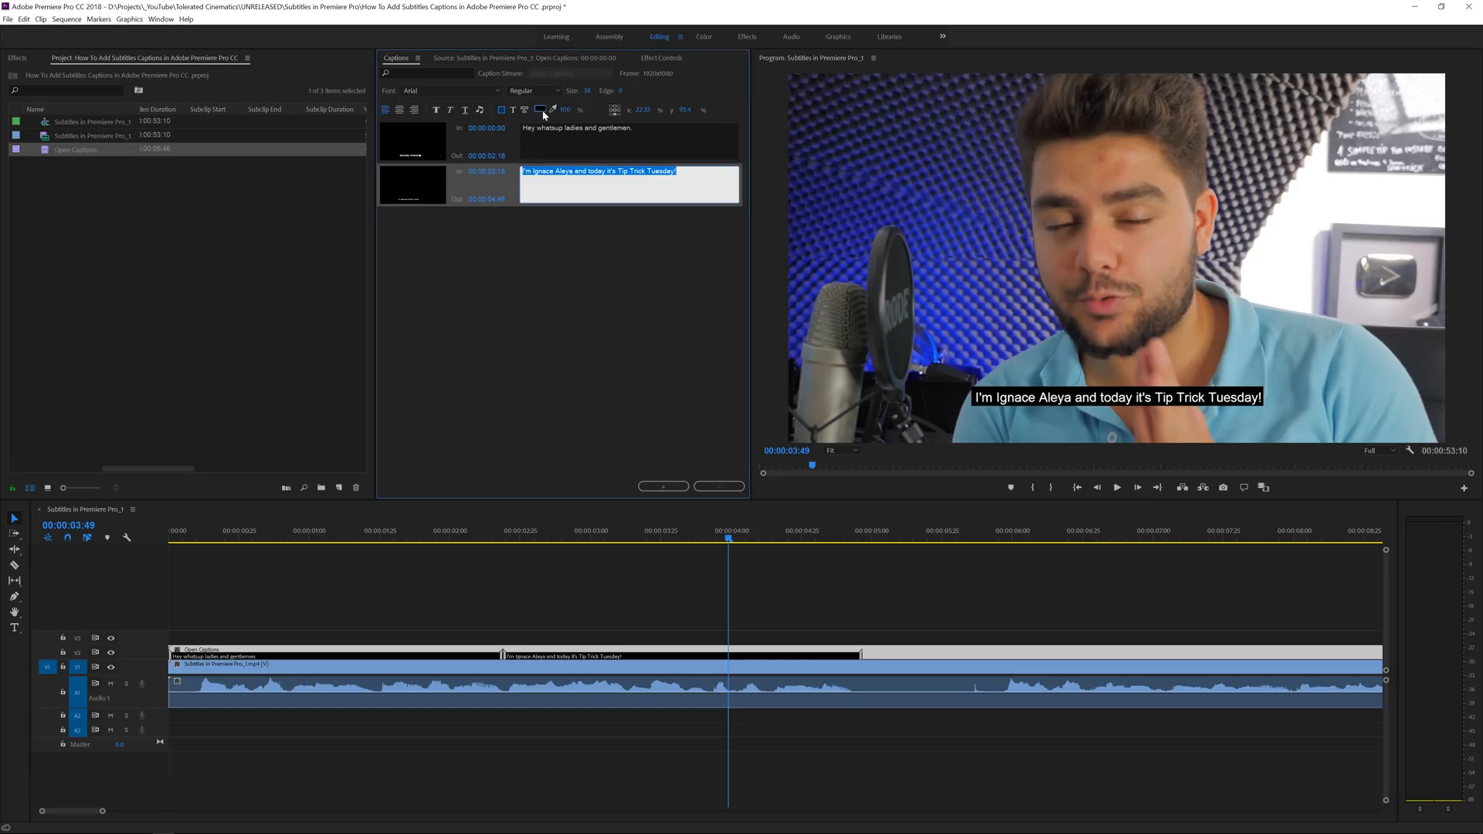
pyautogui.click(537, 108)
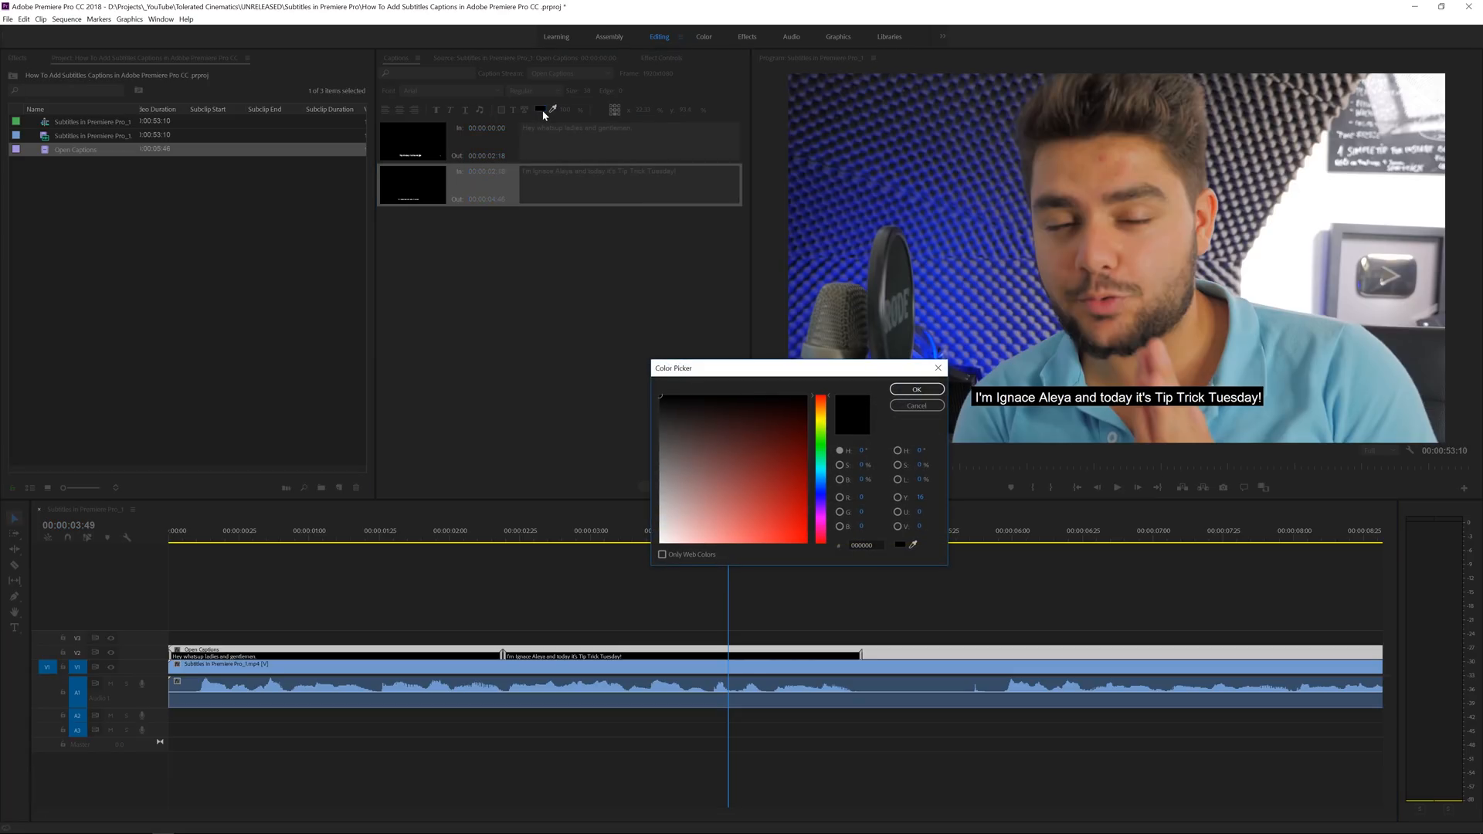
pyautogui.click(915, 390)
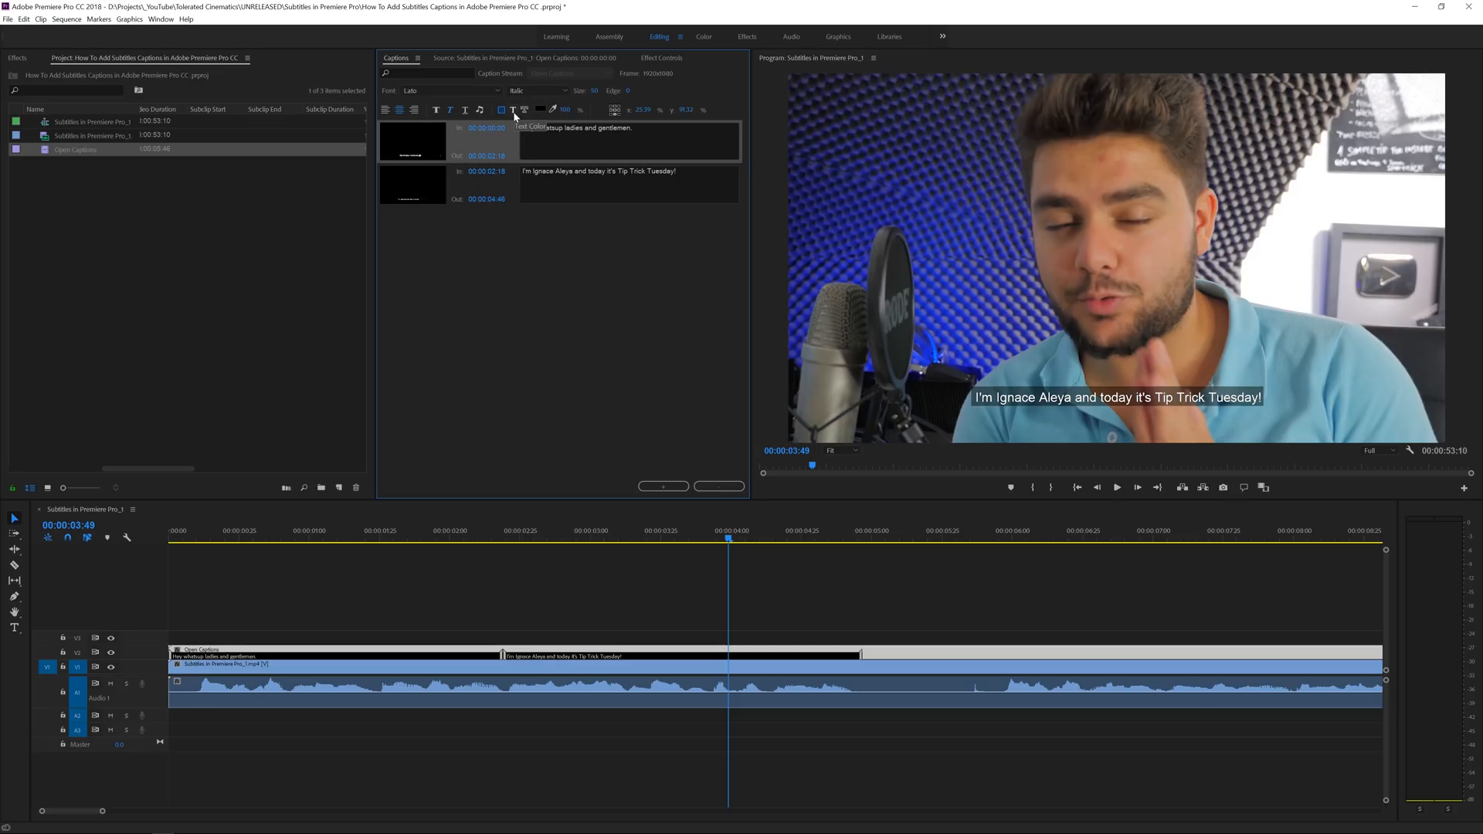
pyautogui.click(511, 108)
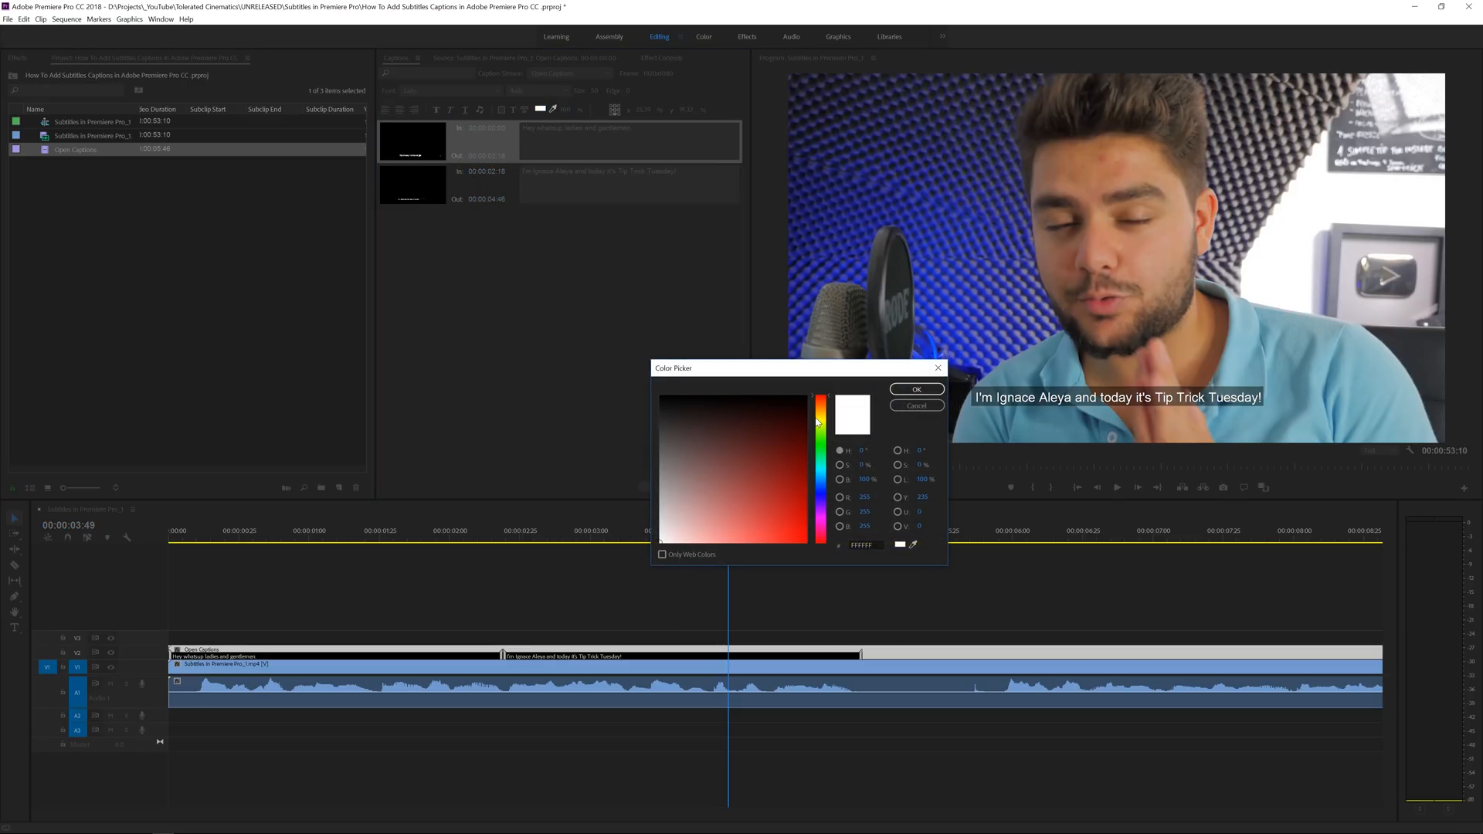
pyautogui.click(915, 389)
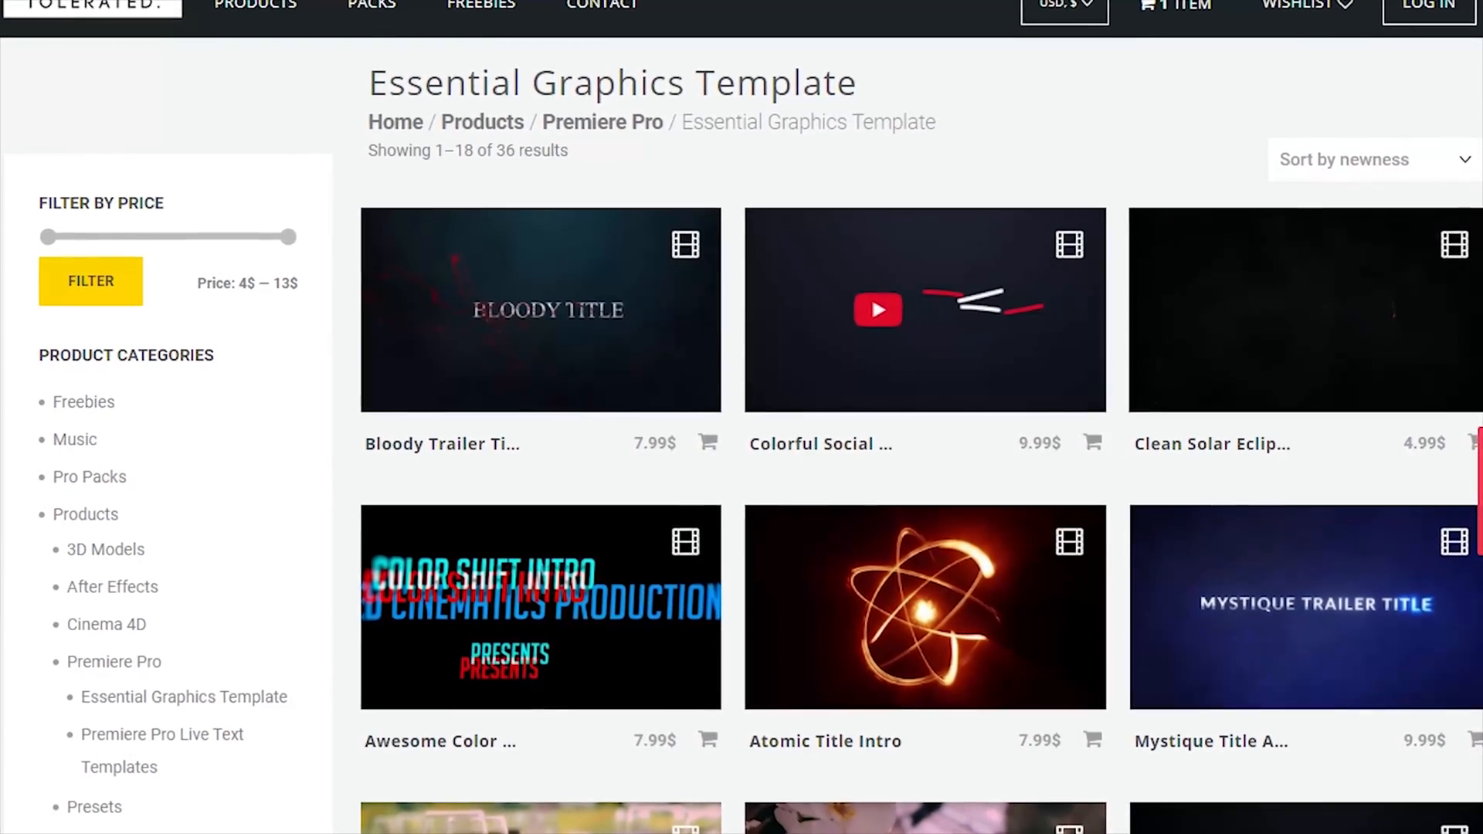
# Step: Browse the Tolerated site's Essential Graphics Template products for Premiere Pro
pyautogui.scroll(-3)
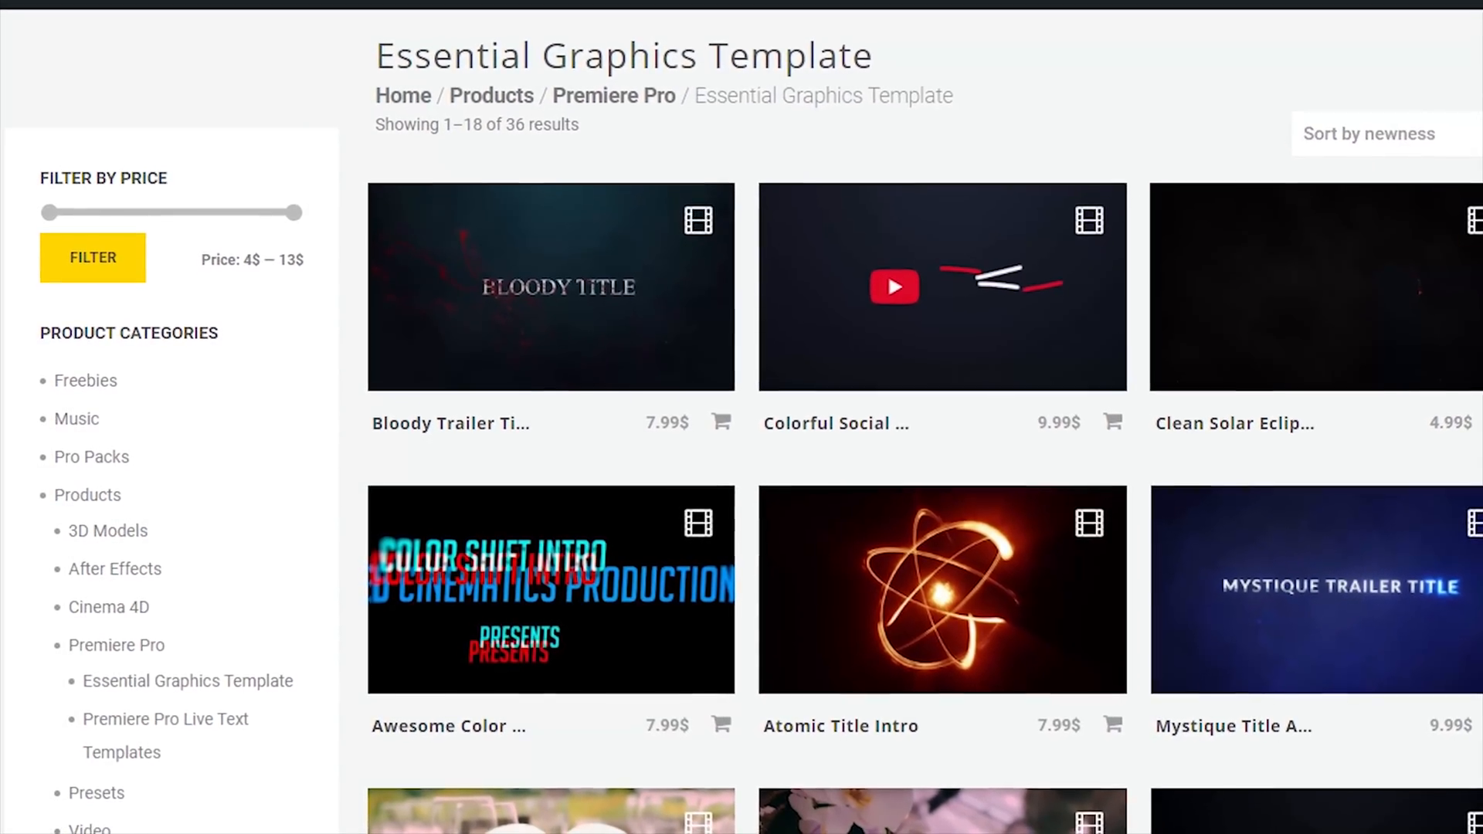
pyautogui.click(941, 286)
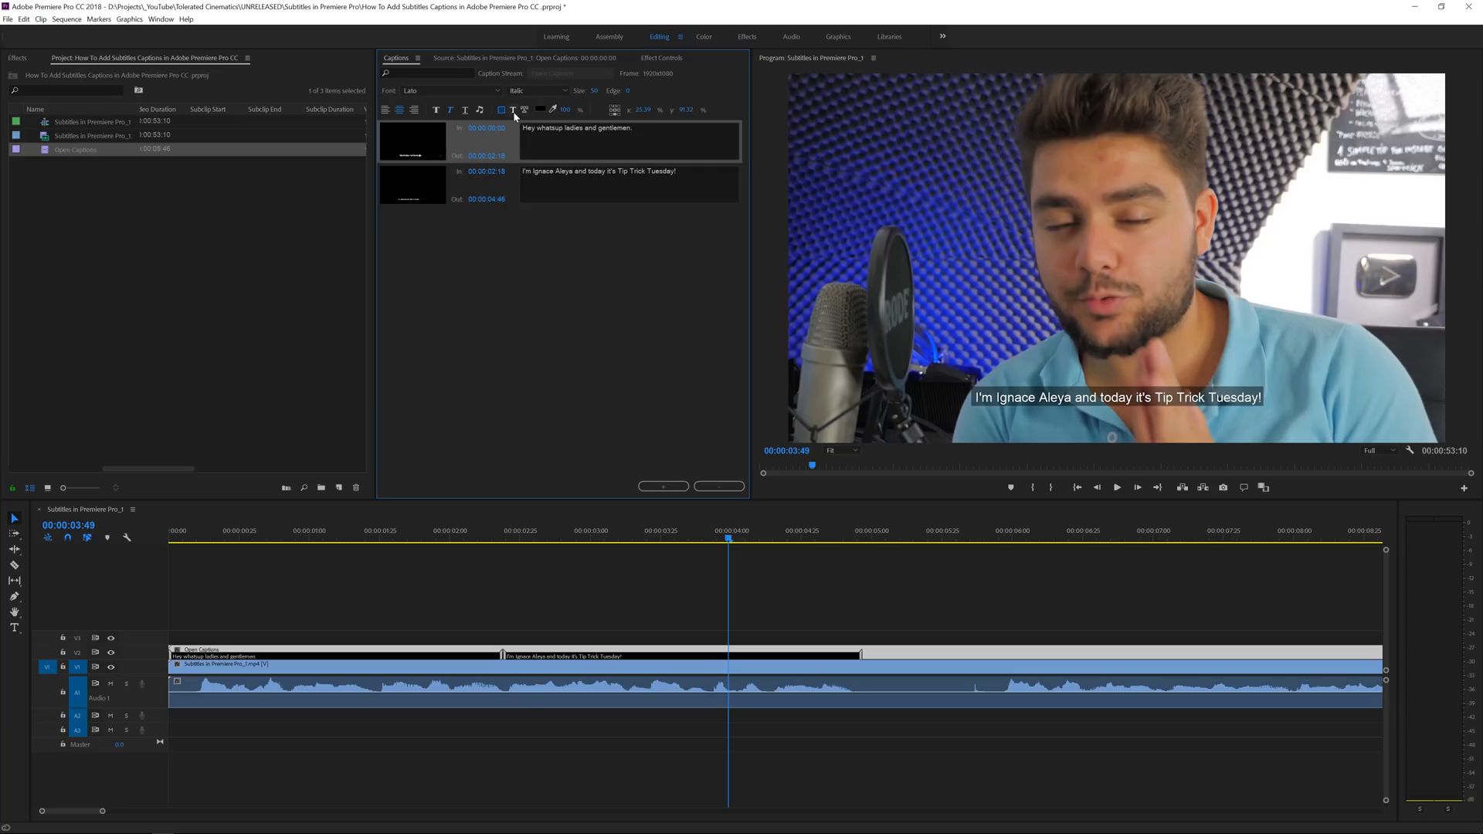
# Step: Pick a yellow shade in the Color Picker as the captions' text colour and confirm it
pyautogui.click(539, 108)
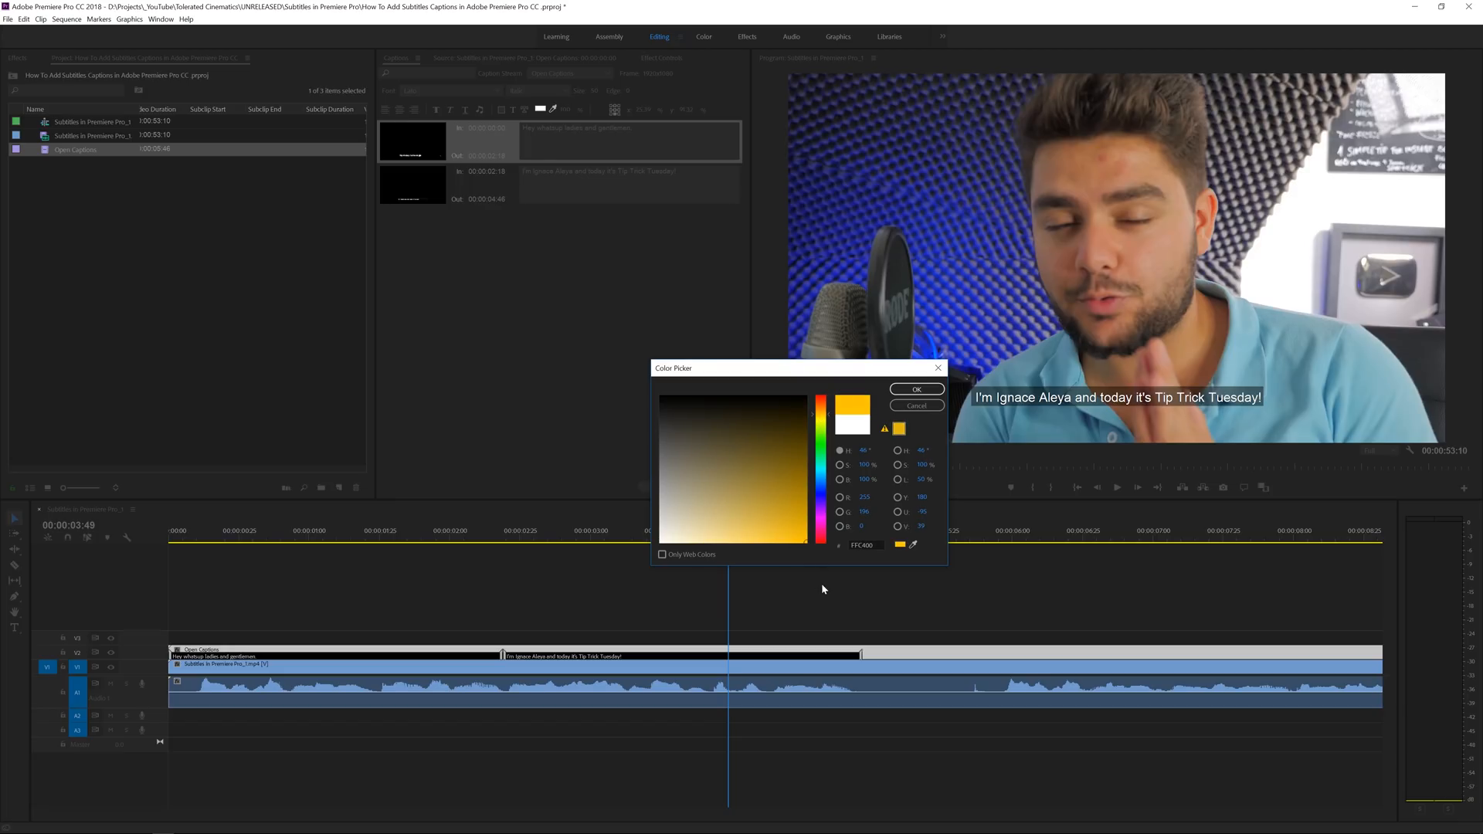
pyautogui.click(915, 390)
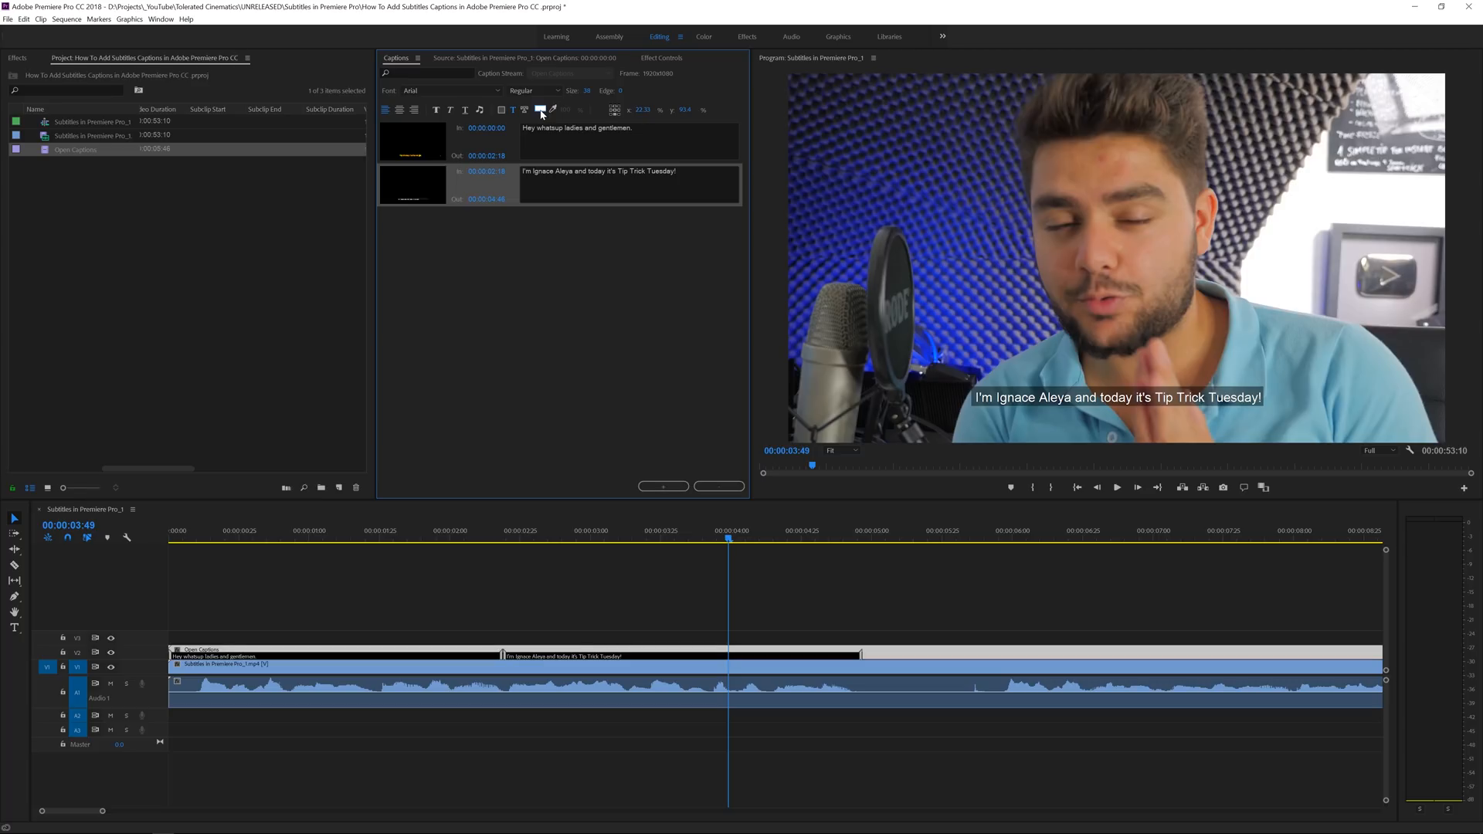
pyautogui.click(523, 109)
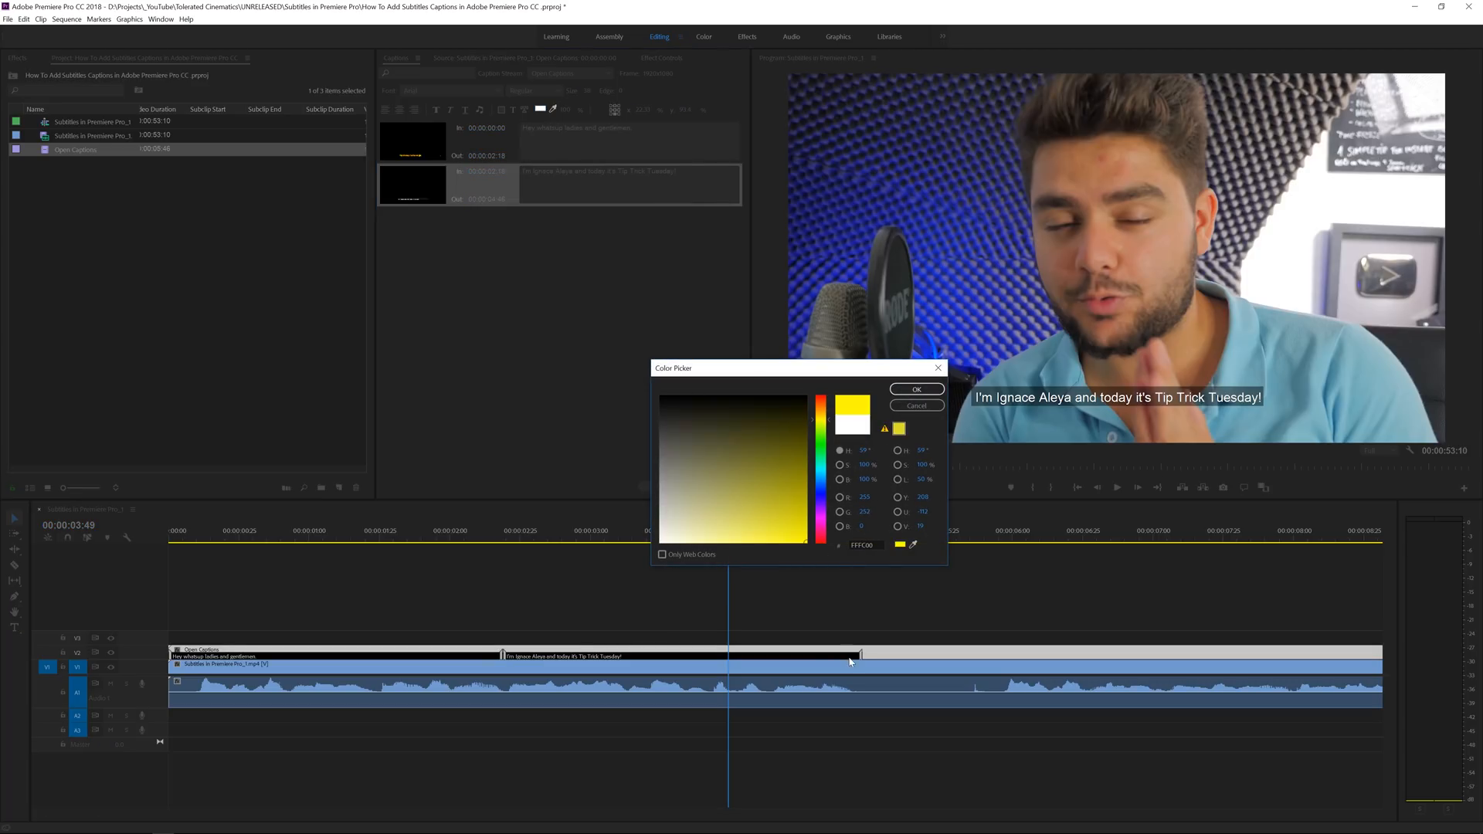
pyautogui.click(915, 389)
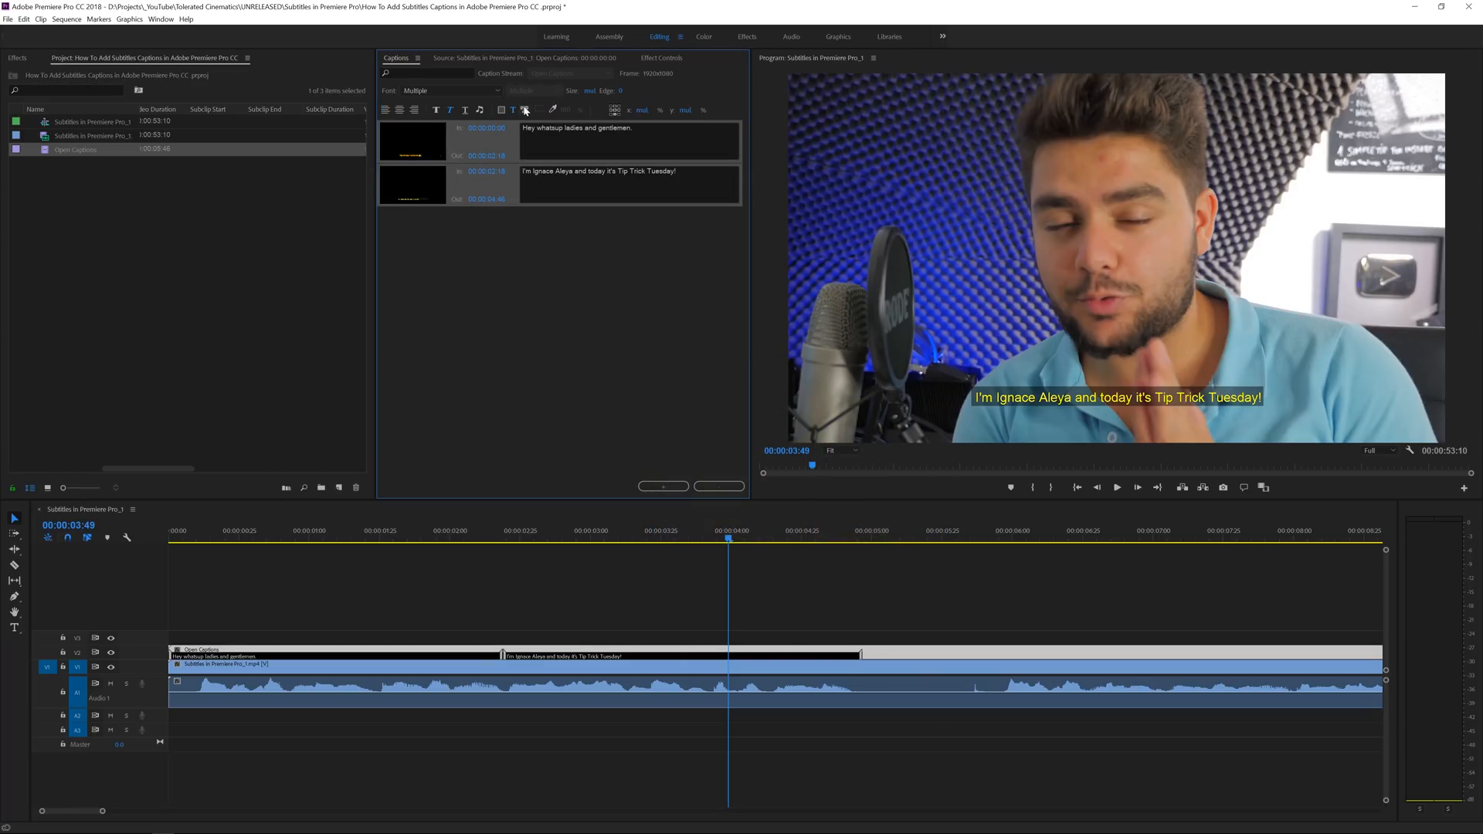
pyautogui.click(526, 109)
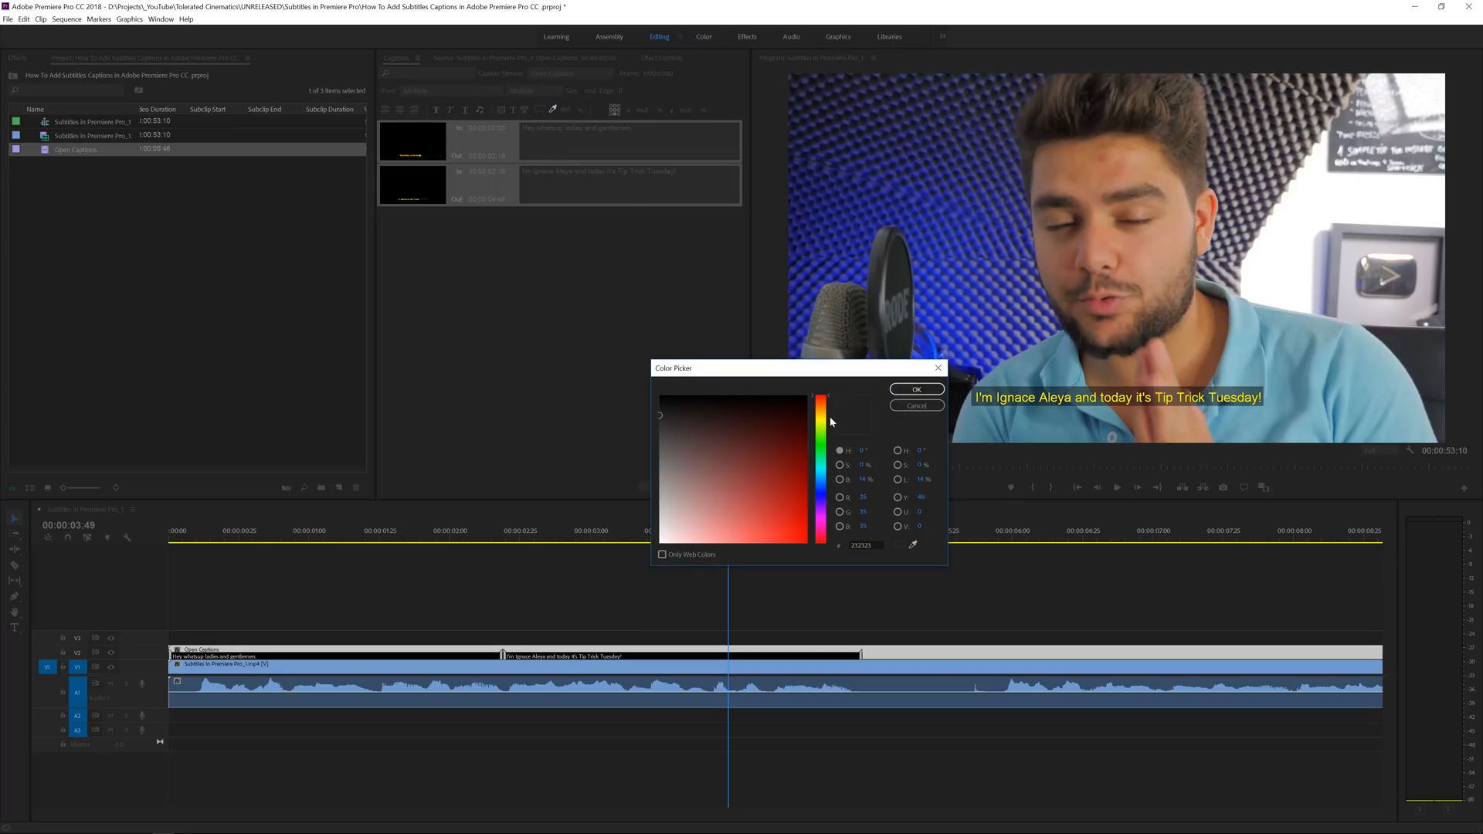
pyautogui.click(820, 408)
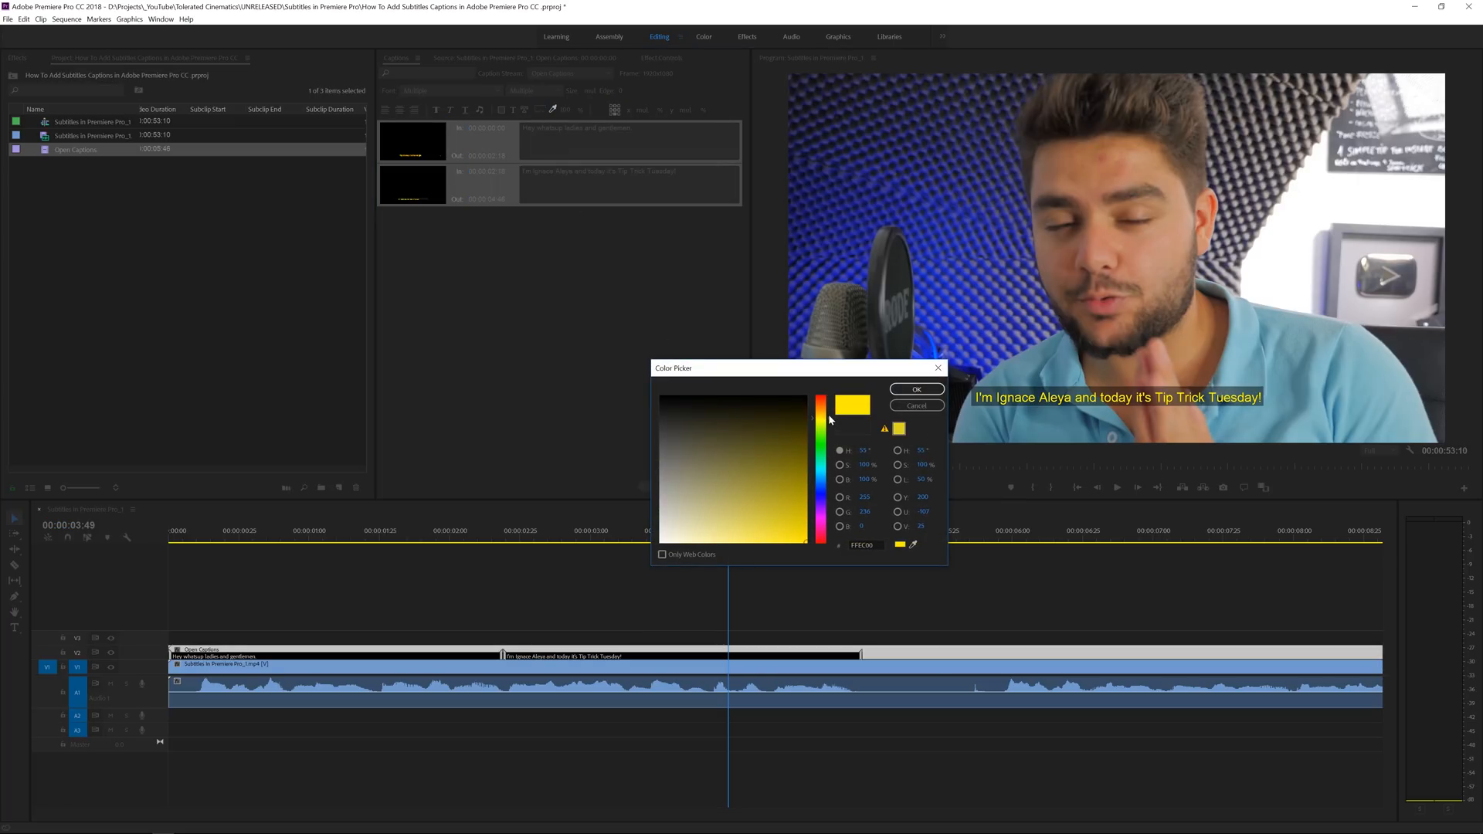
pyautogui.click(916, 389)
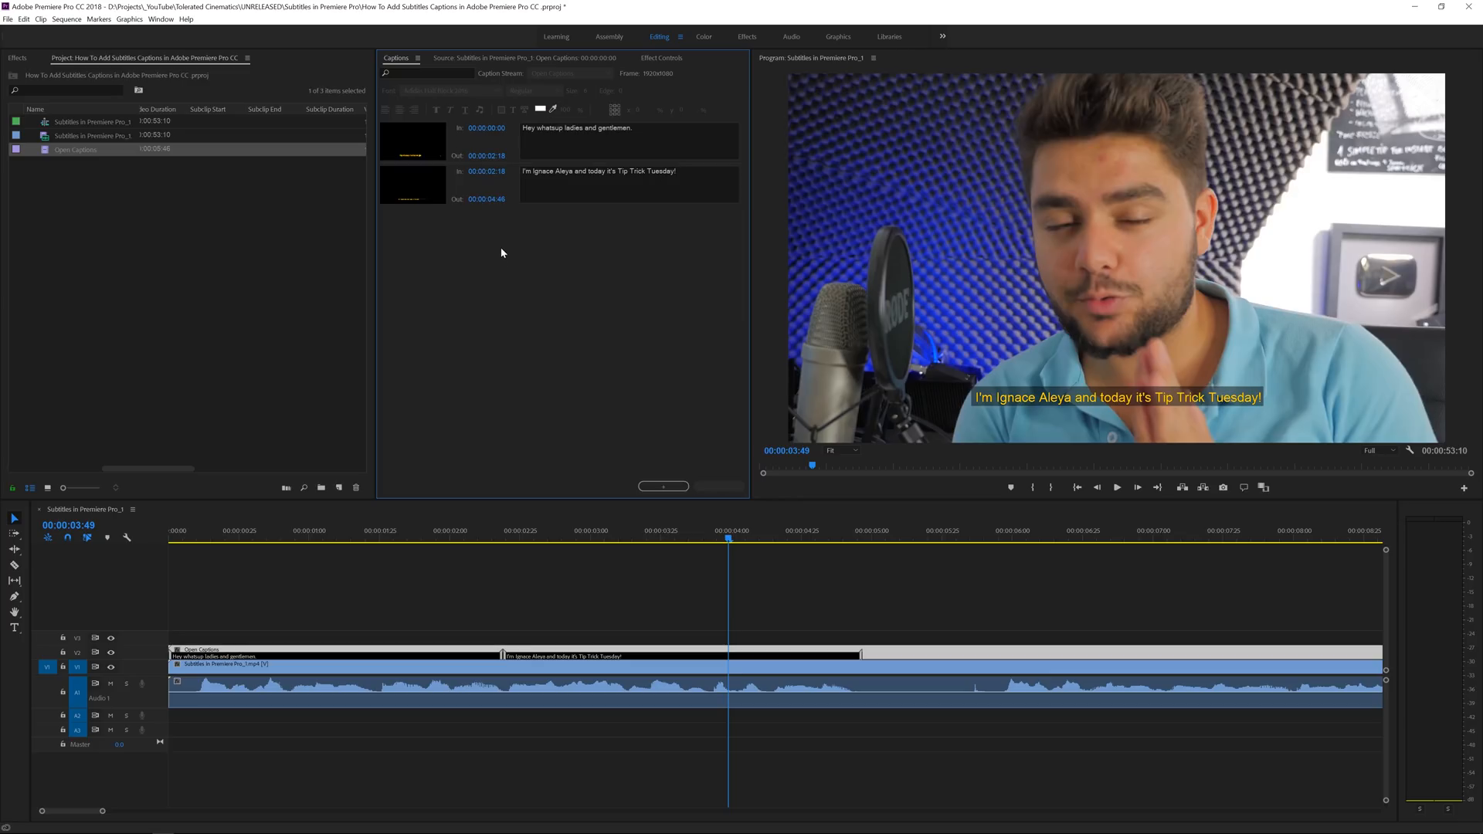
pyautogui.moveTo(508, 155)
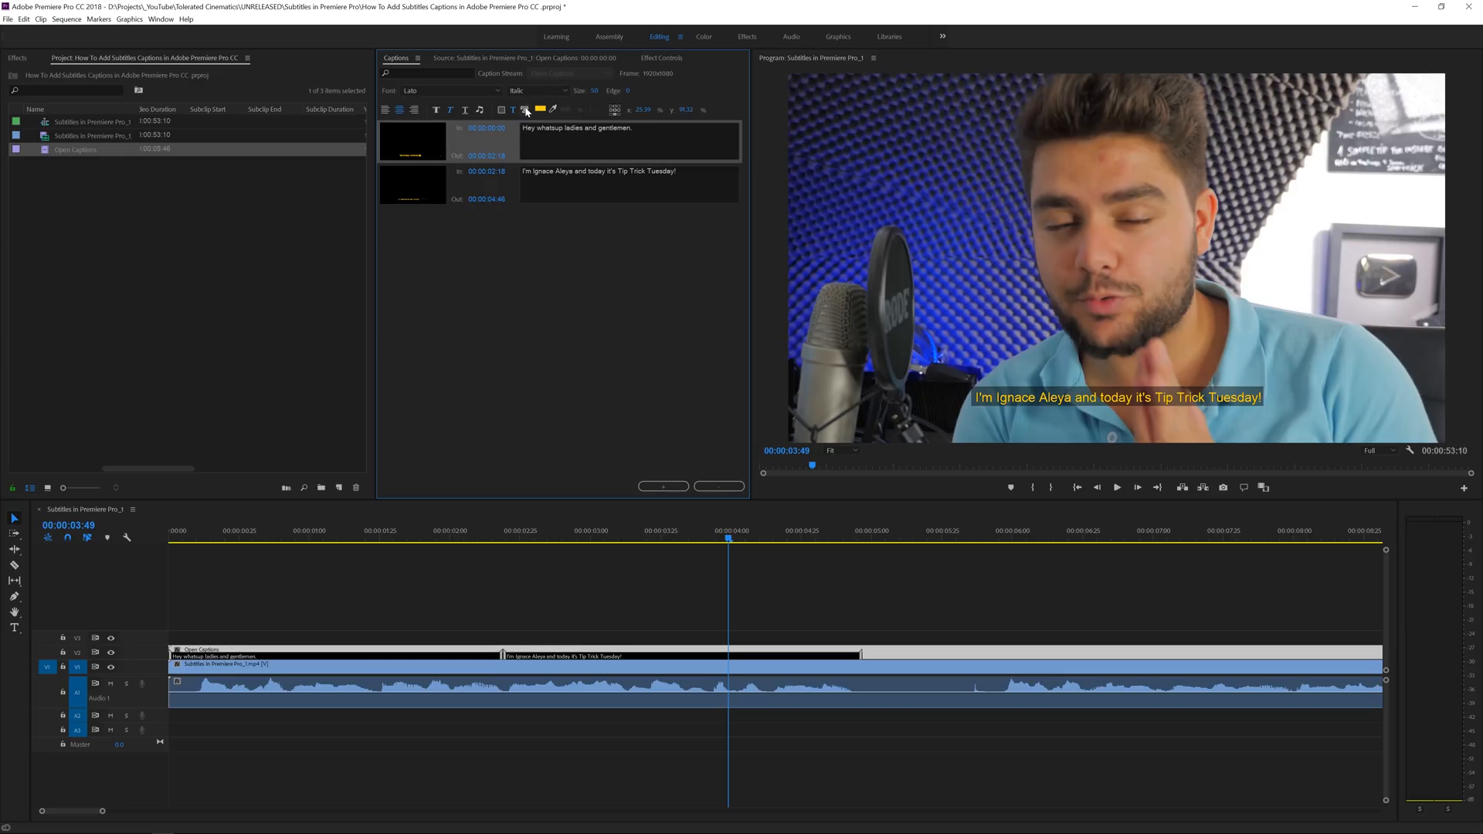
pyautogui.moveTo(525, 110)
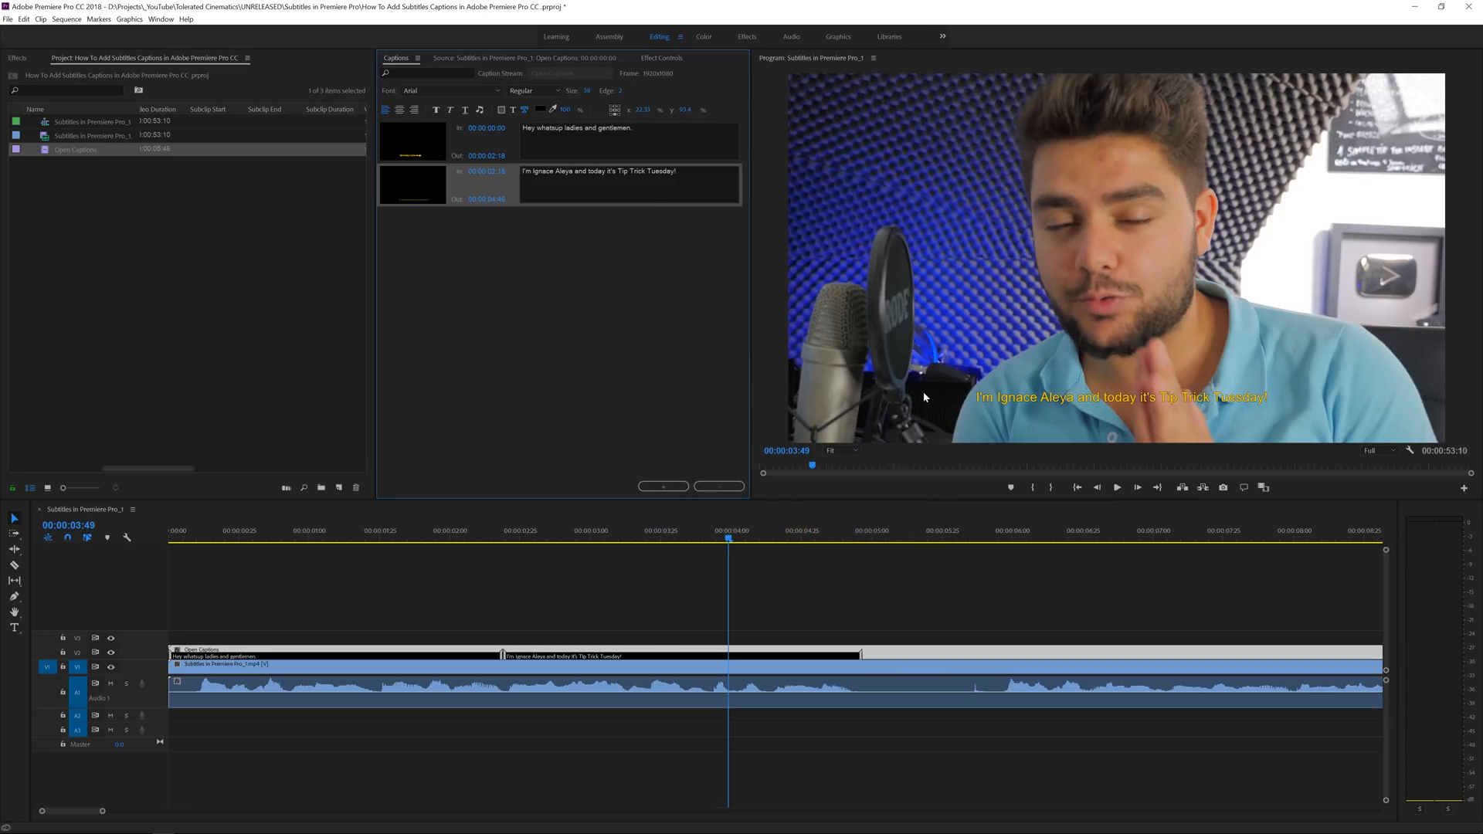
pyautogui.moveTo(958, 376)
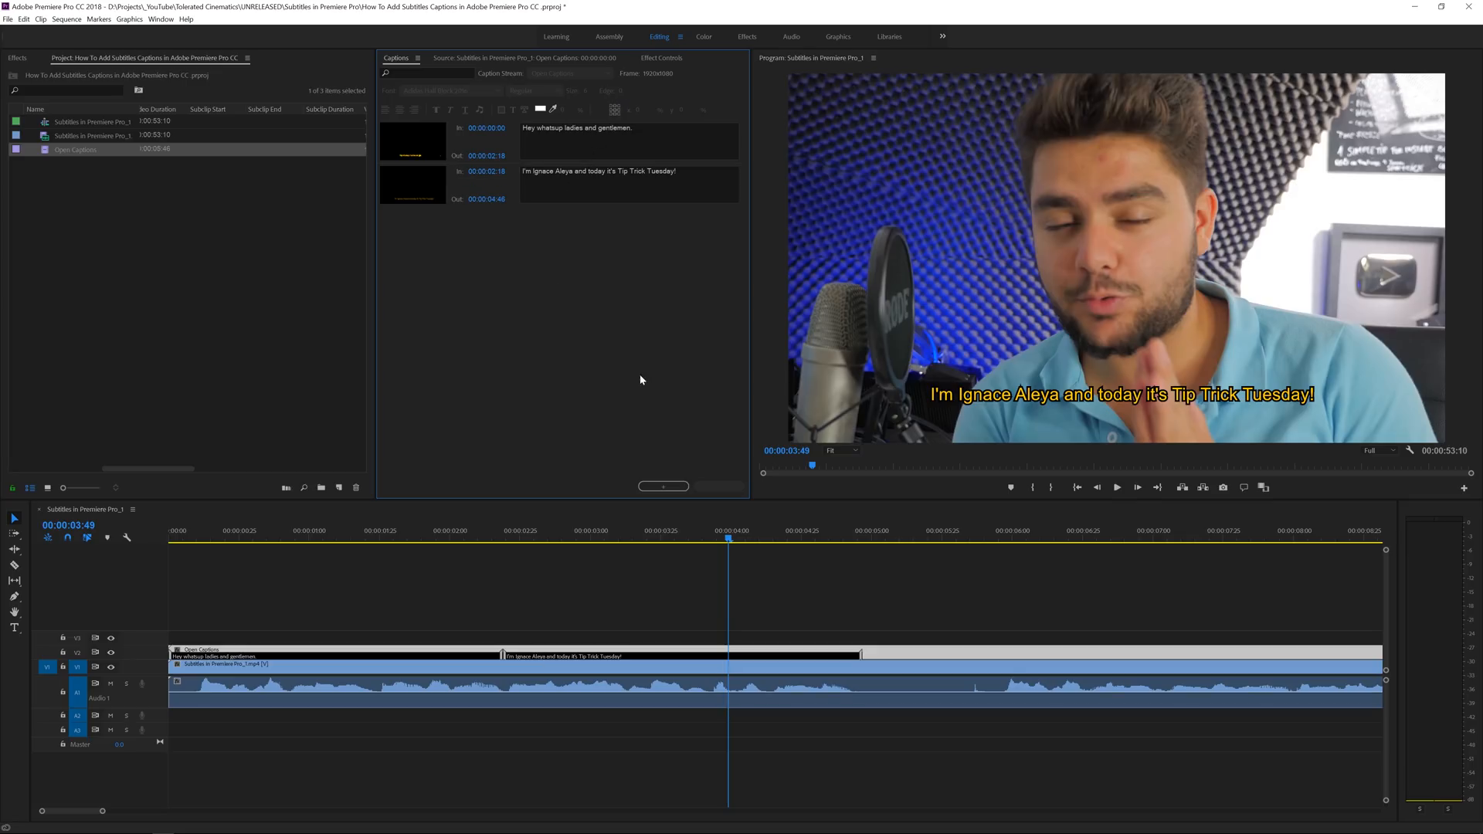
pyautogui.moveTo(1095, 397)
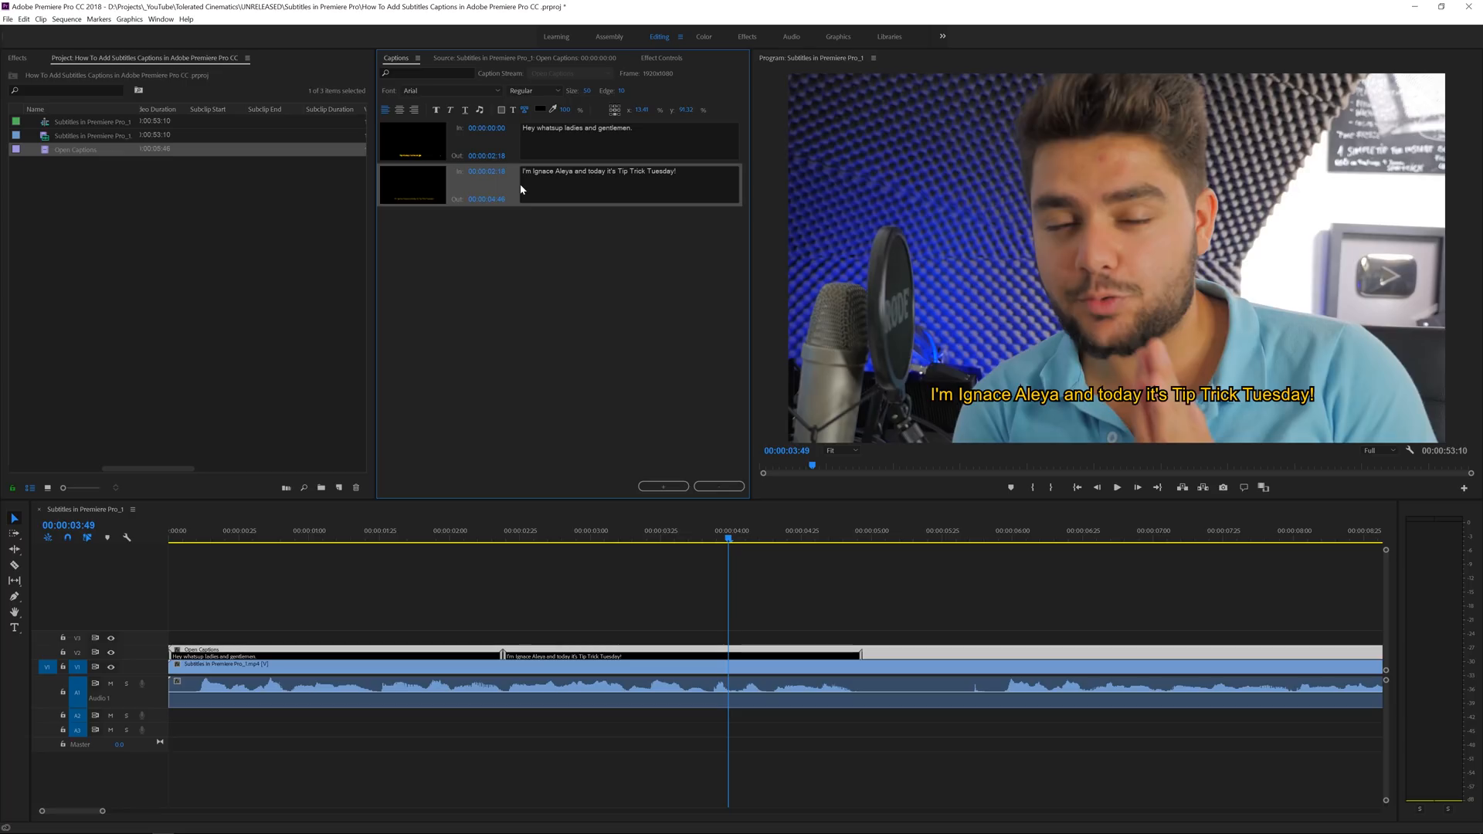
pyautogui.moveTo(513, 151)
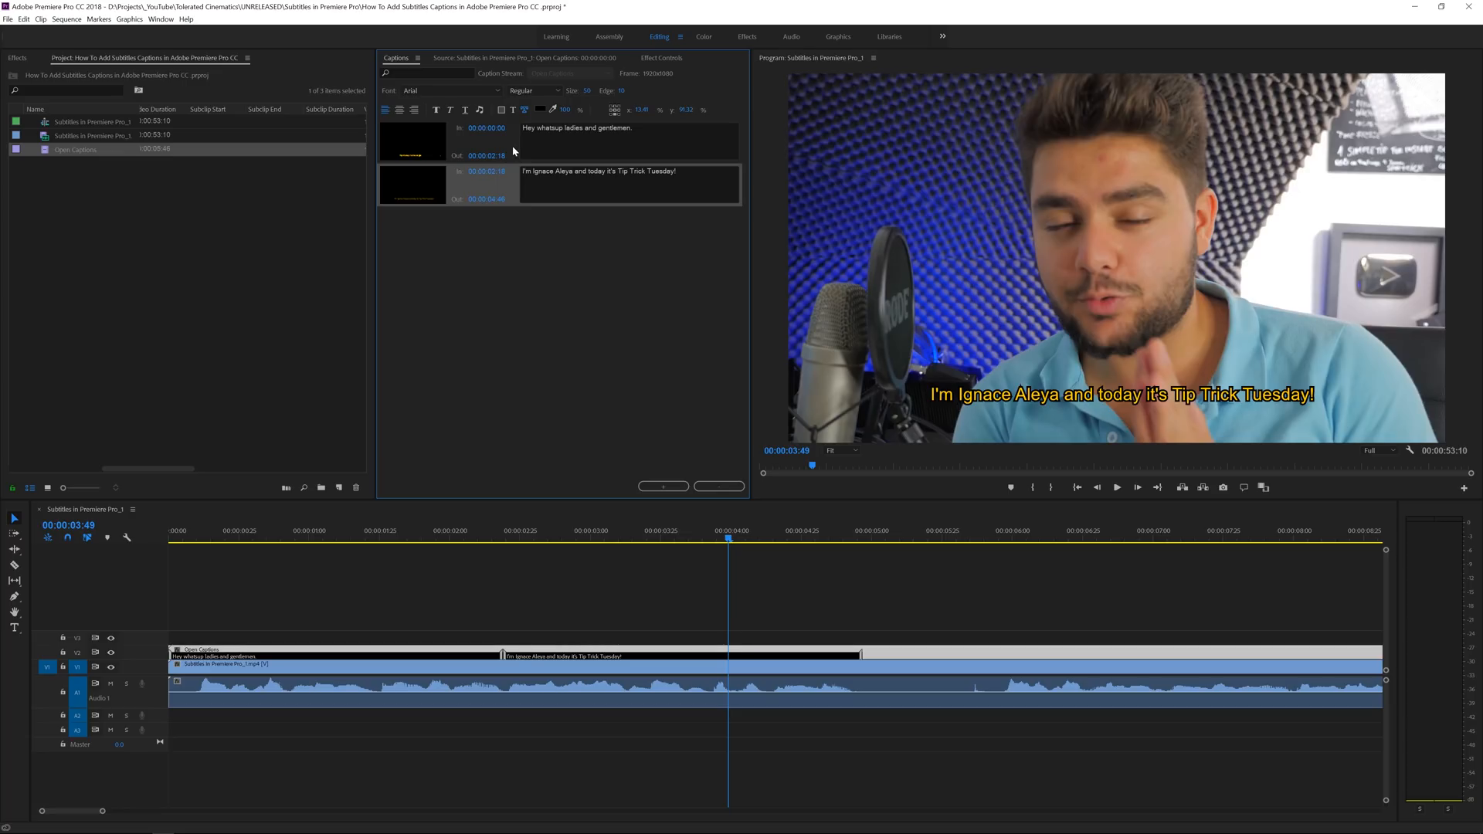
# Step: Give the Tip Trick Tuesday caption larger yellow text with a thick black edge
pyautogui.click(411, 142)
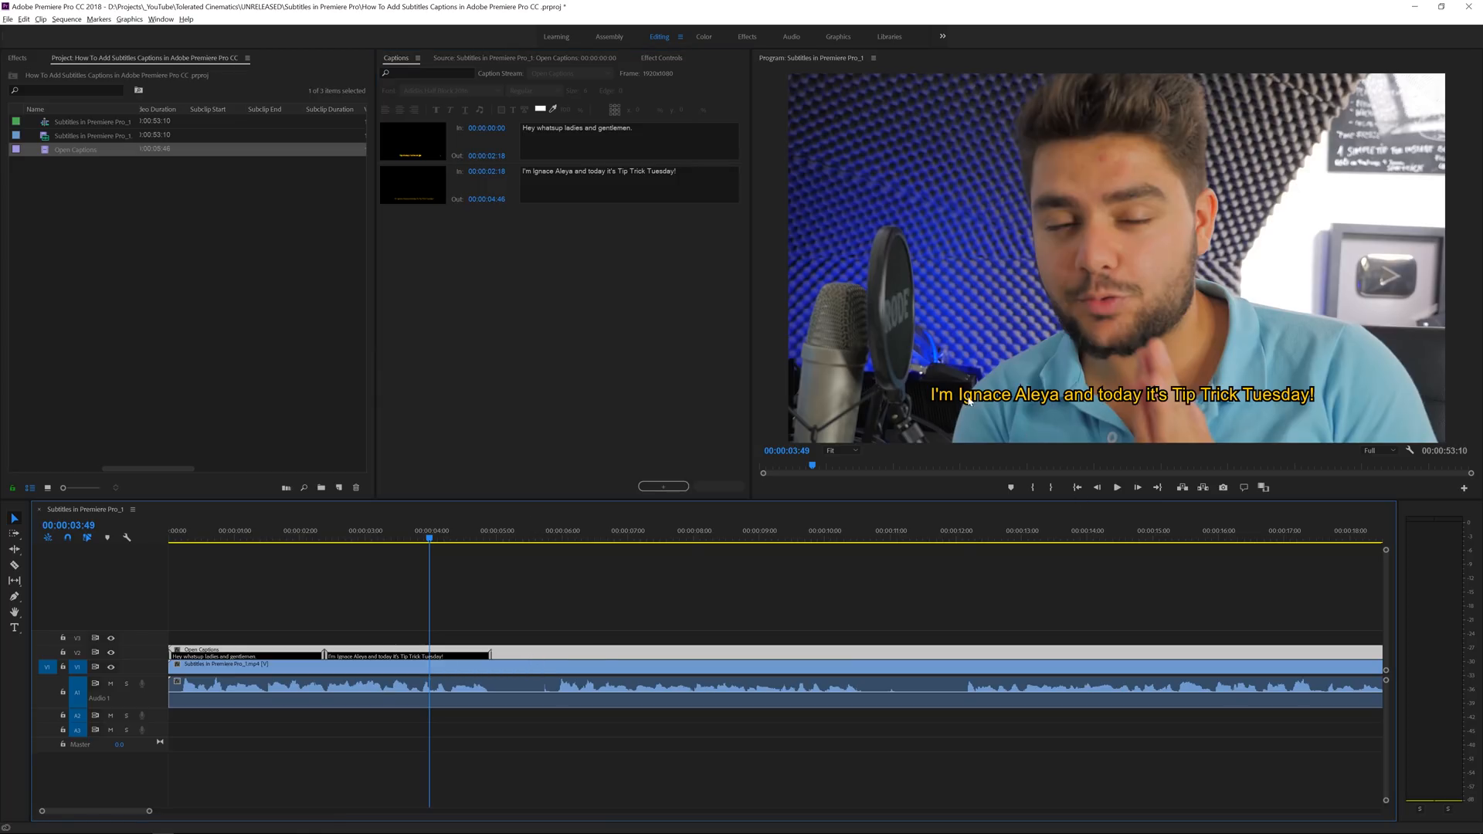
pyautogui.moveTo(896, 402)
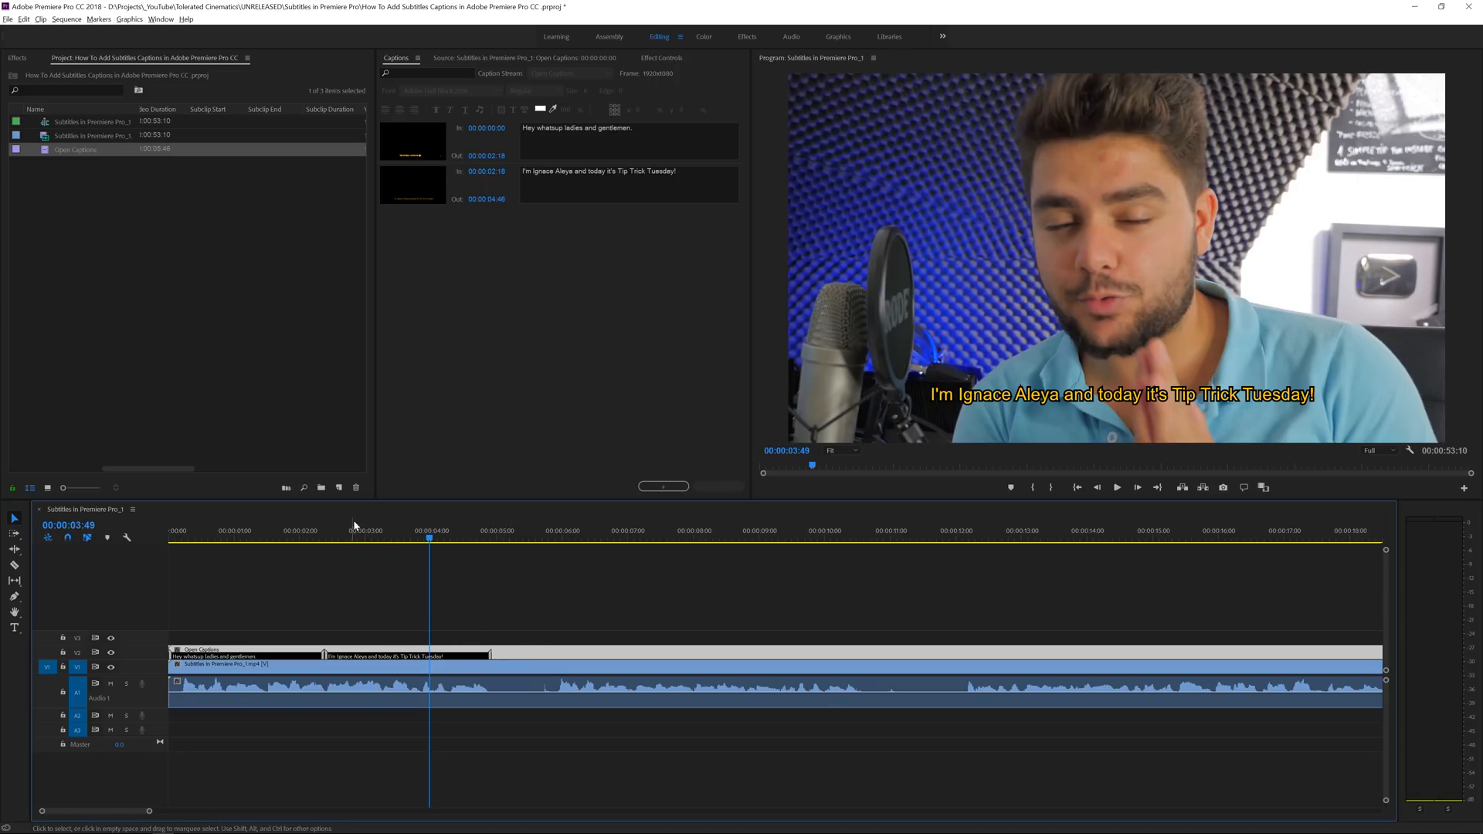
# Step: Create a Captions (Teletext) item and extend it across more of the video on the timeline
pyautogui.click(338, 486)
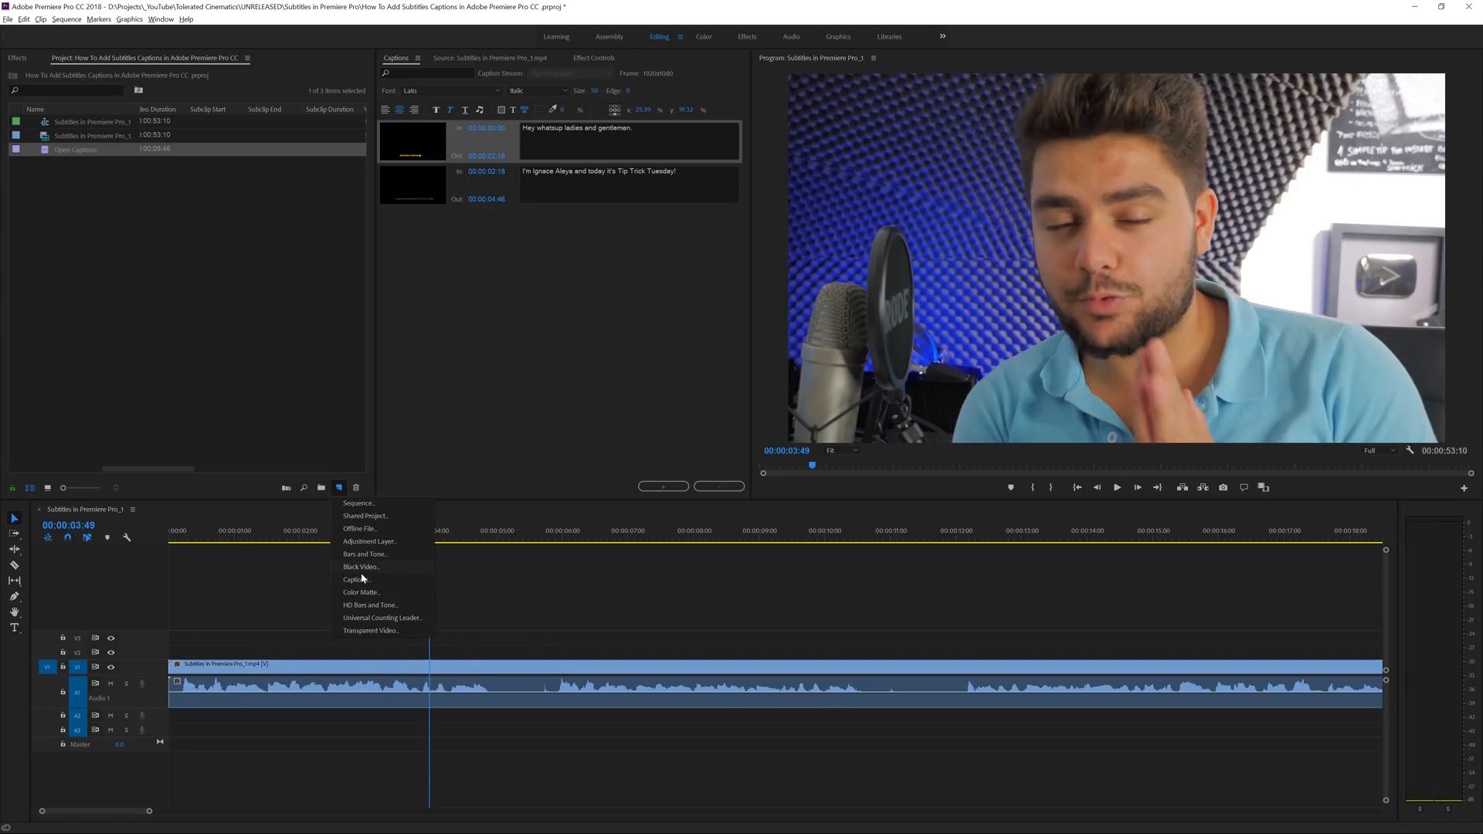
pyautogui.click(357, 579)
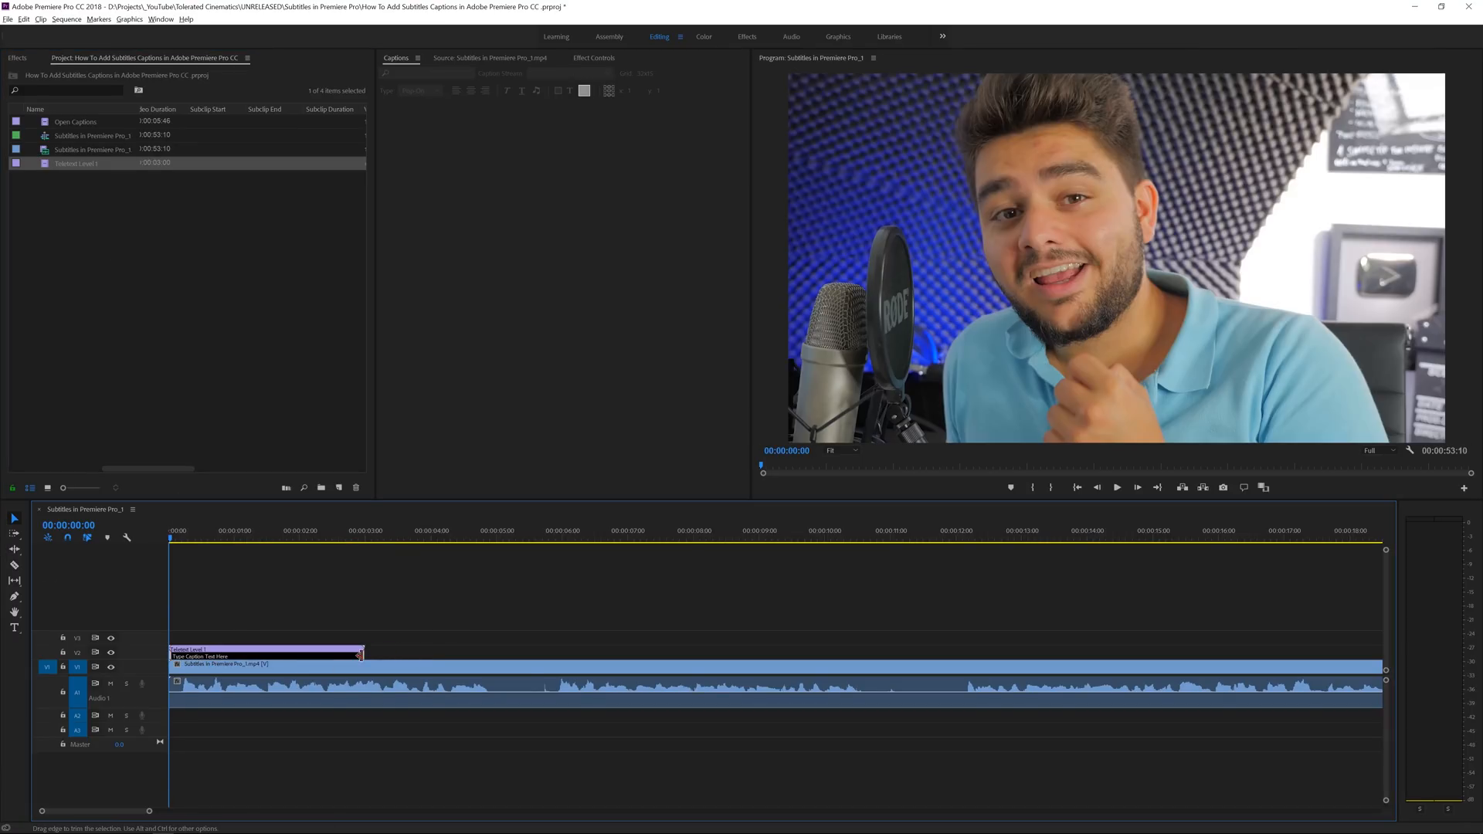
pyautogui.moveTo(360, 651); pyautogui.dragTo(1065, 652)
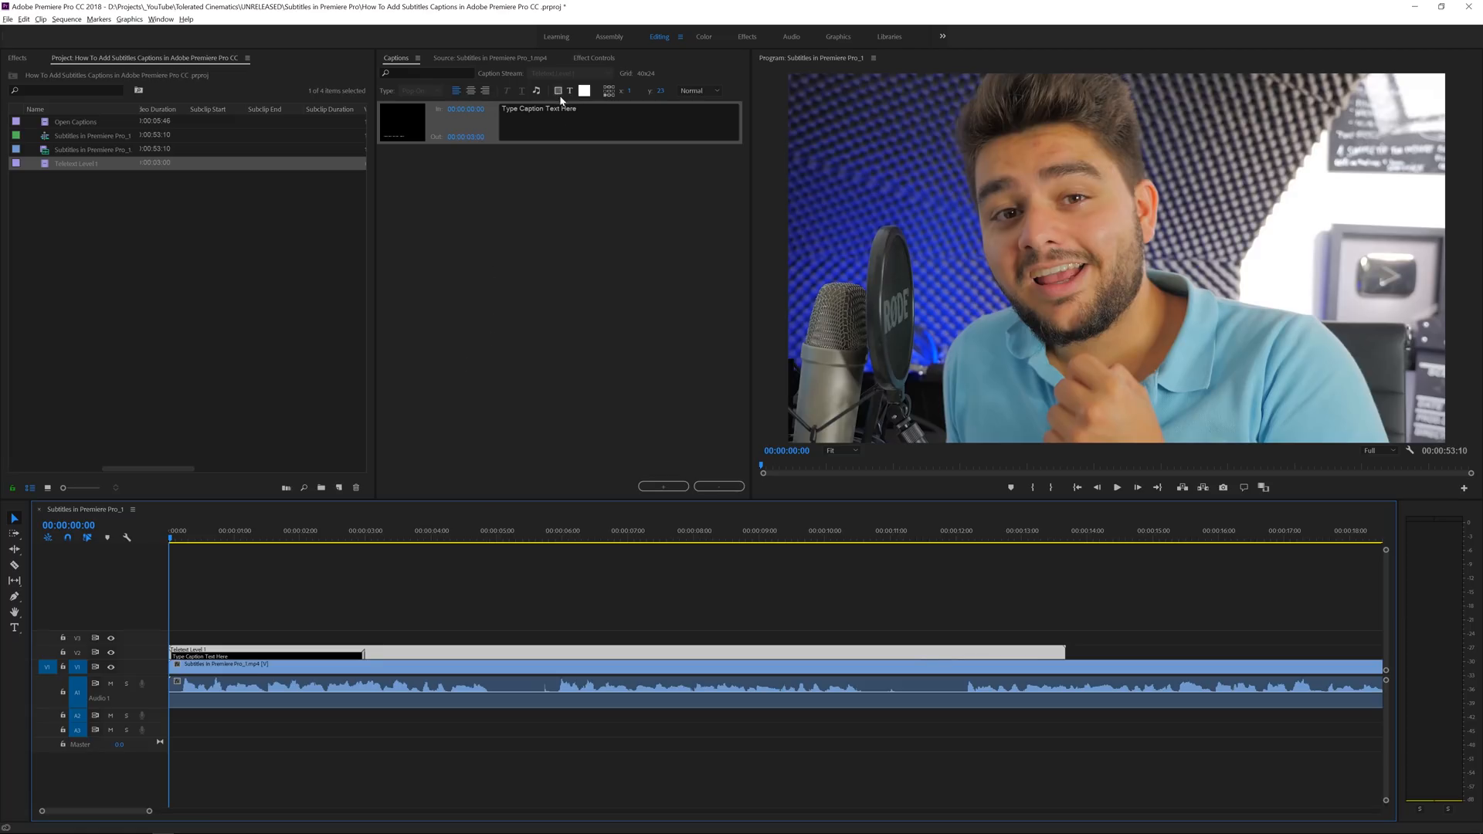
# Step: Enter two captions, 'Hey whatsup ladies and gentlemen.' and 'I'm Ignace Aleya...', and play back
pyautogui.write('Hey whatsup ladies a')
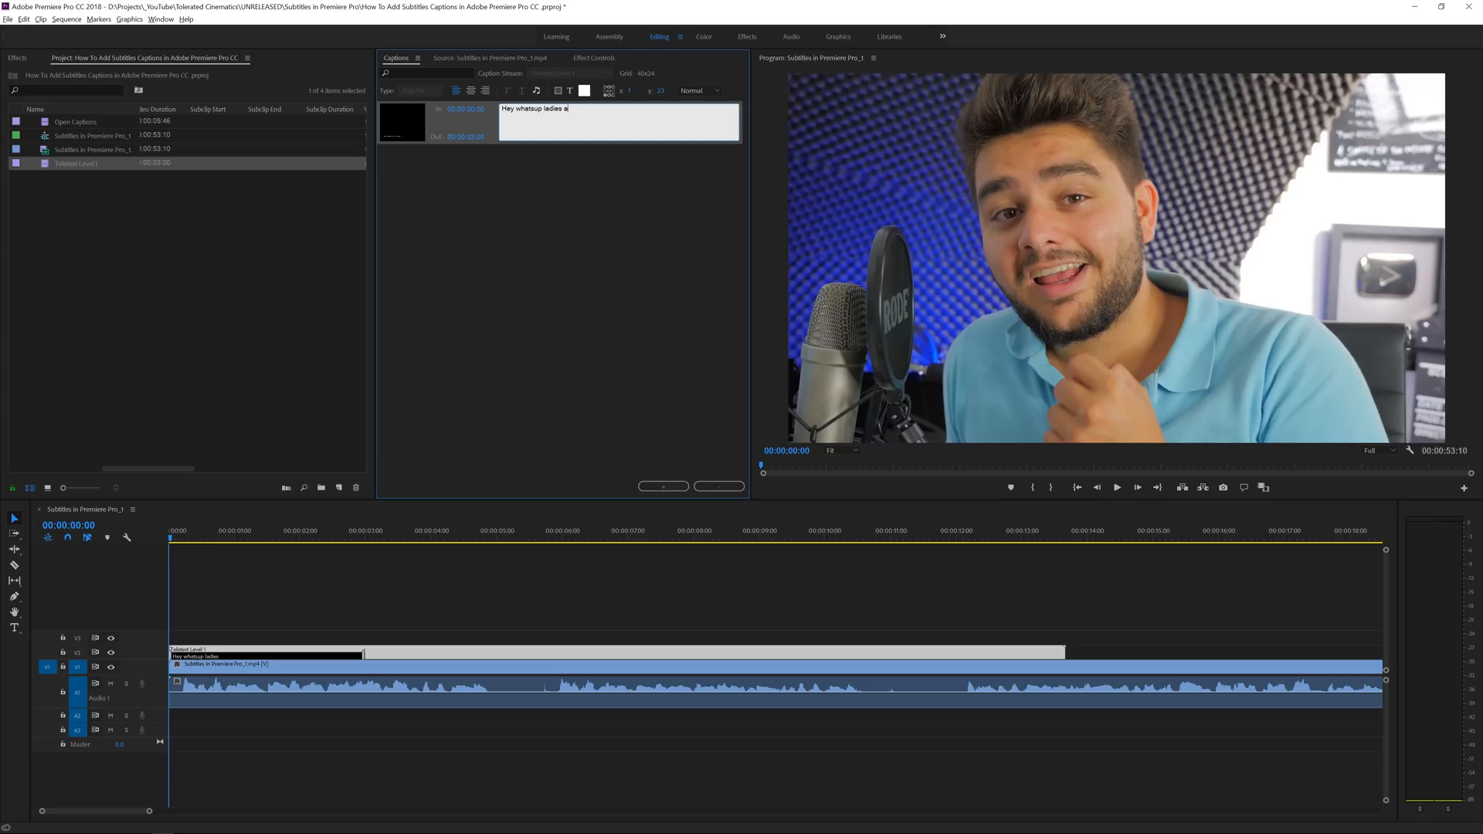
pyautogui.write('nd gentlemen.')
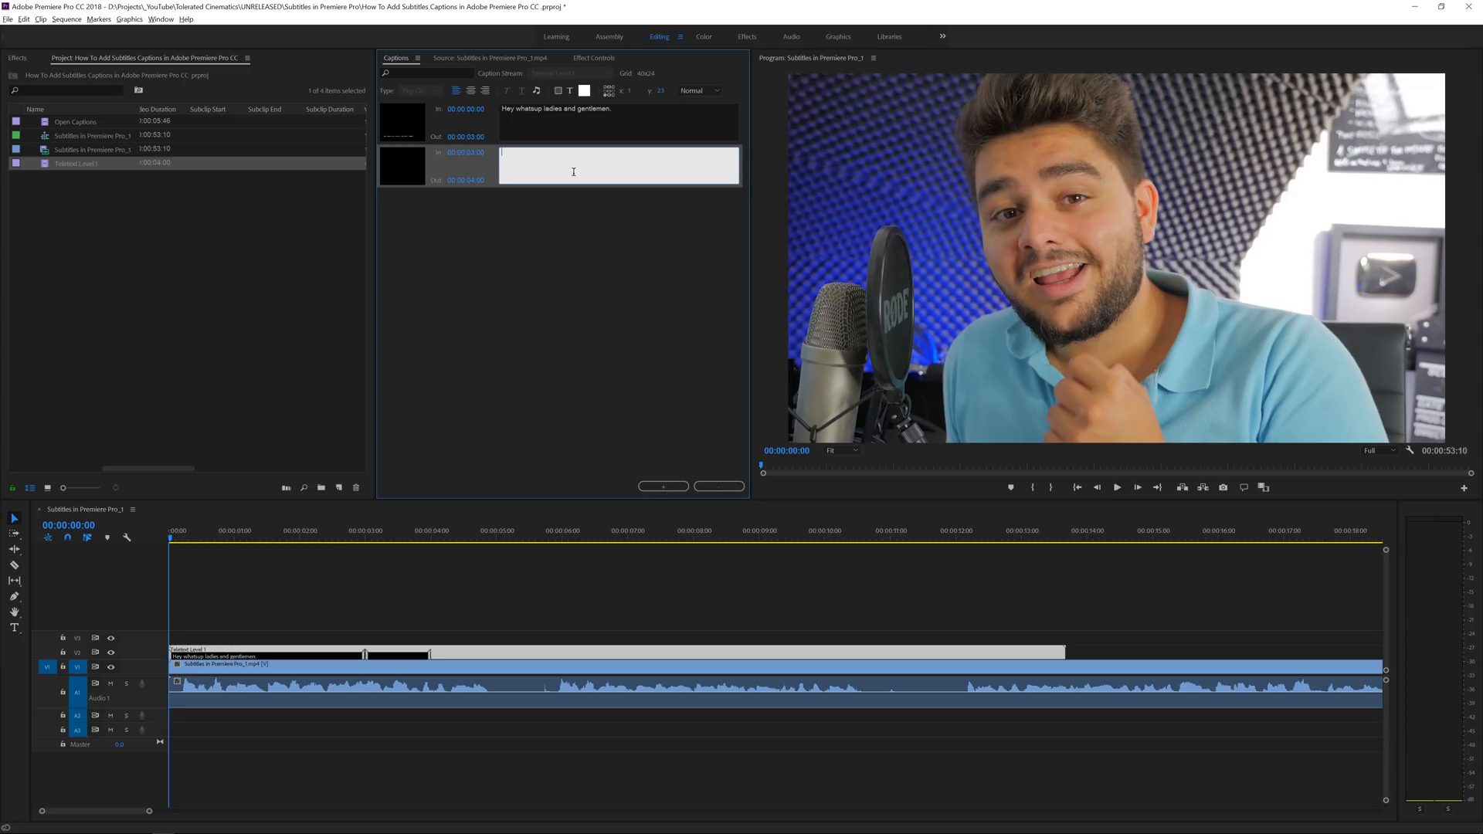
pyautogui.write("I'm Ignace Aleya")
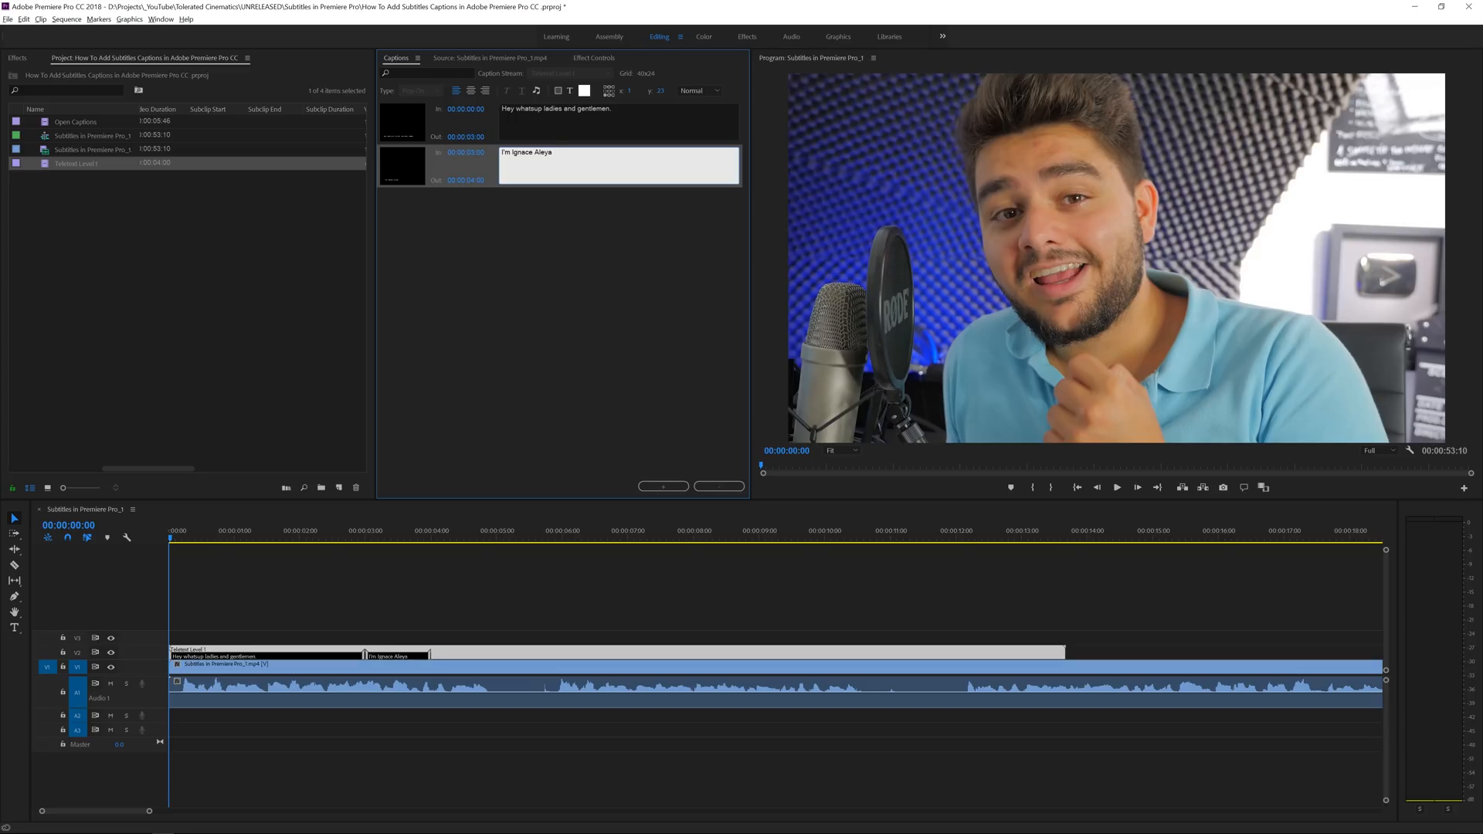
pyautogui.write('...')
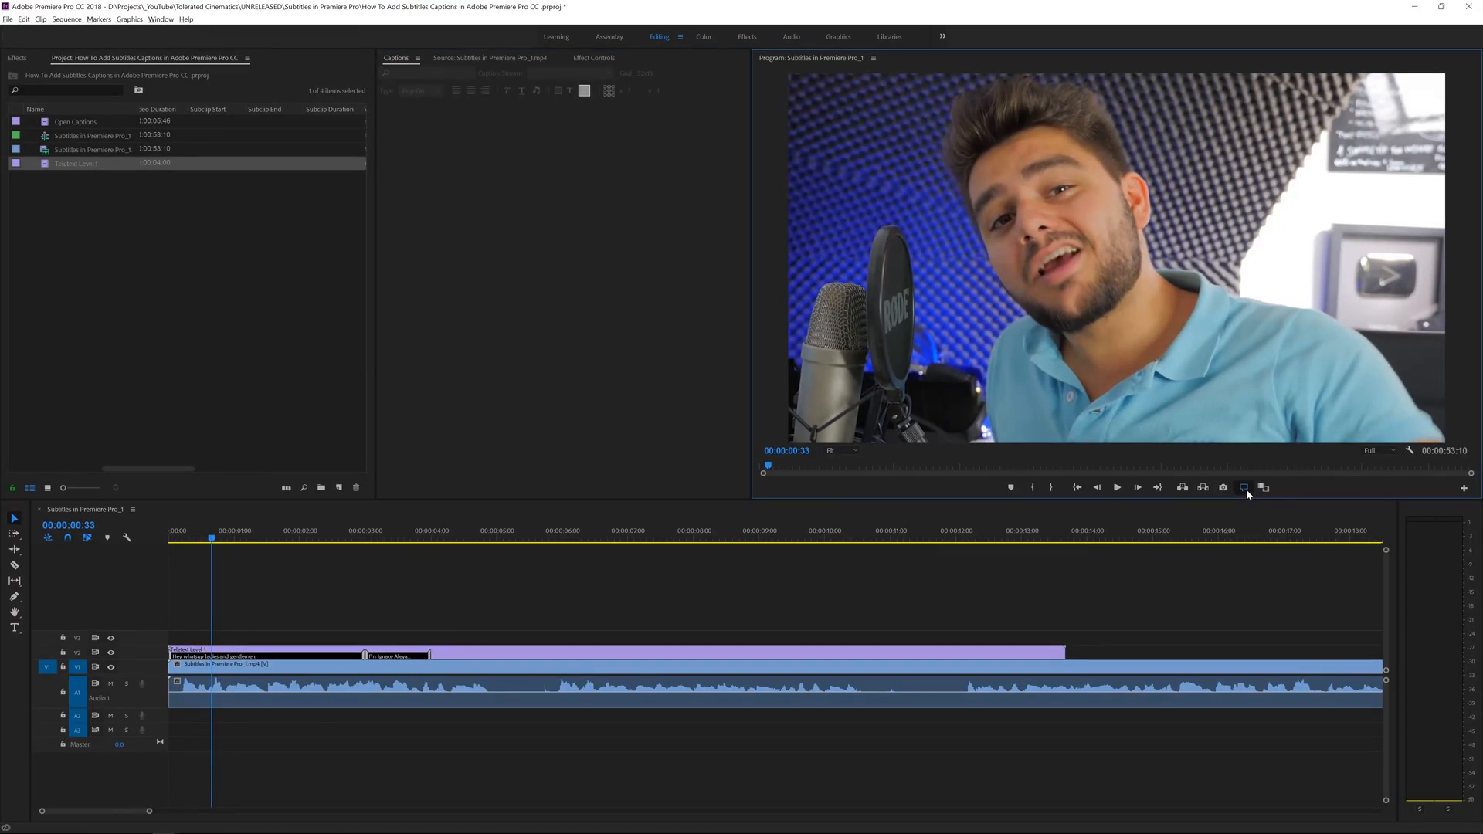
pyautogui.click(192, 530)
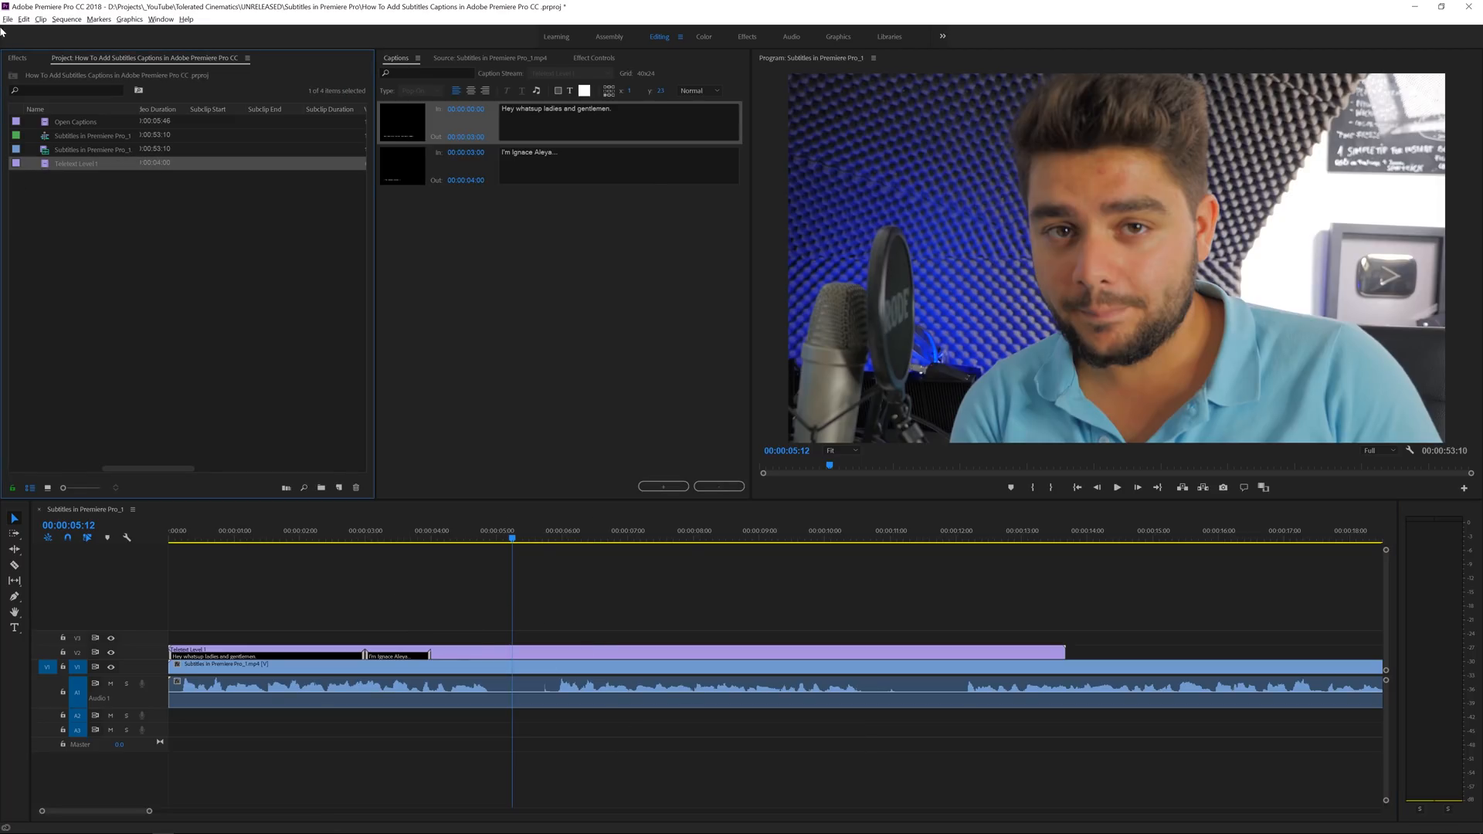
# Step: Export the captions via File > Export > Captions as a SubRip (.srt) file and save it
pyautogui.click(8, 18)
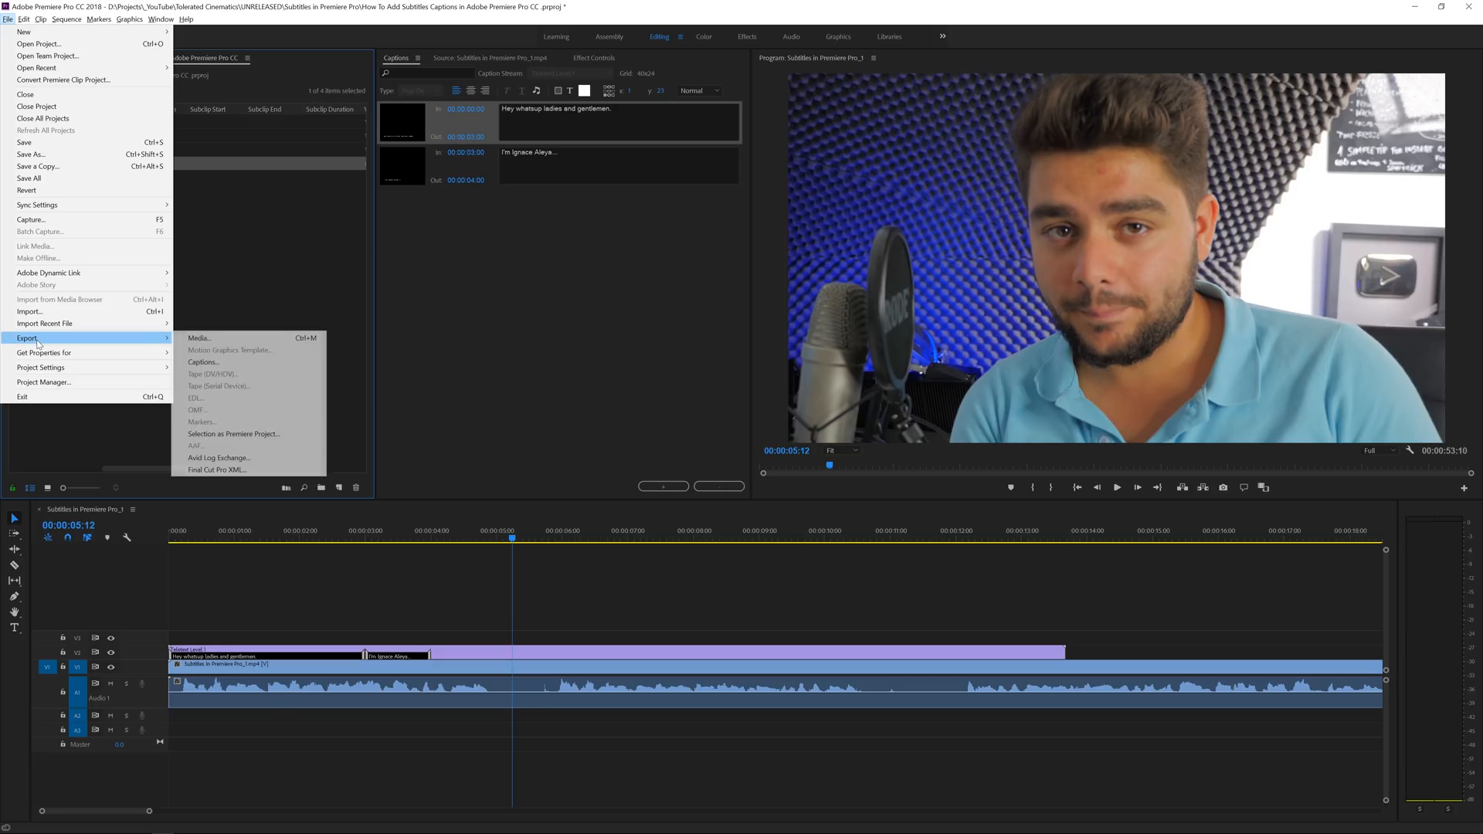
pyautogui.click(203, 362)
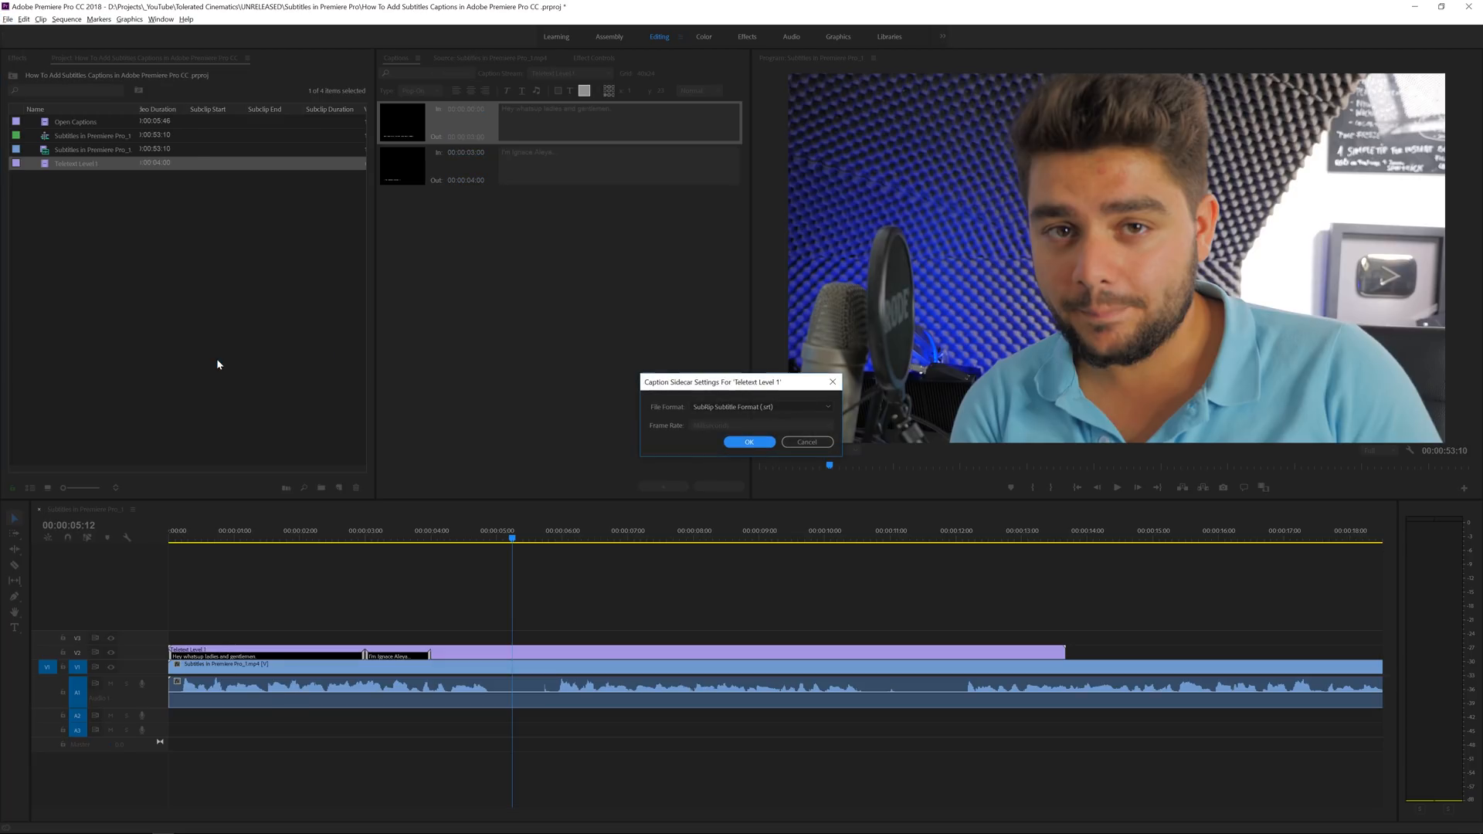
pyautogui.click(757, 407)
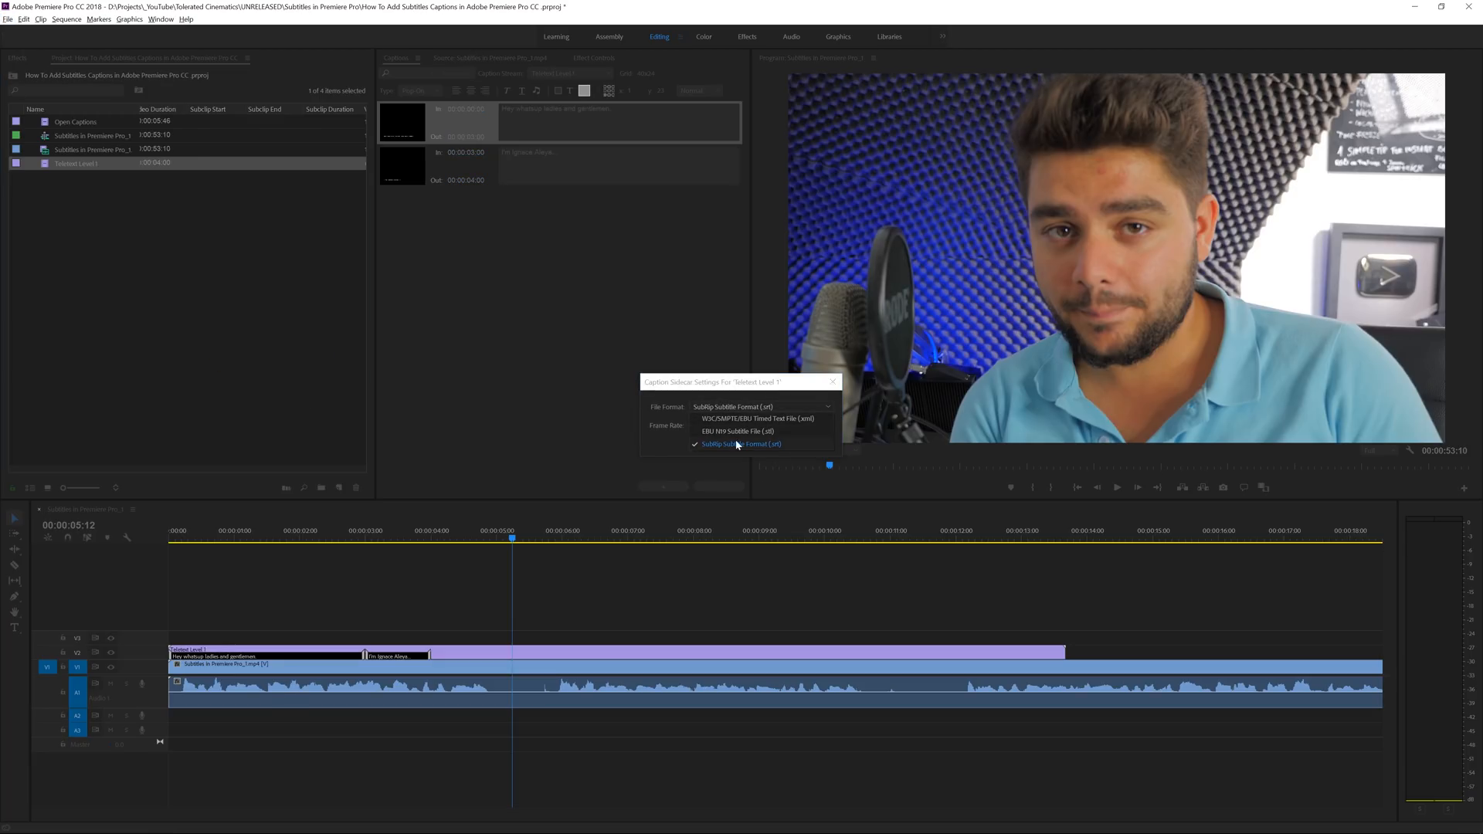
pyautogui.click(740, 445)
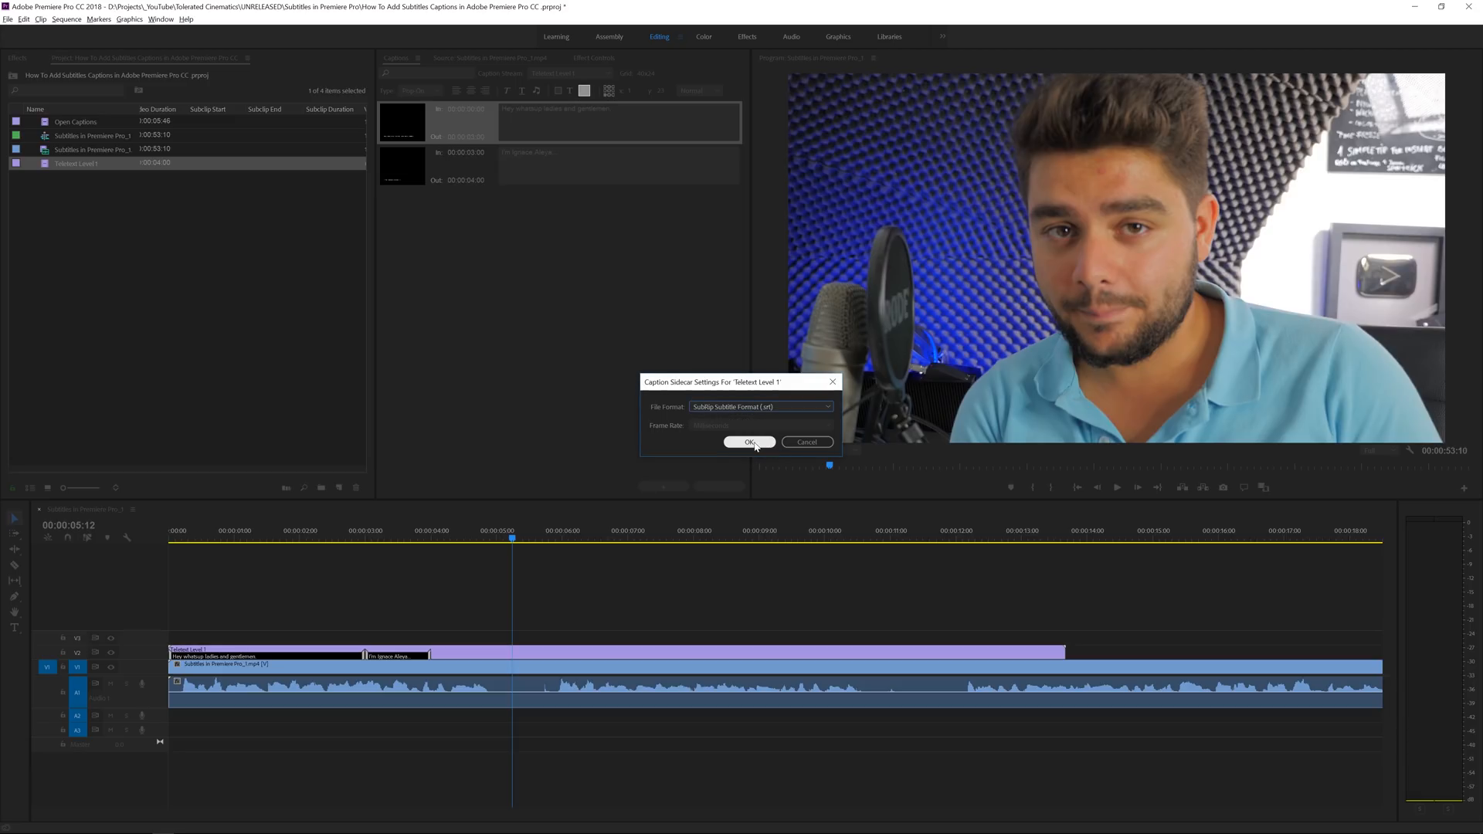
pyautogui.click(751, 442)
pyautogui.write('Sub')
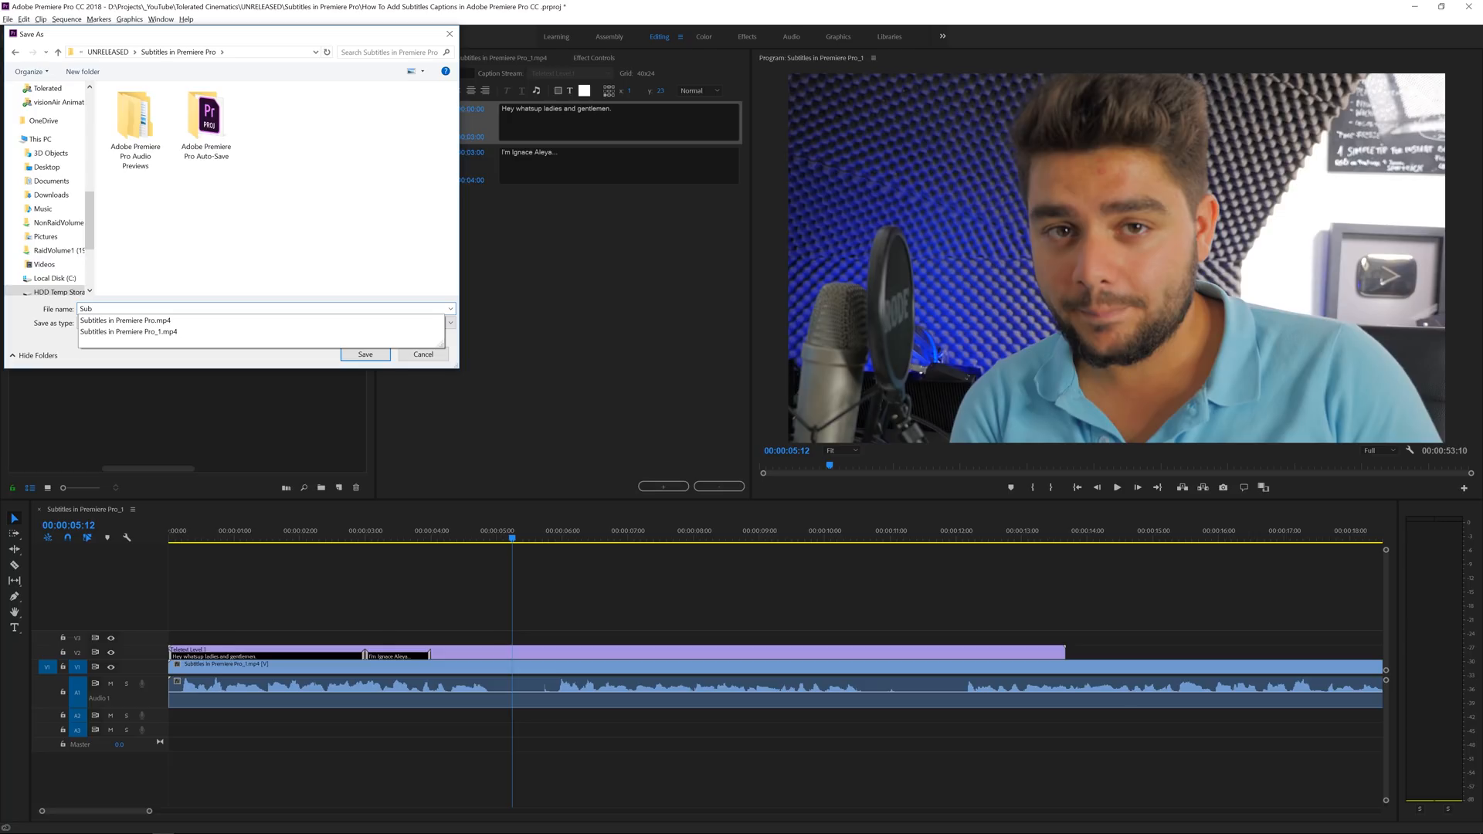
pyautogui.click(423, 353)
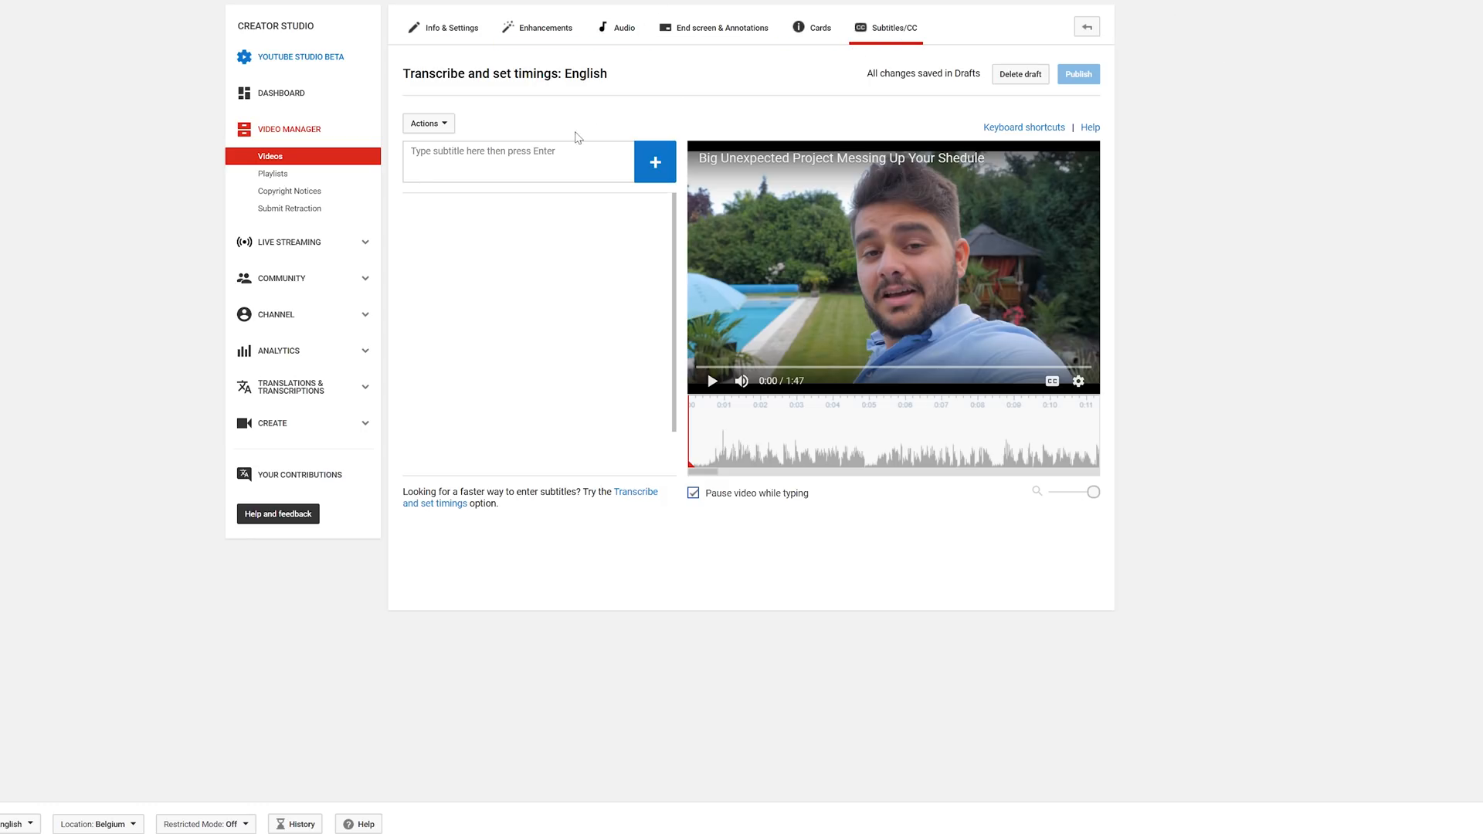
# Step: Upload Subtitle.srt as the video's English subtitles via Actions > Upload a file
pyautogui.click(428, 123)
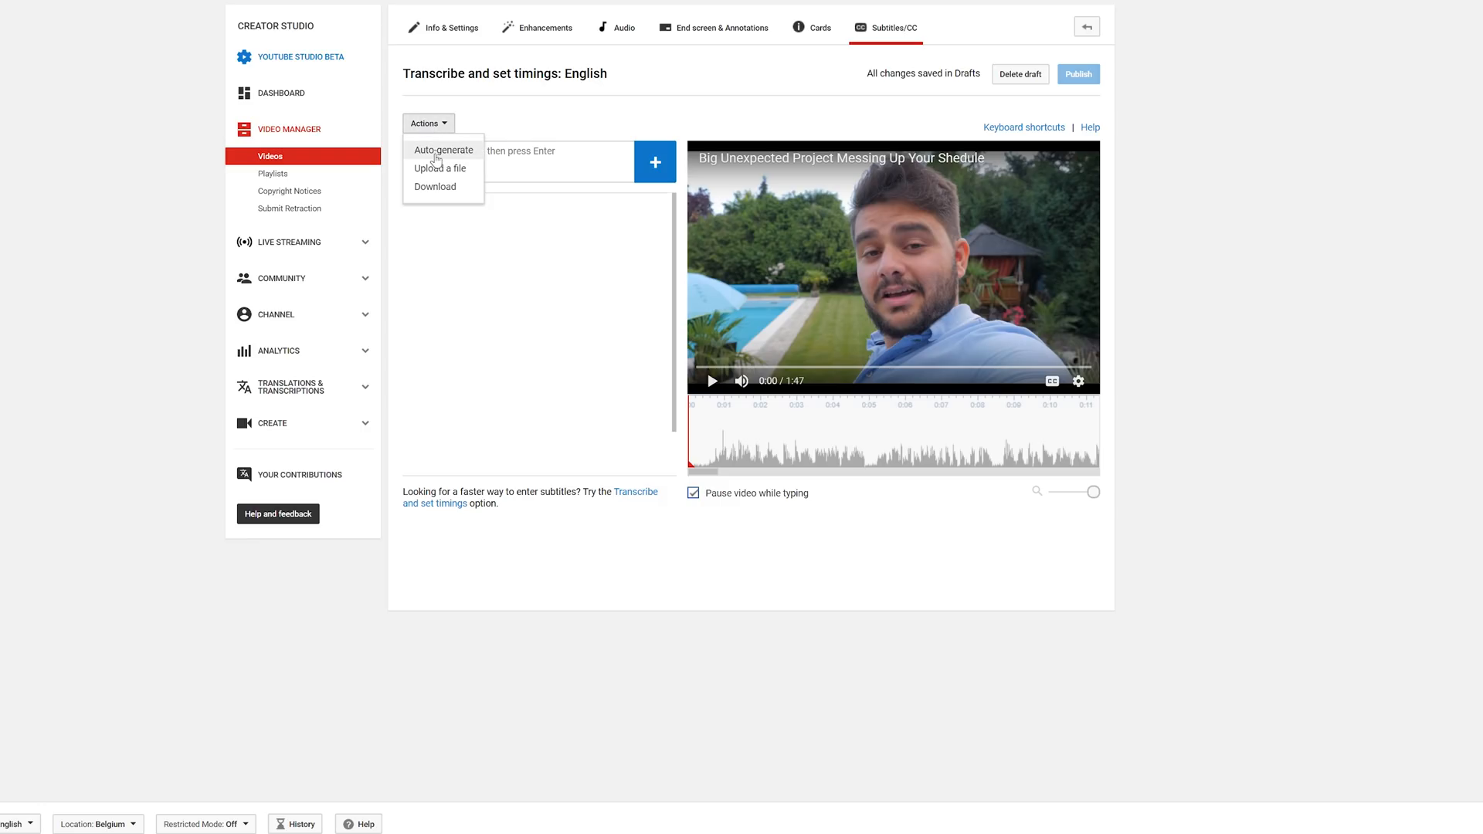
pyautogui.click(438, 167)
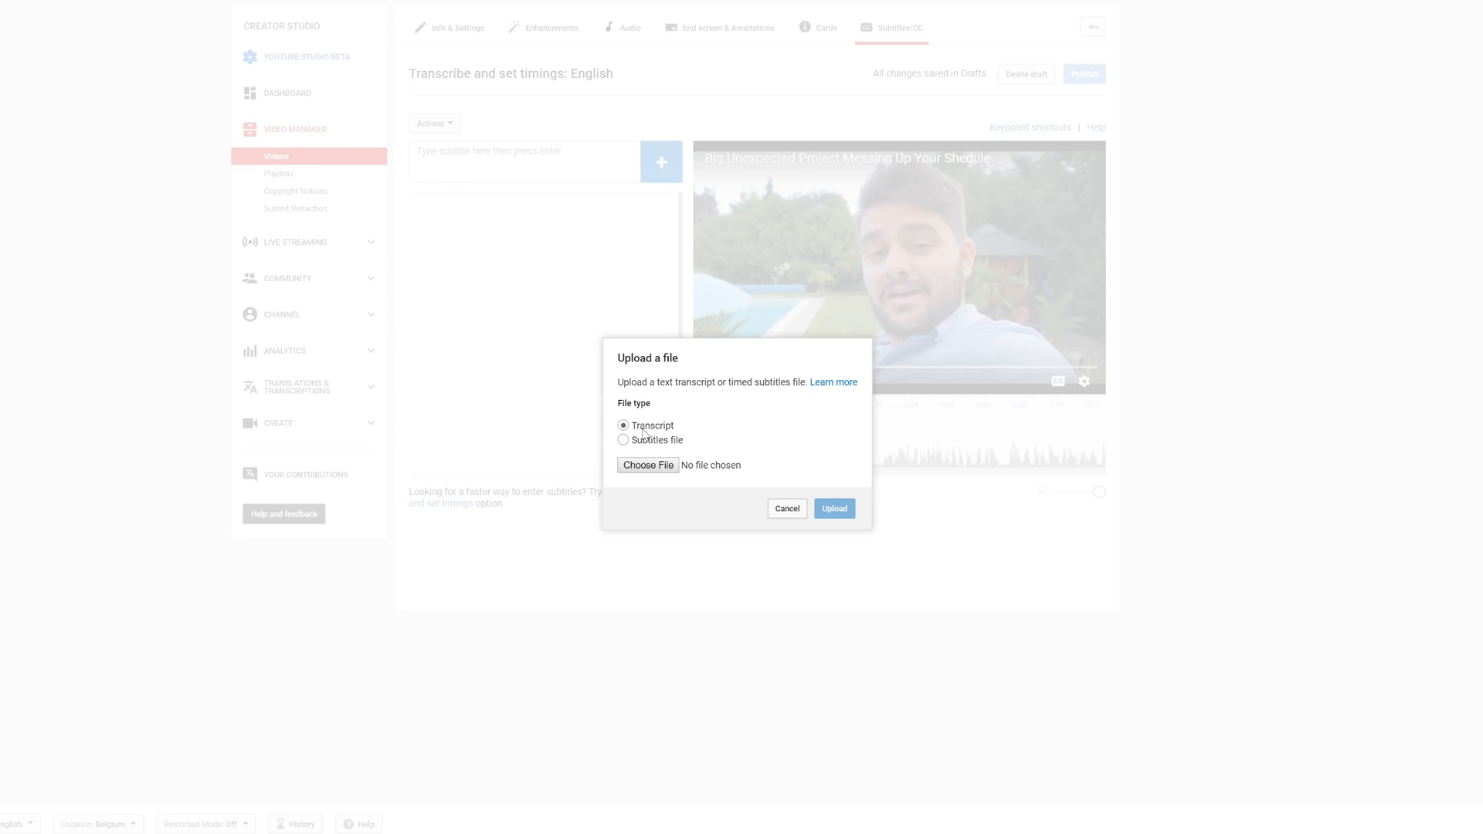
pyautogui.click(647, 465)
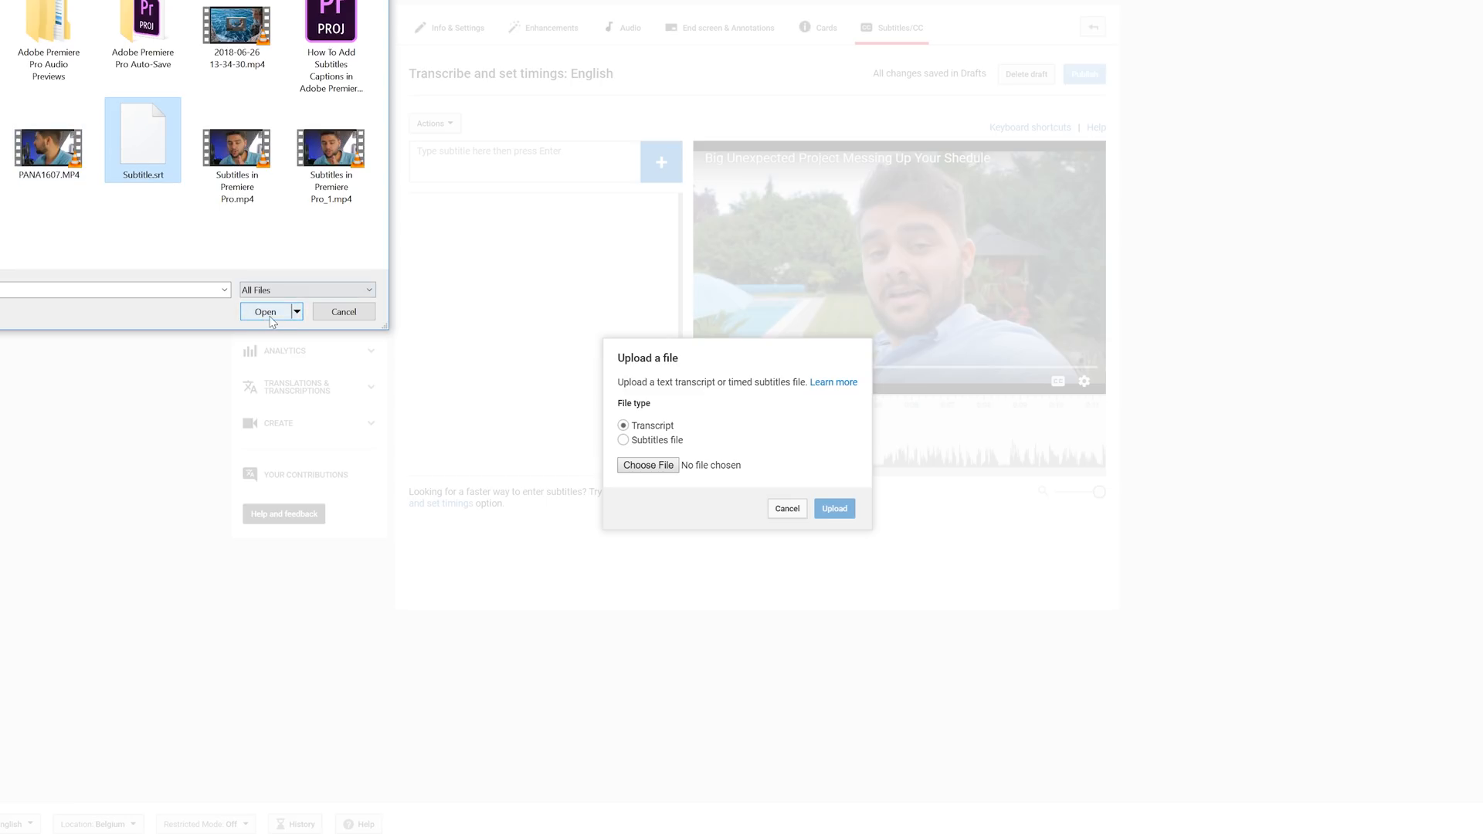
pyautogui.click(264, 312)
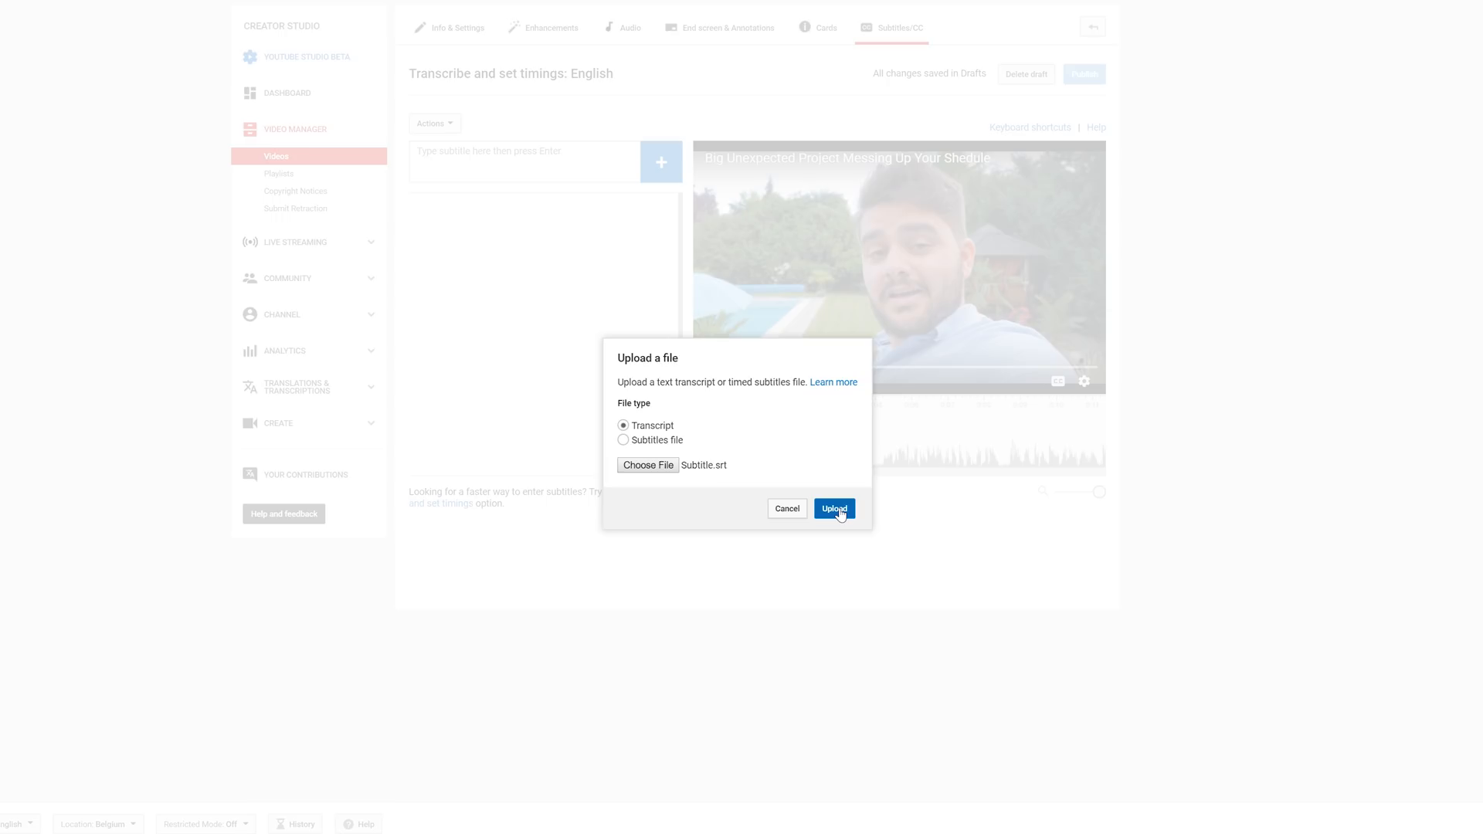
pyautogui.click(833, 508)
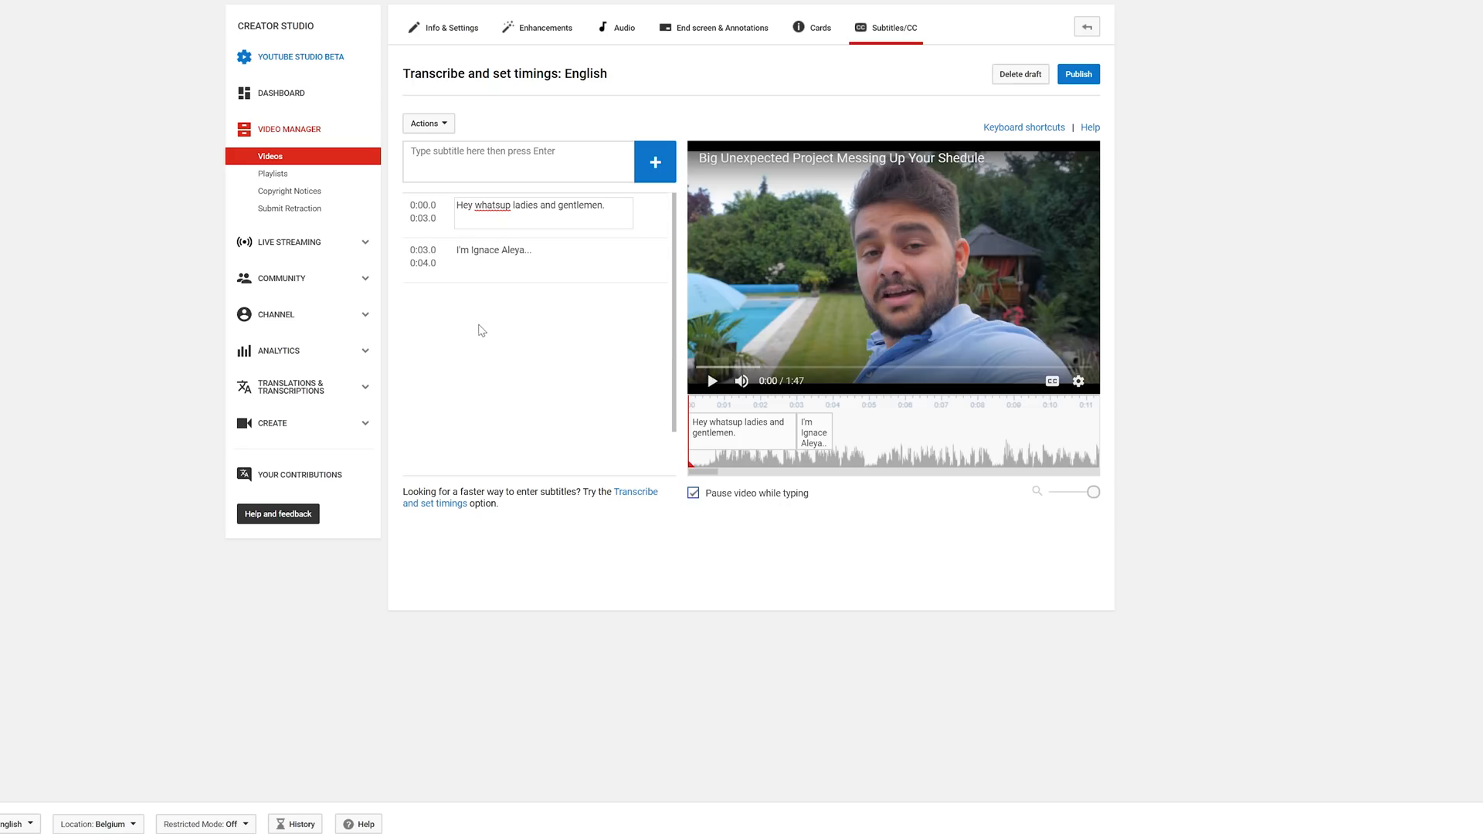
# Step: Play and pause the video to preview the uploaded subtitles
pyautogui.click(711, 381)
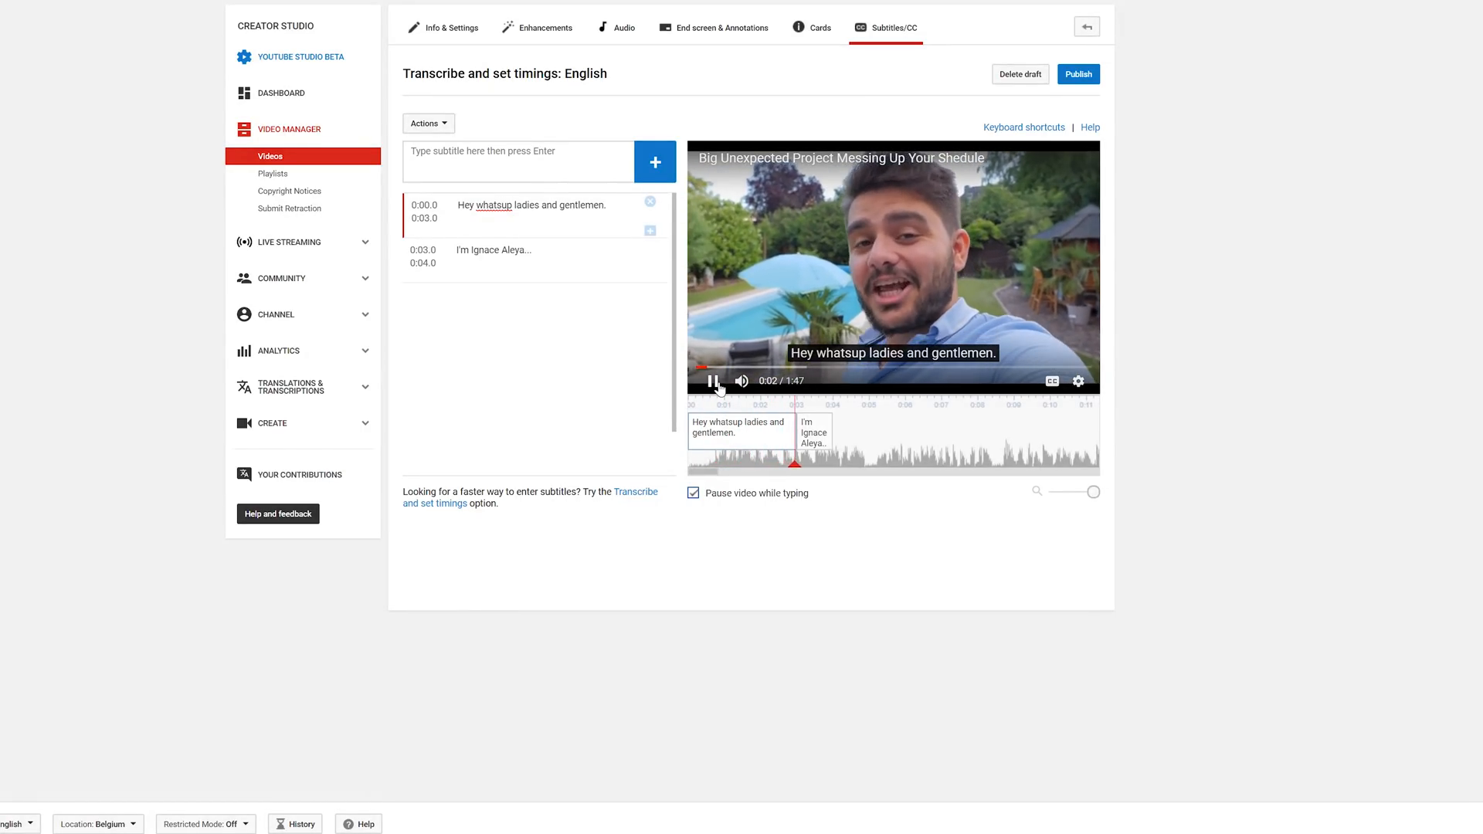
pyautogui.click(714, 380)
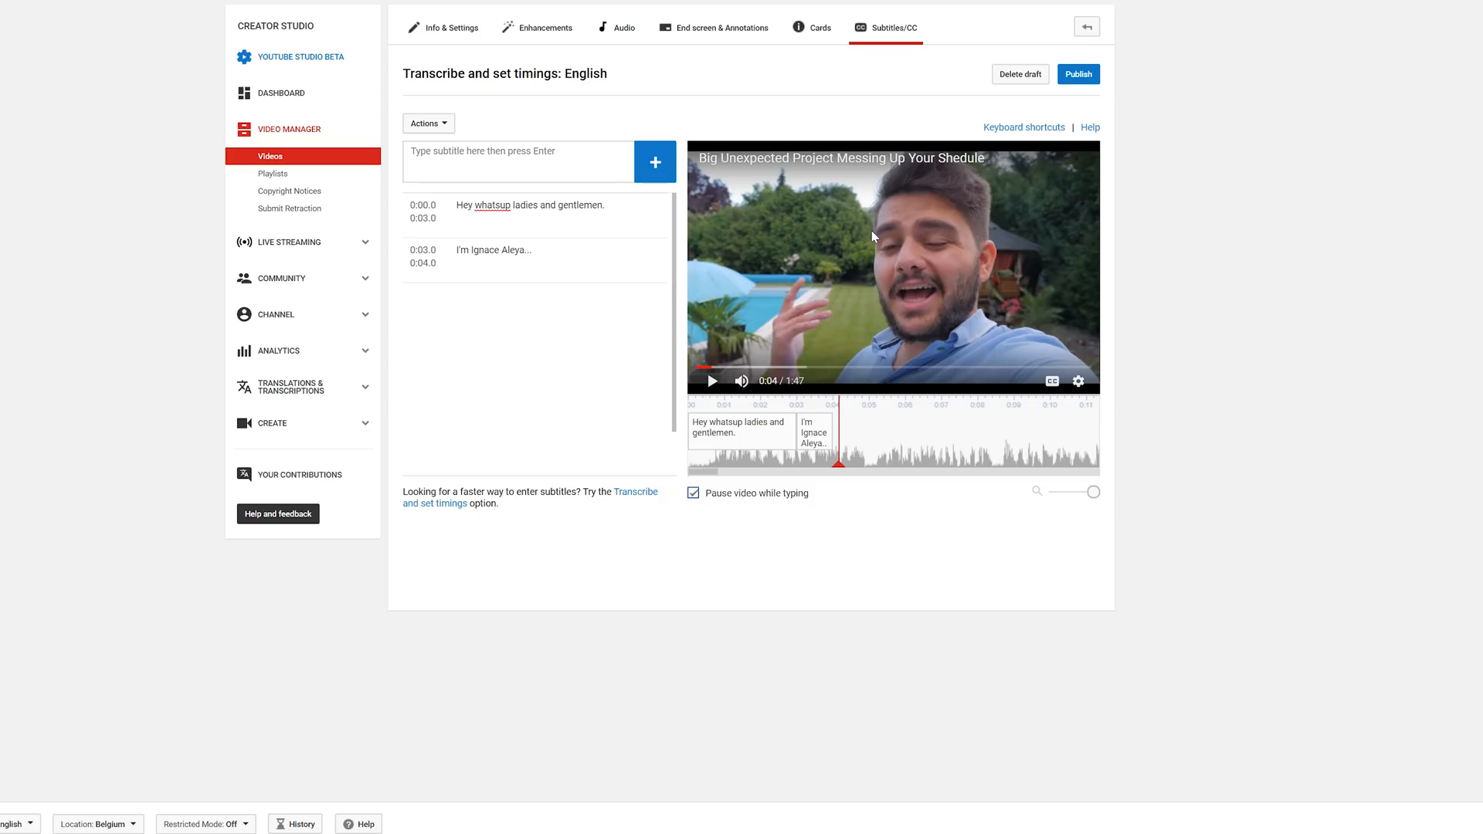
pyautogui.moveTo(773, 310)
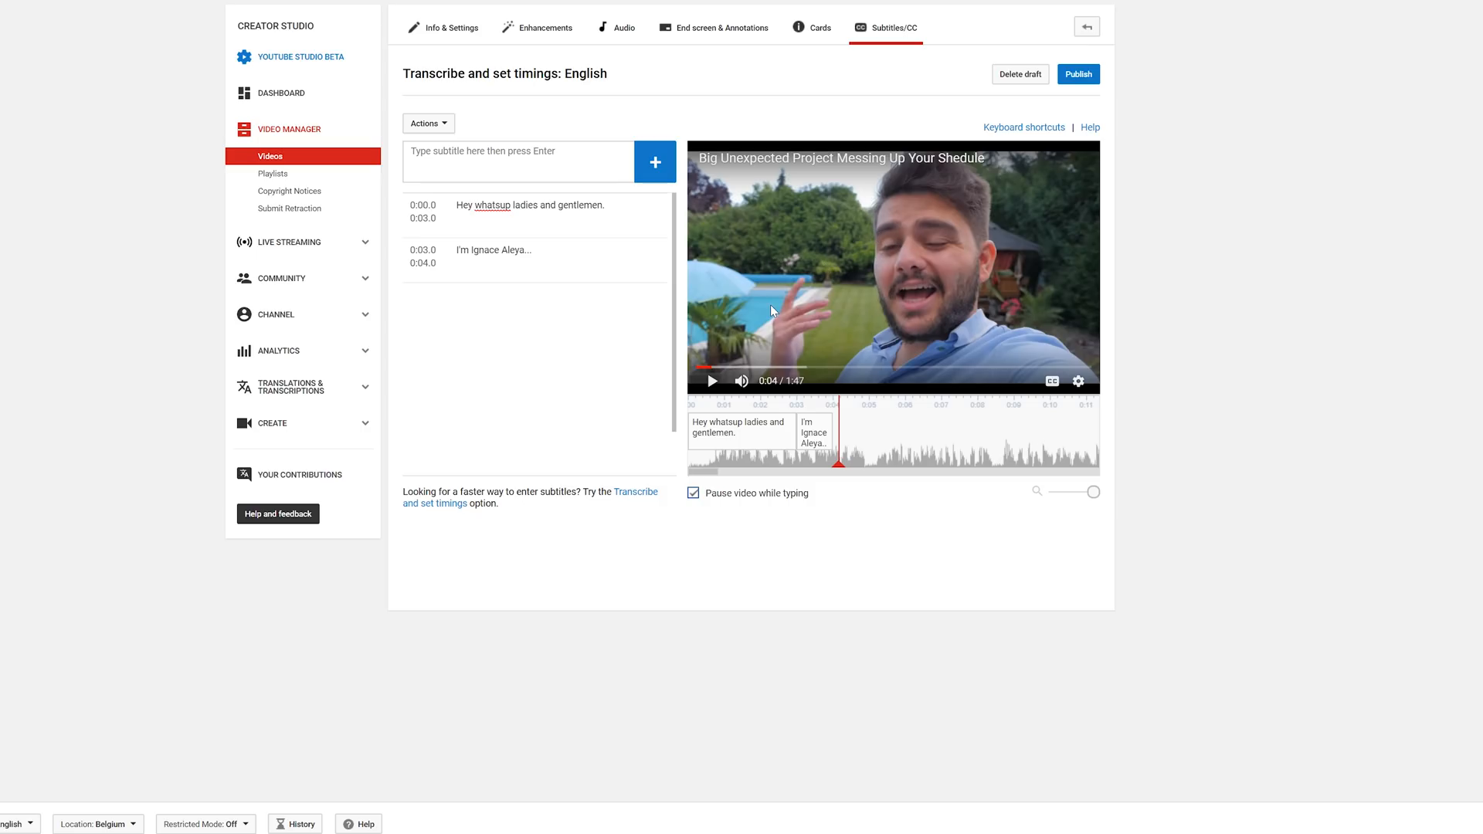